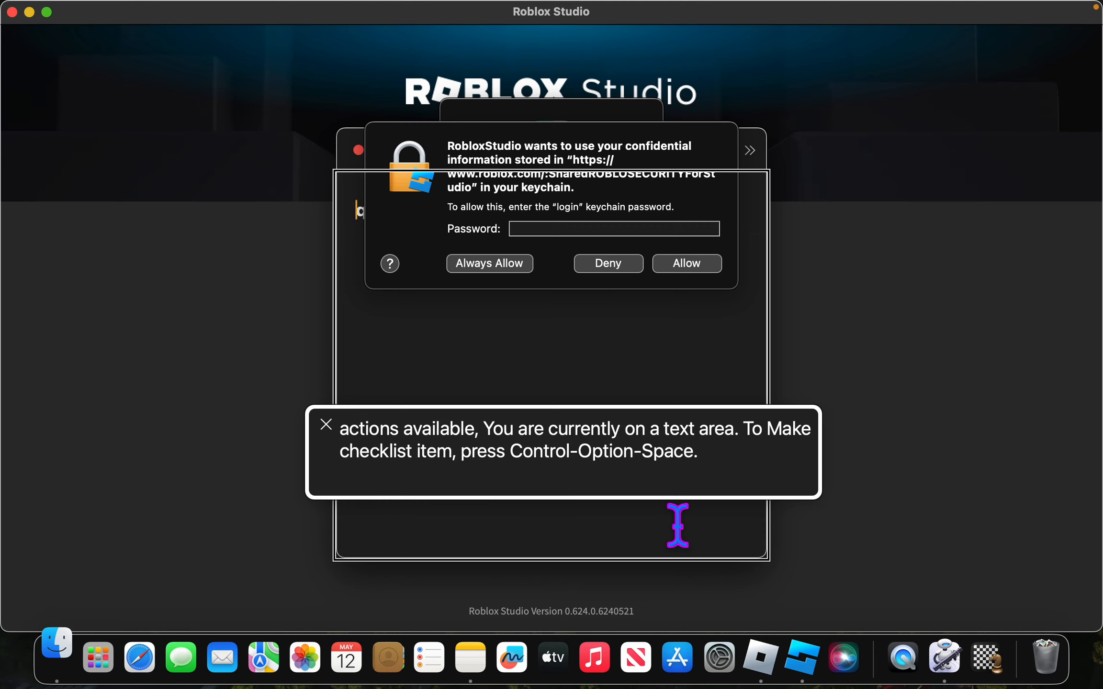
mouse_move(684, 514)
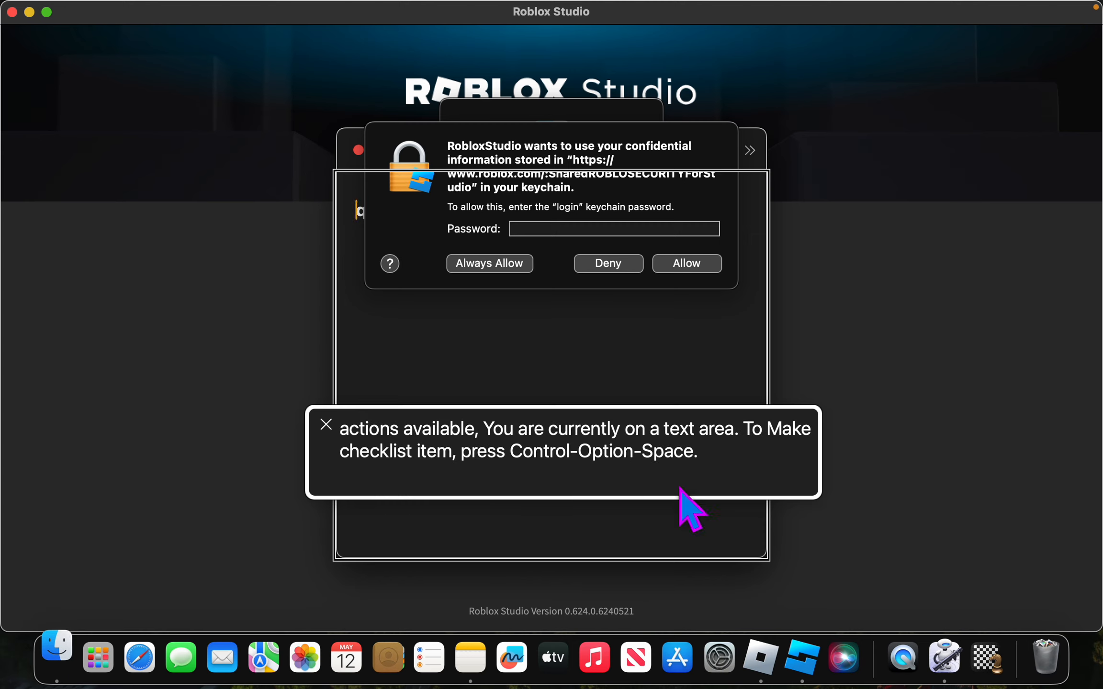
mouse_move(563, 259)
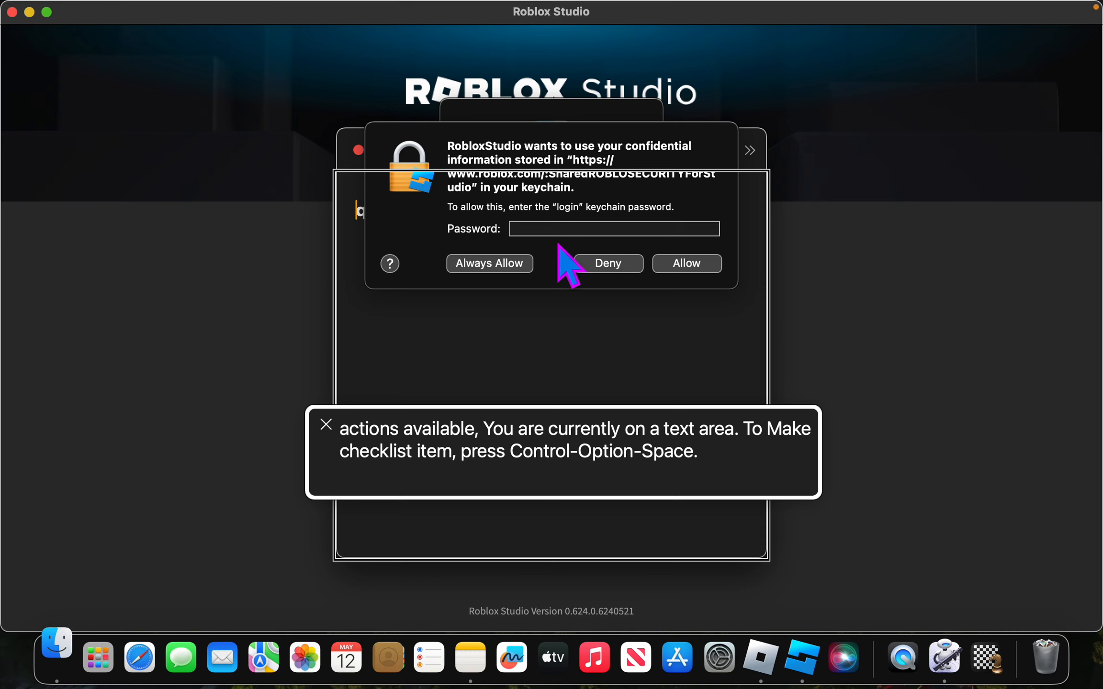
mouse_move(326, 441)
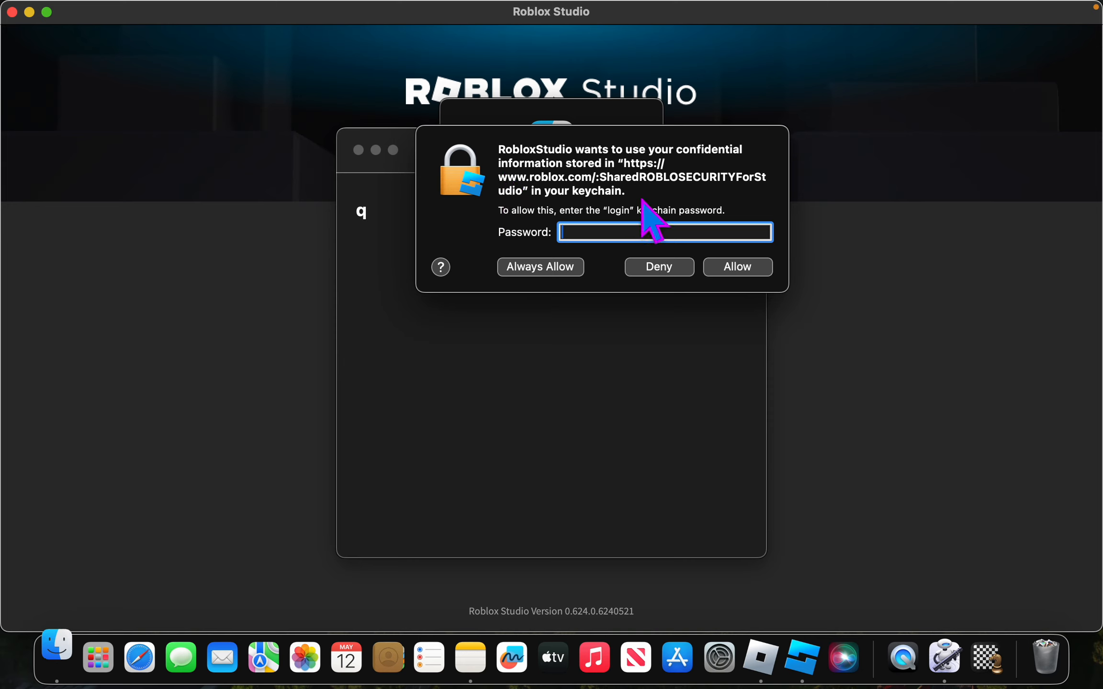
mouse_move(445, 189)
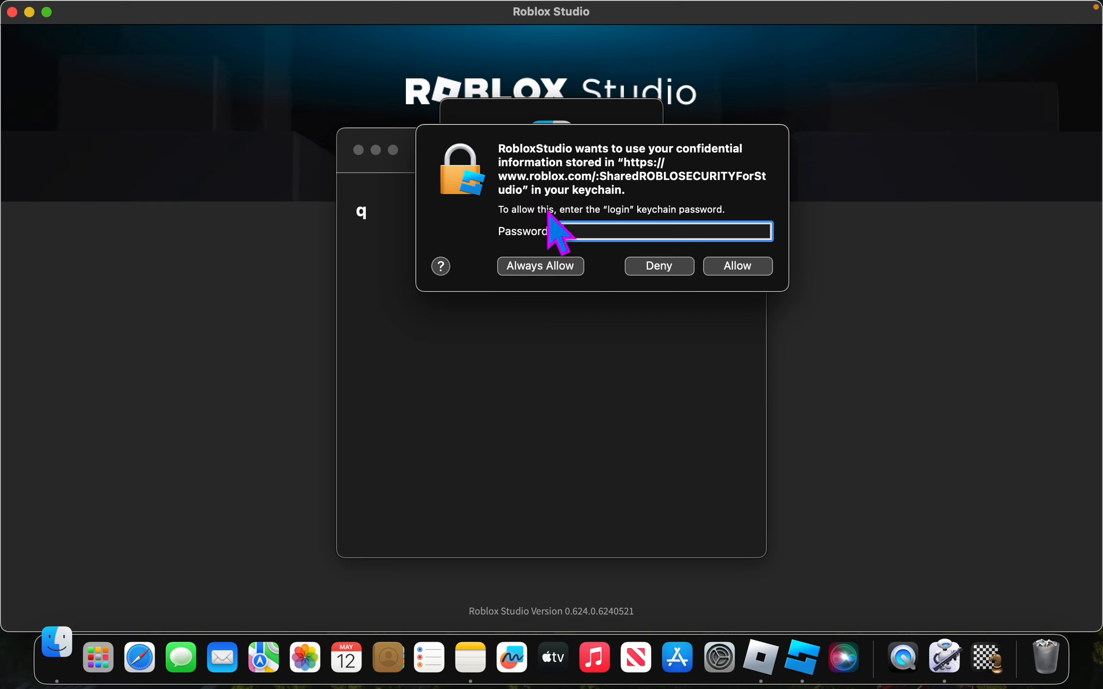
Enter the keychain password to dismiss the prompt
click(665, 231)
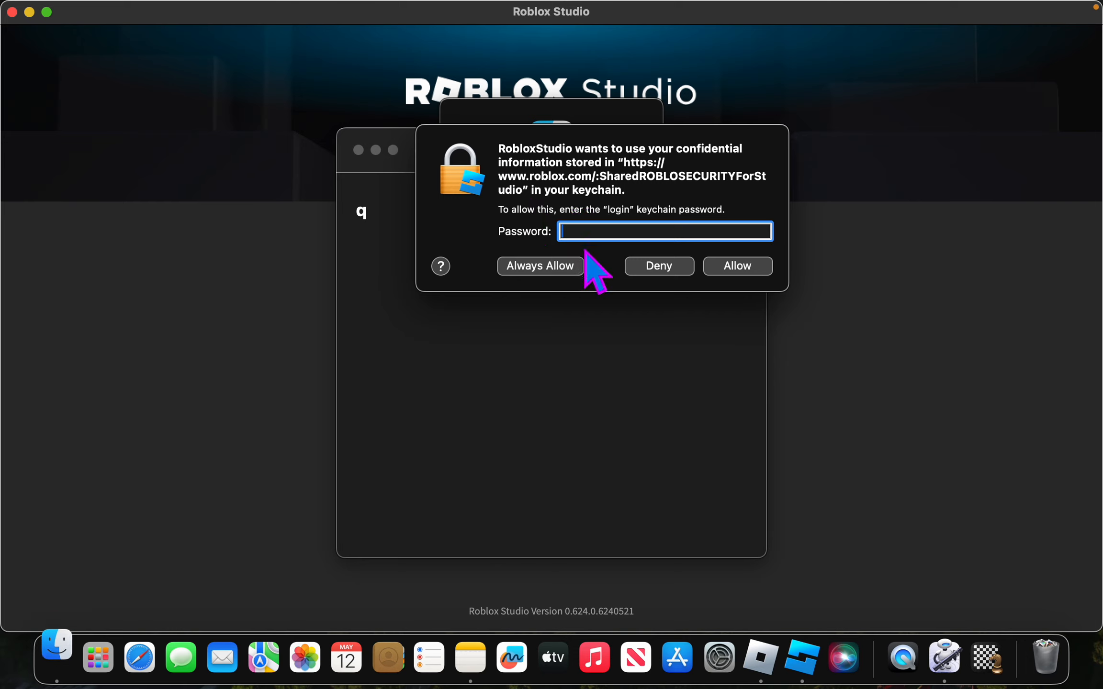
text(•••)
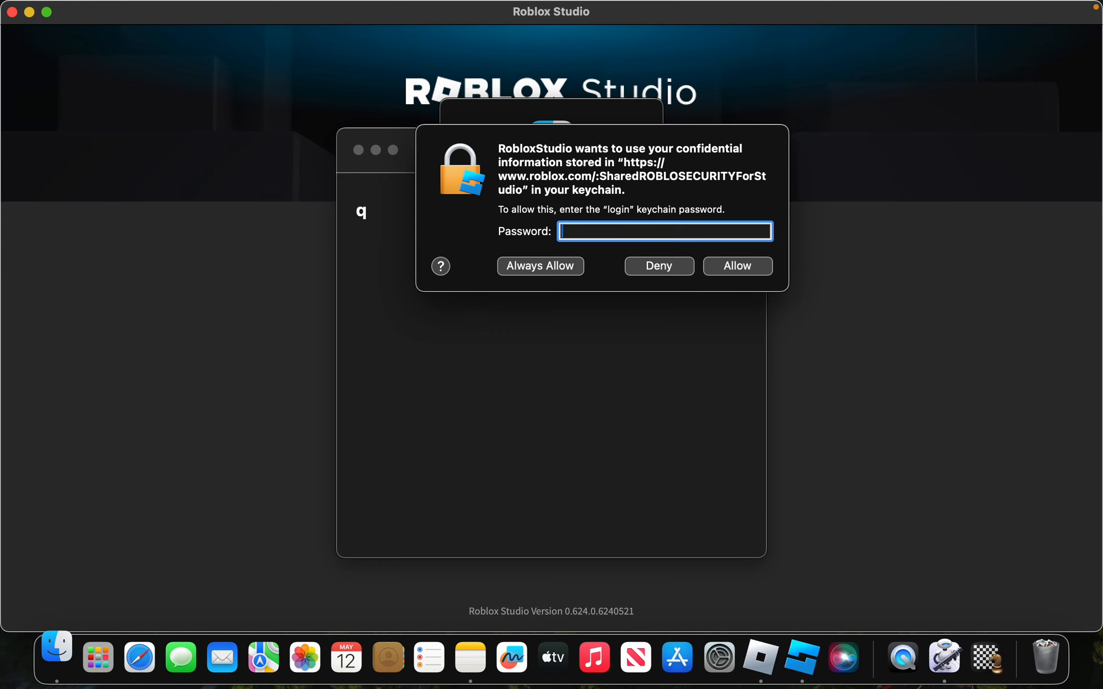
mouse_move(586, 349)
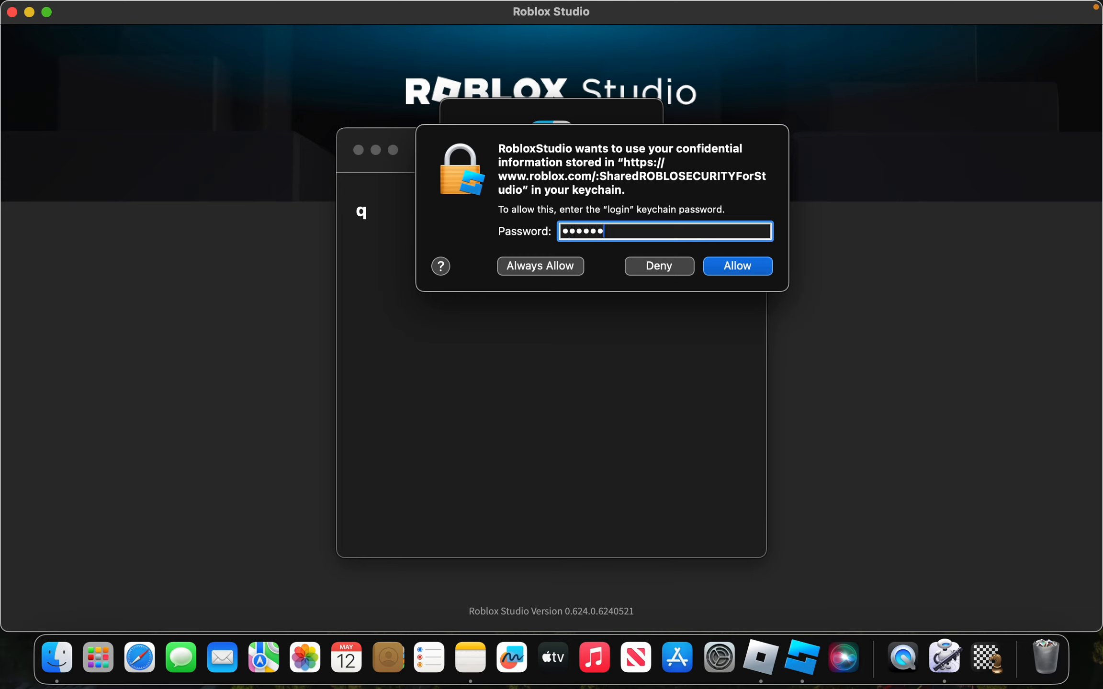
text(••)
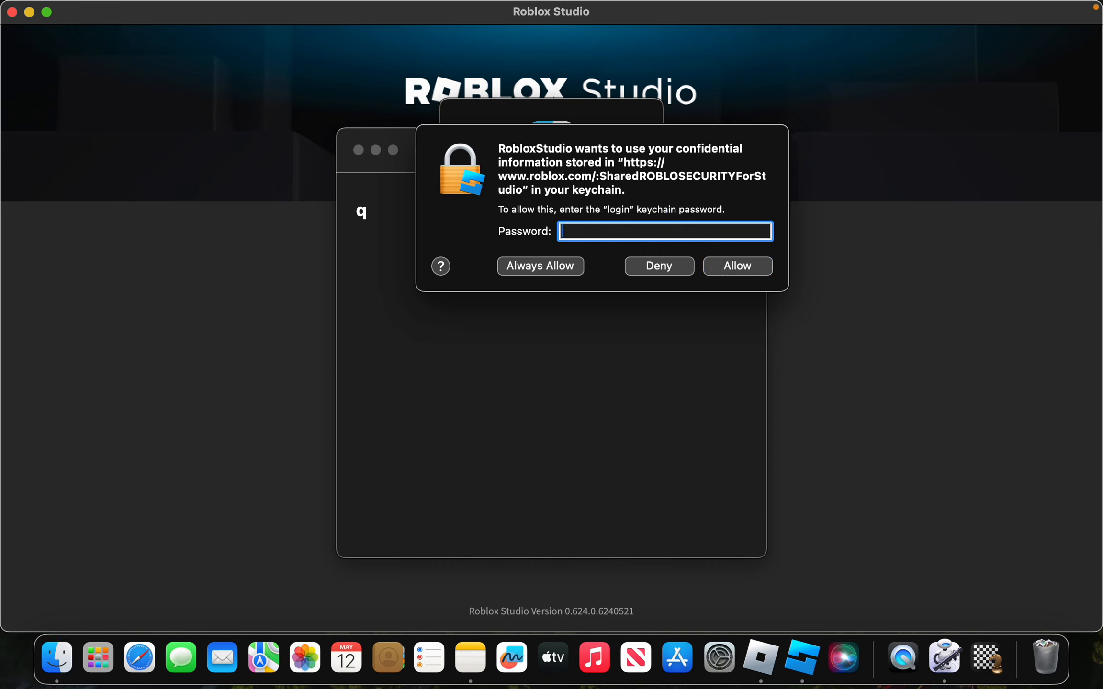
text(•)
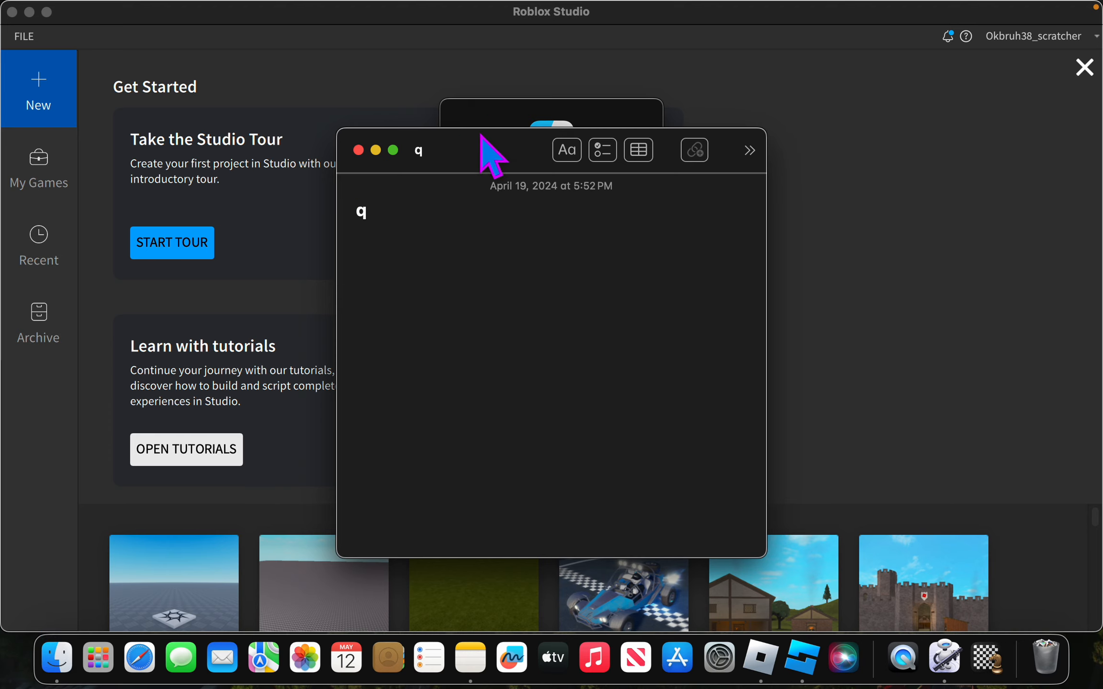
mouse_move(462, 176)
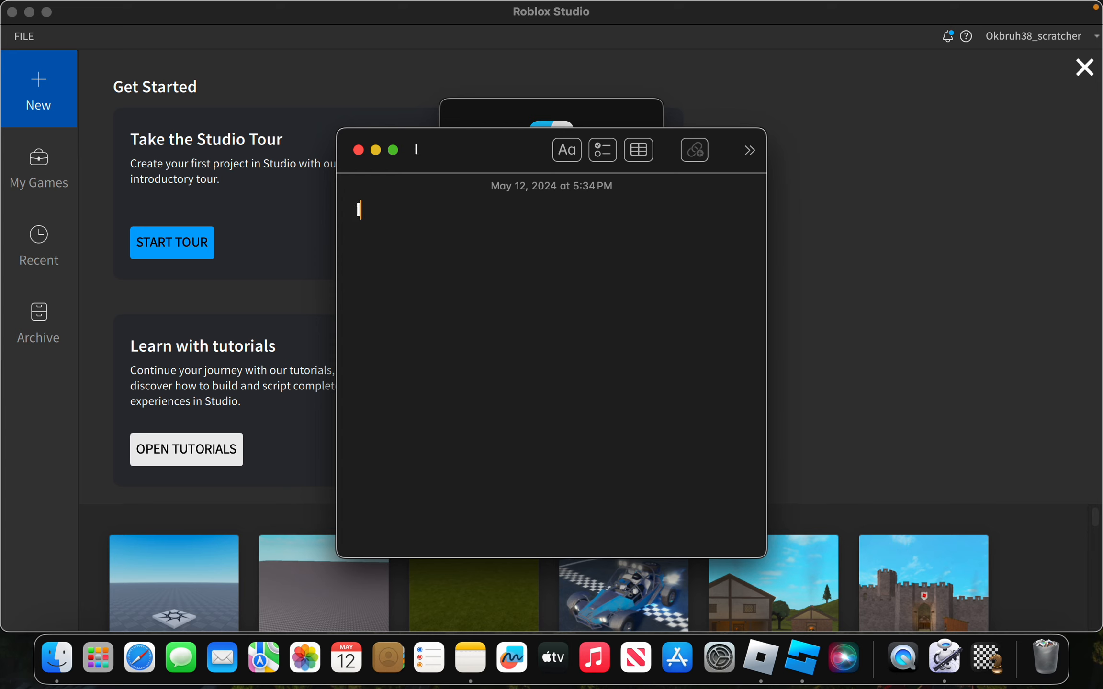
Write 'lmao' in the new blank note dated May 12, 2024
text(lmao)
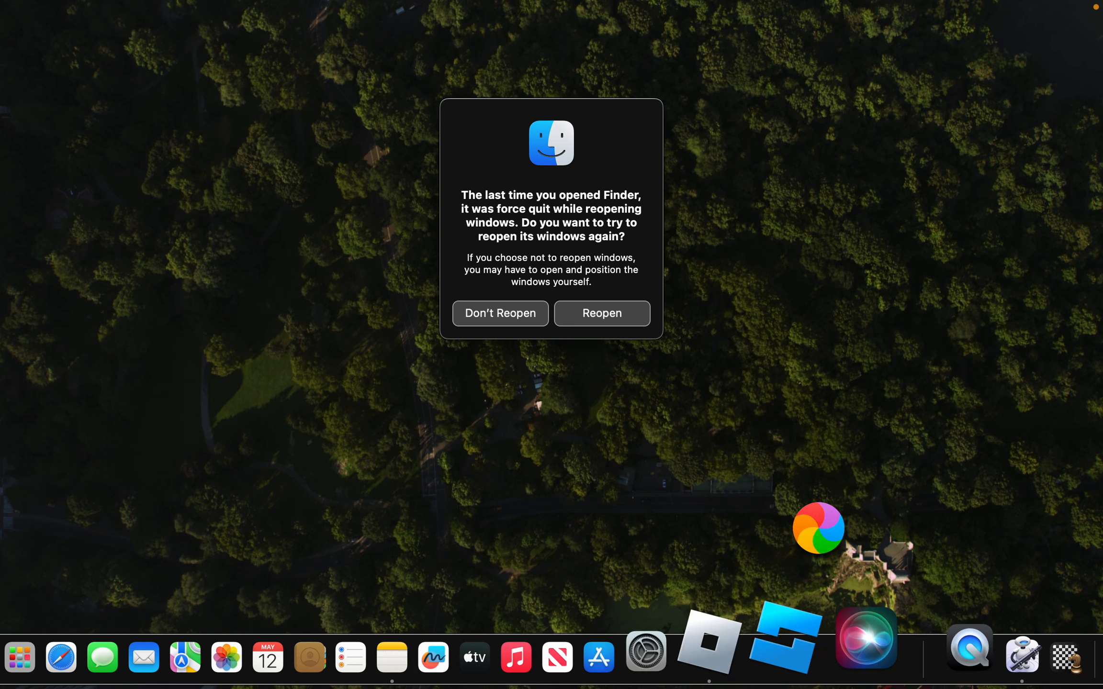
Quit Notes from its Dock icon's quick-actions menu
right_click(449, 636)
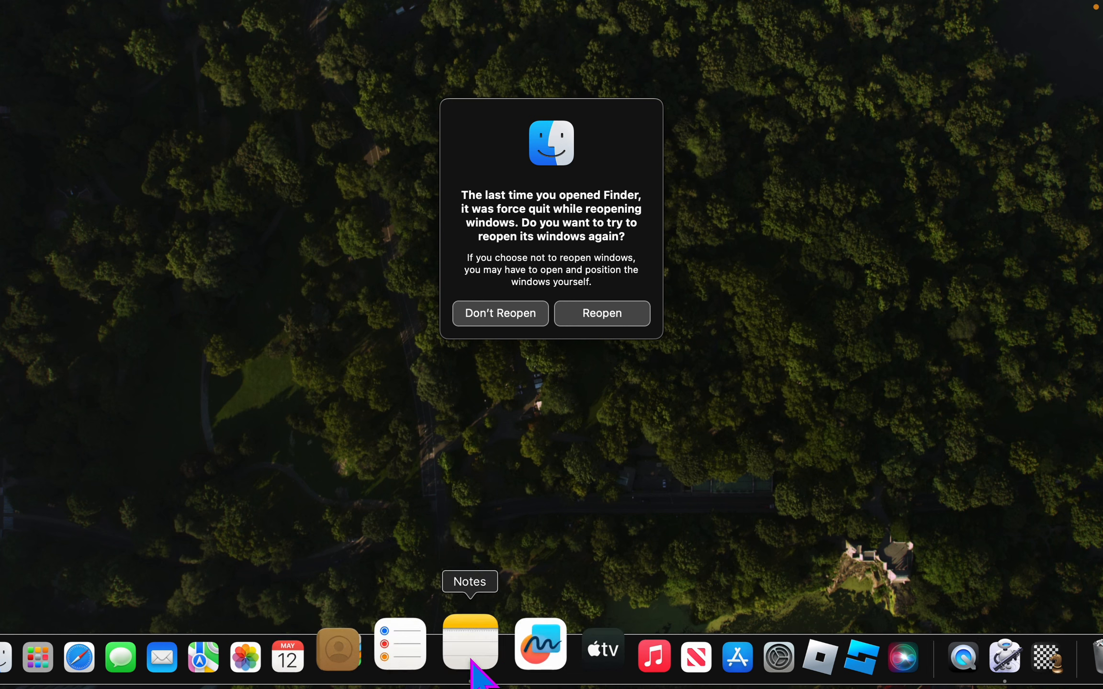
right_click(469, 647)
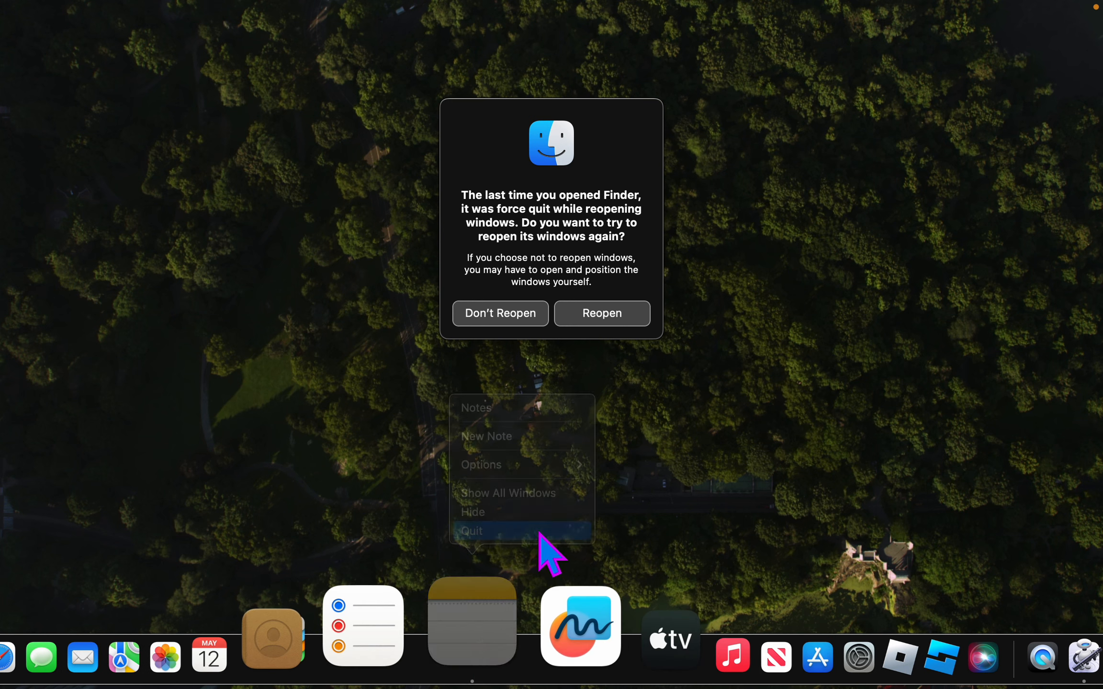
mouse_move(525, 550)
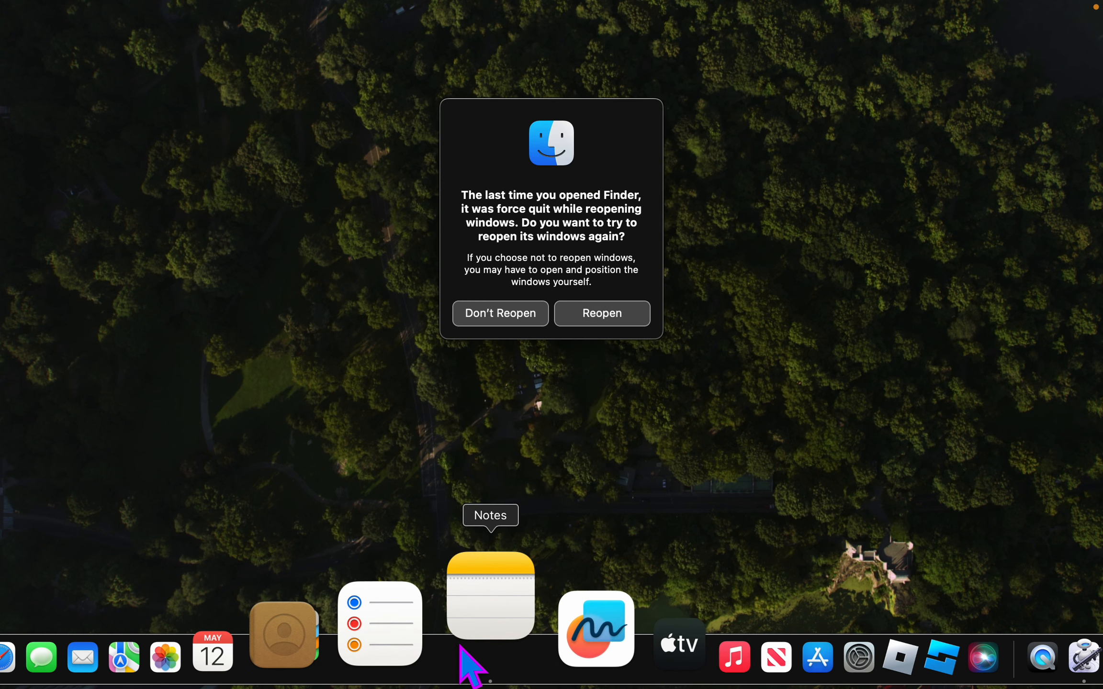
right_click(490, 595)
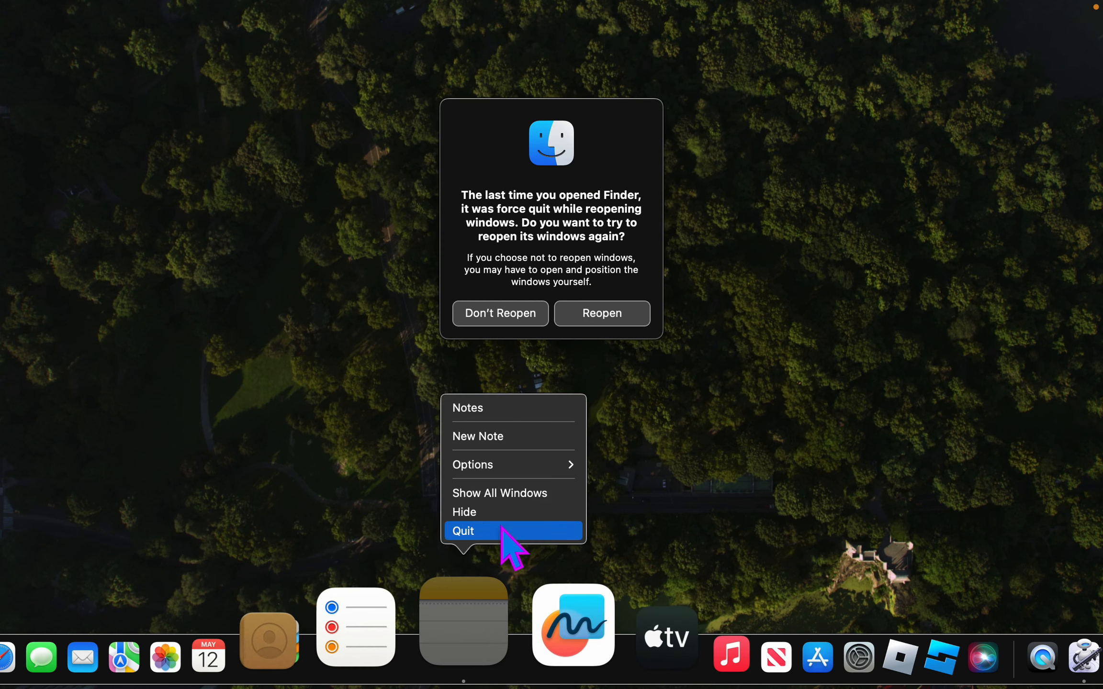
click(481, 530)
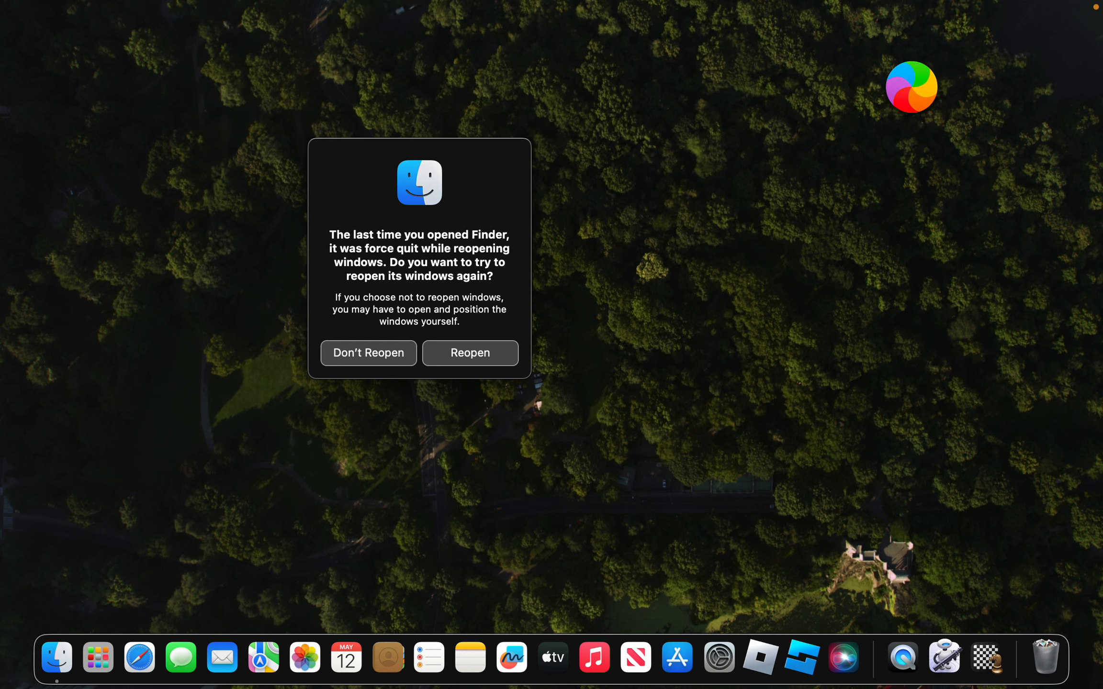
mouse_move(260, 662)
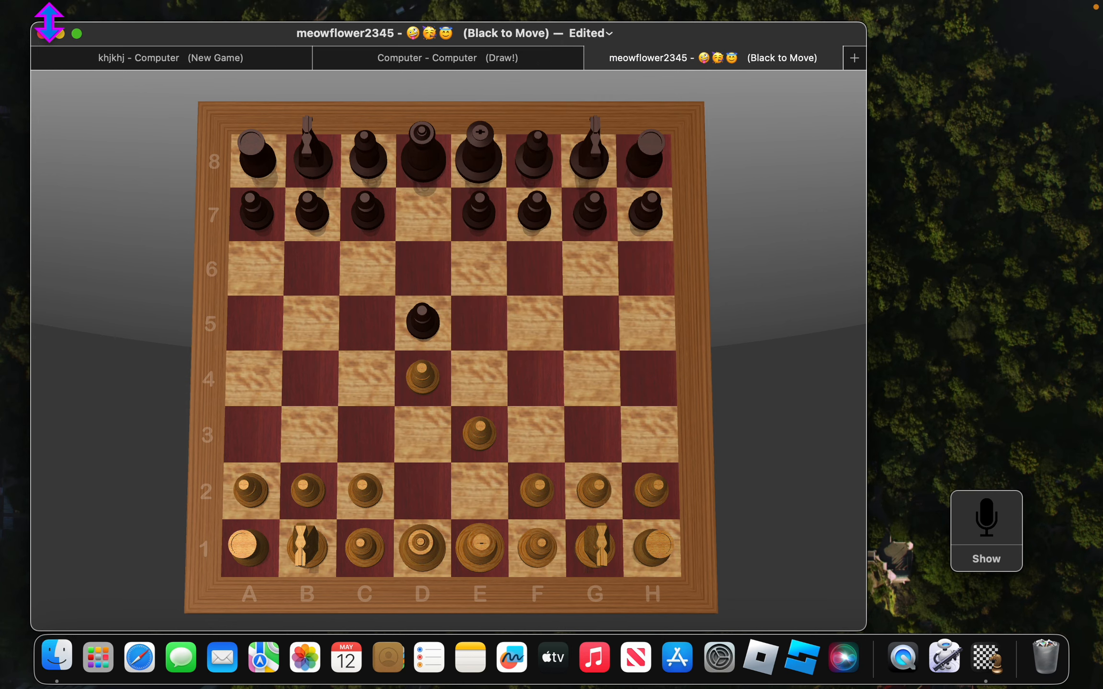
click(75, 35)
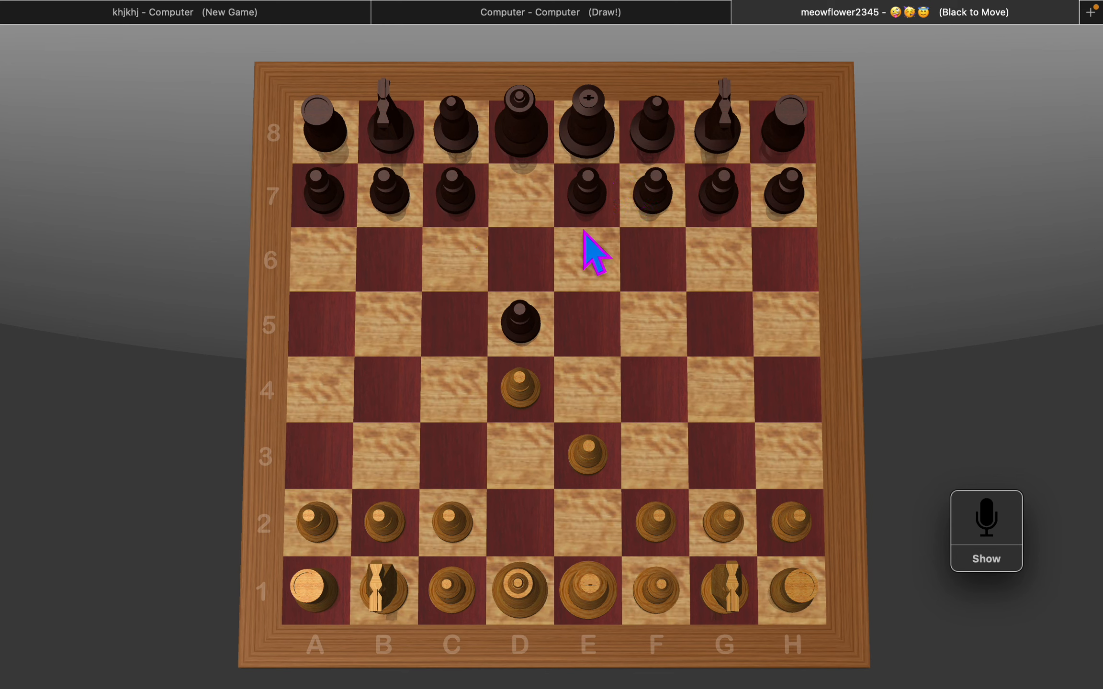
mouse_move(660, 203)
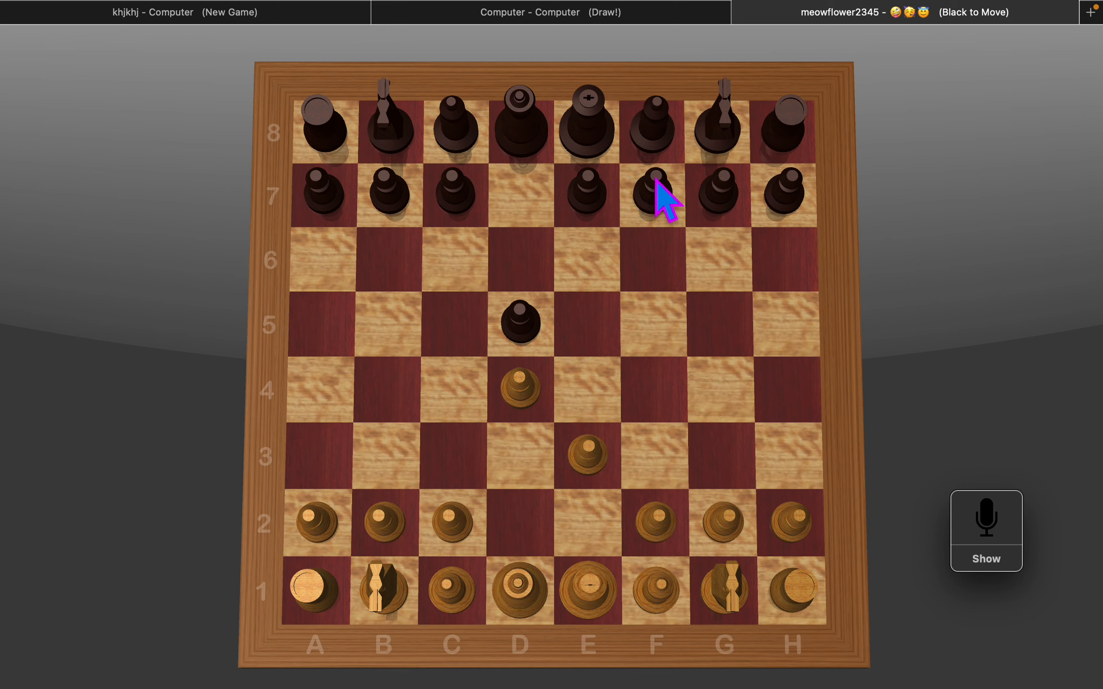
mouse_move(784, 216)
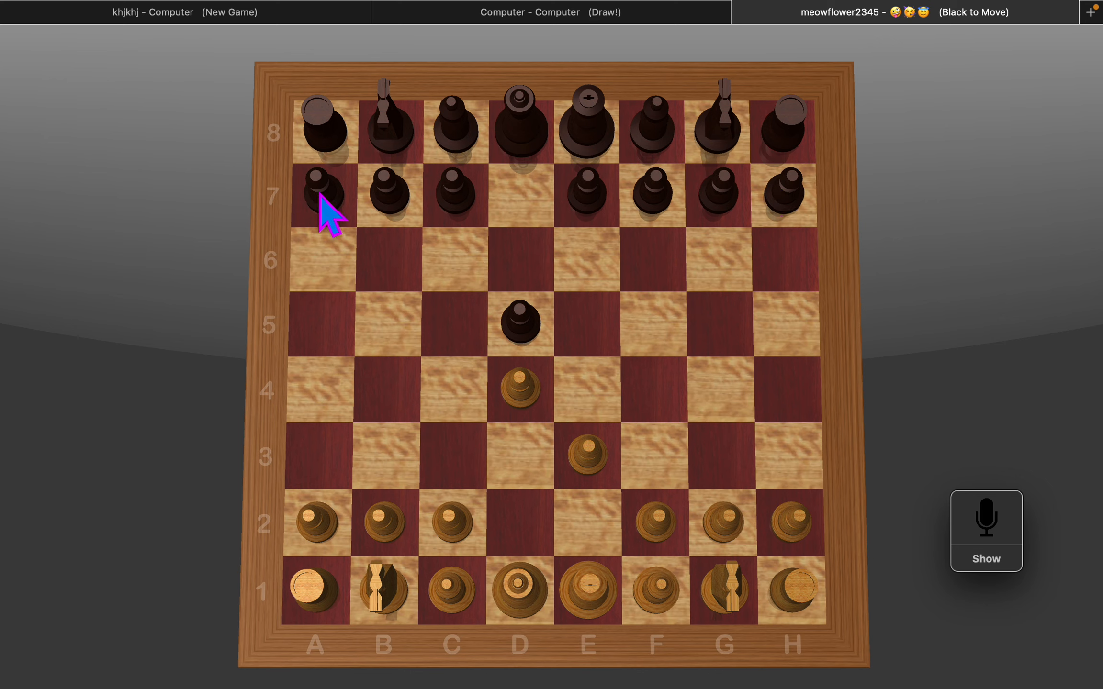
Edit the drawn Computer - Computer game's info, changing the City to 'isudghkgherjt'
click(552, 11)
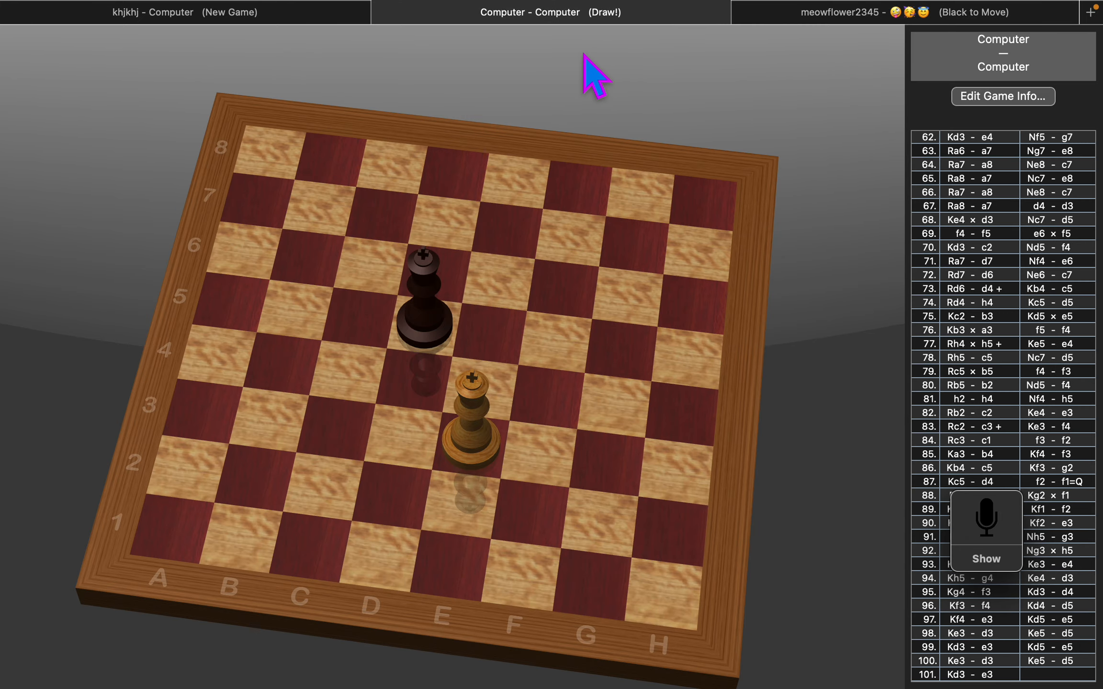
mouse_move(779, 536)
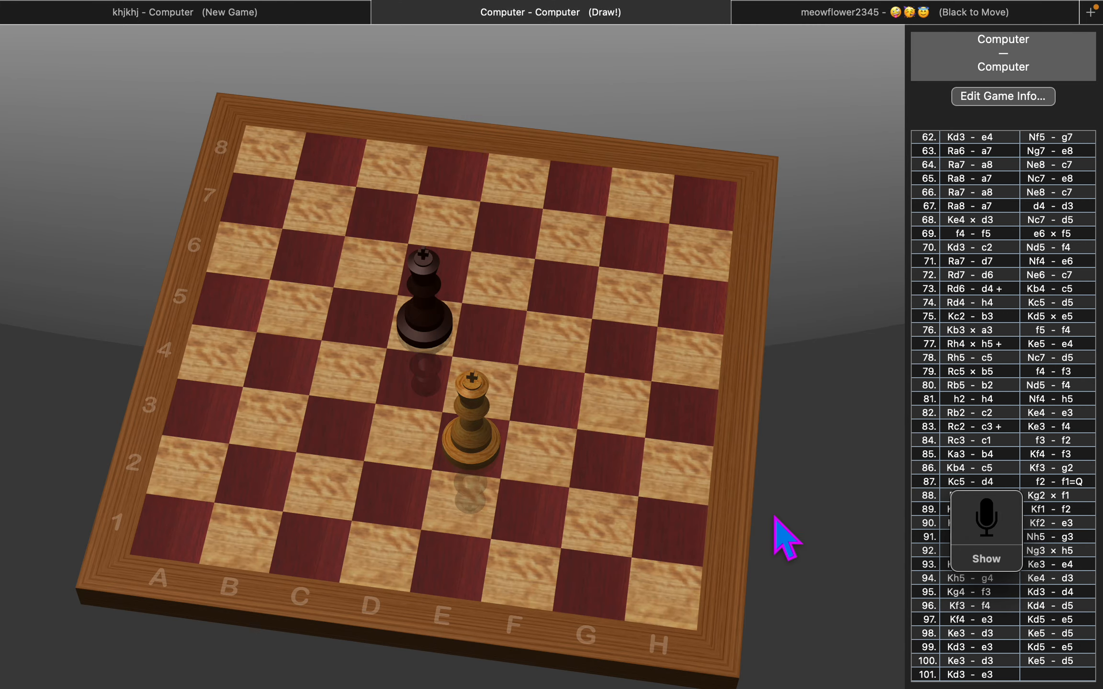
mouse_move(1076, 271)
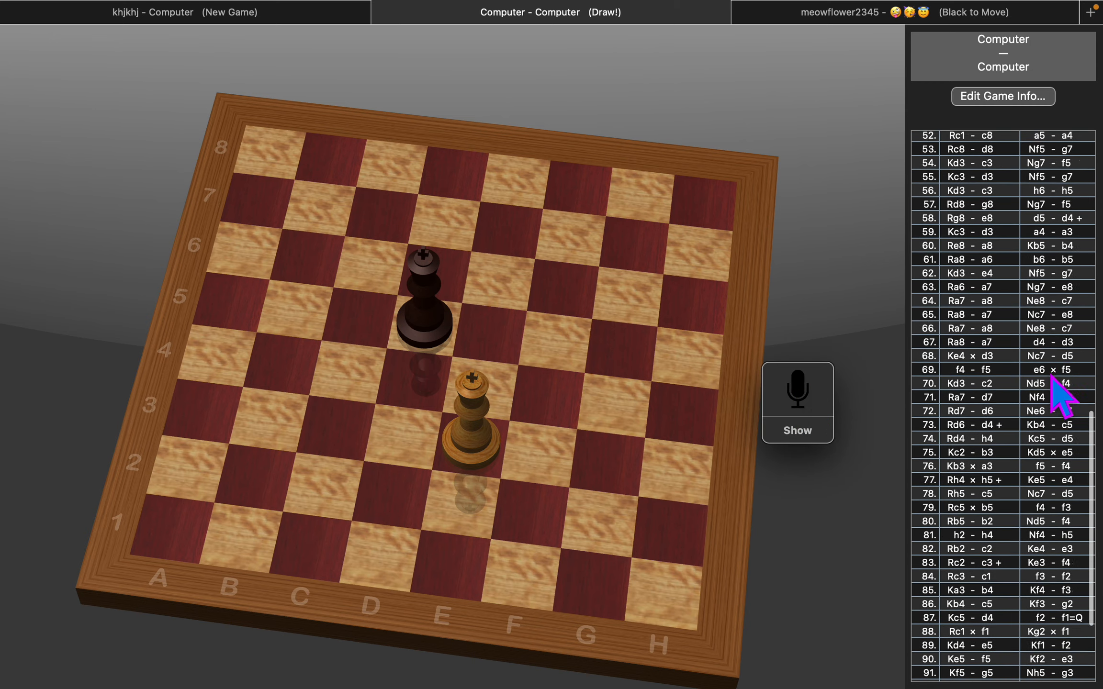
scroll(down, 3)
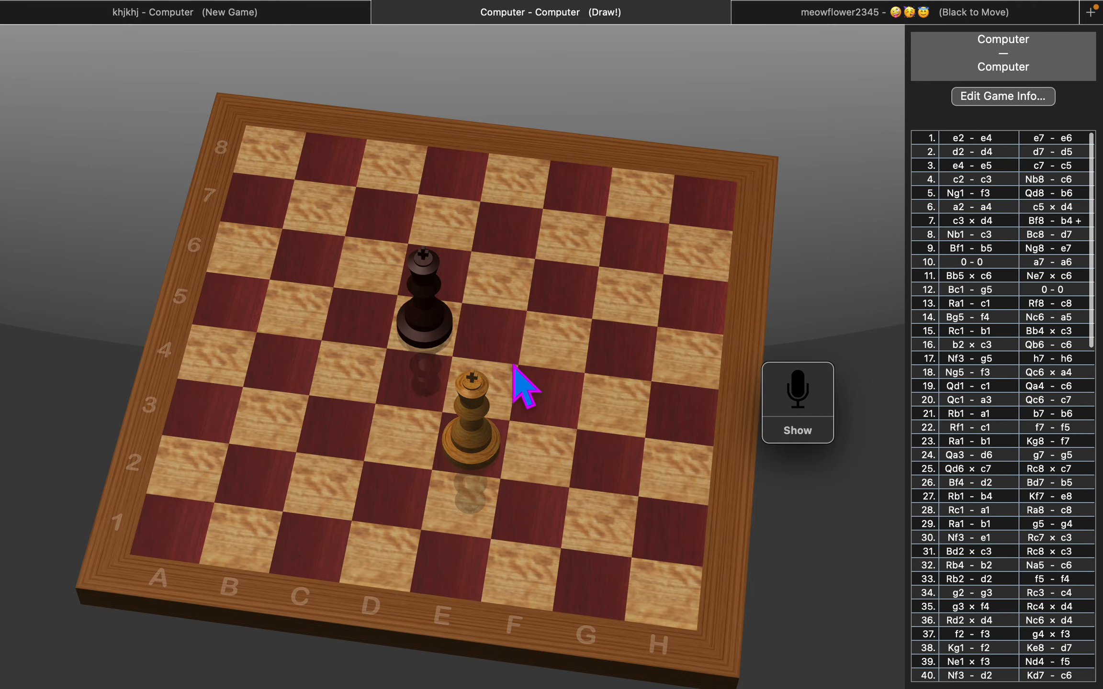
mouse_move(1000, 122)
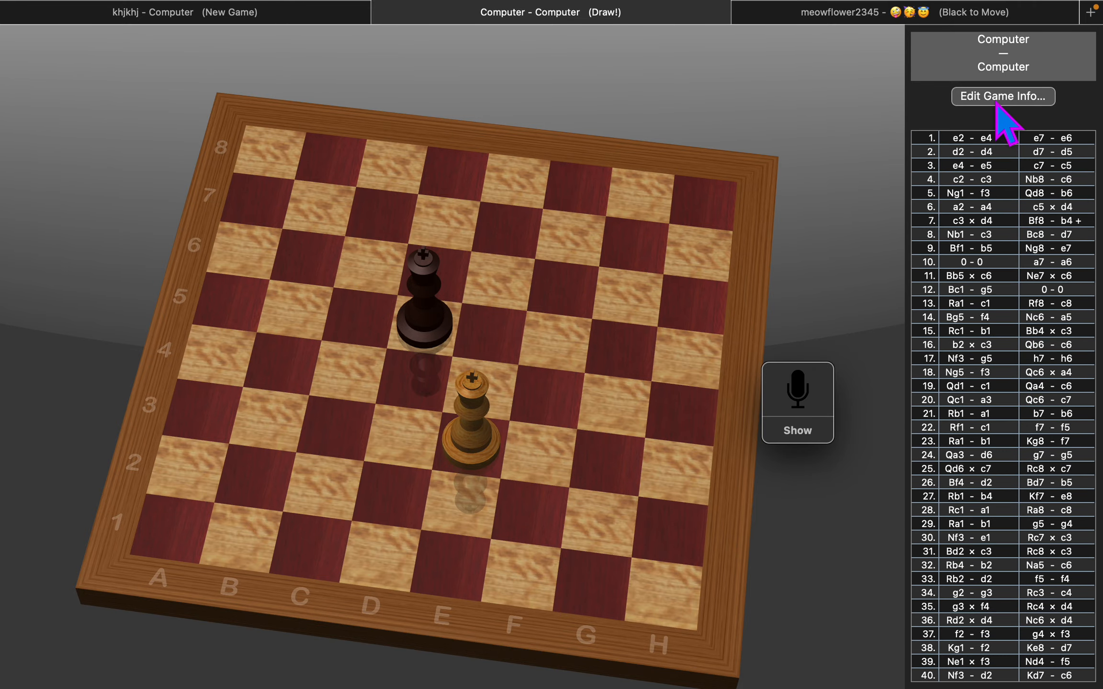
click(1003, 96)
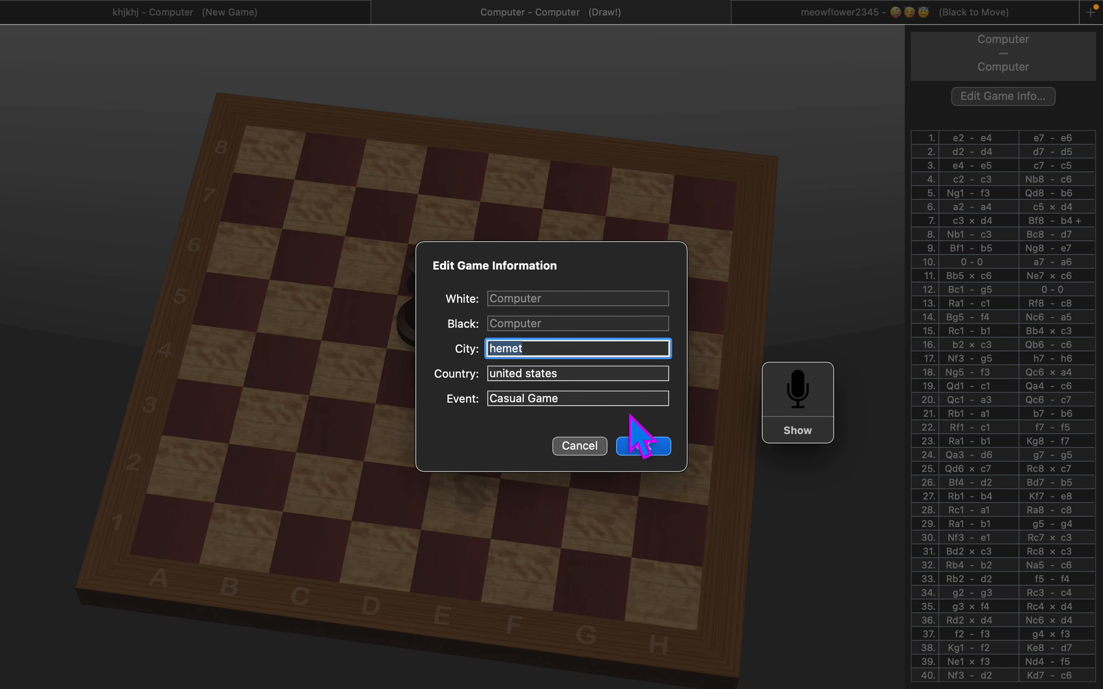
text(isudghkgherjt)
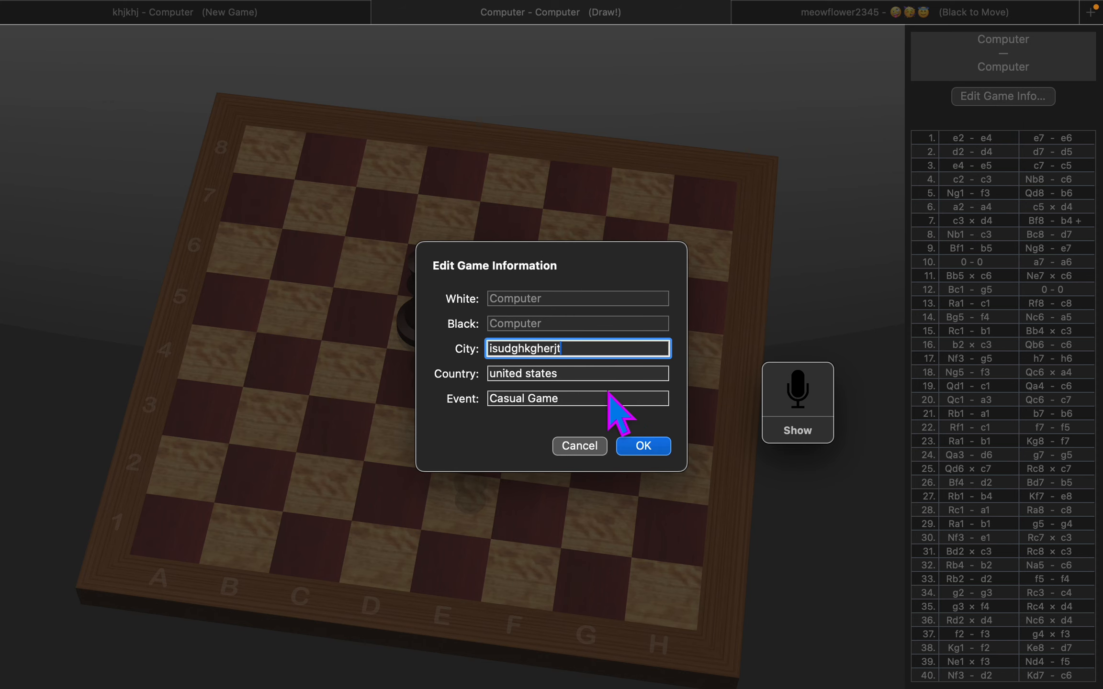
click(644, 445)
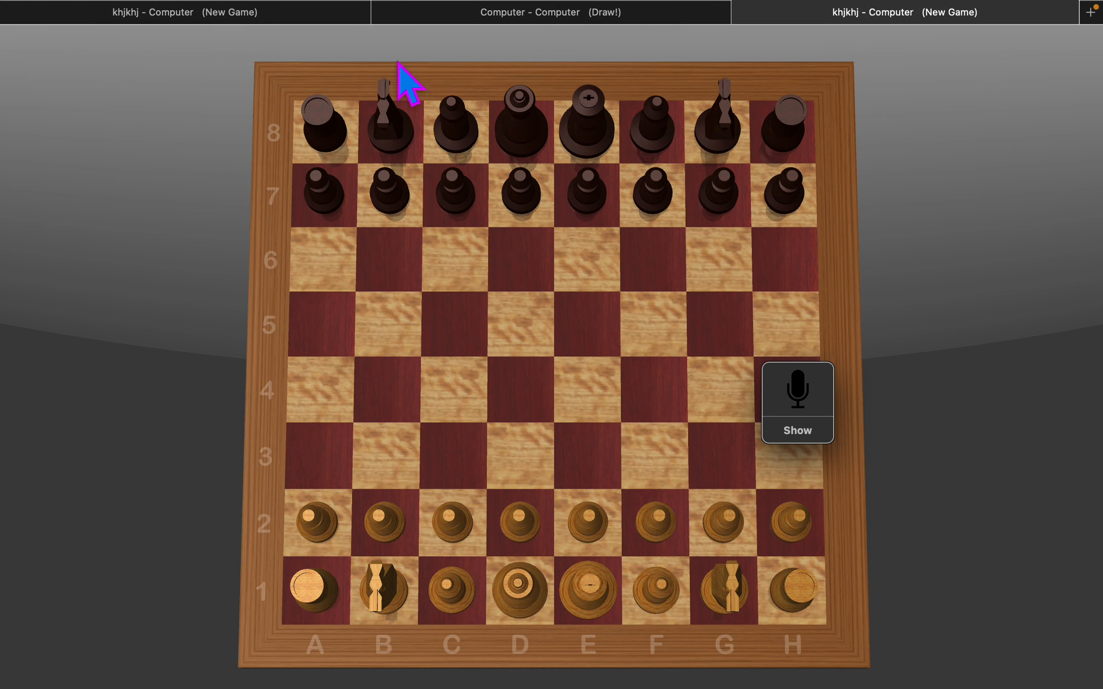
mouse_move(847, 27)
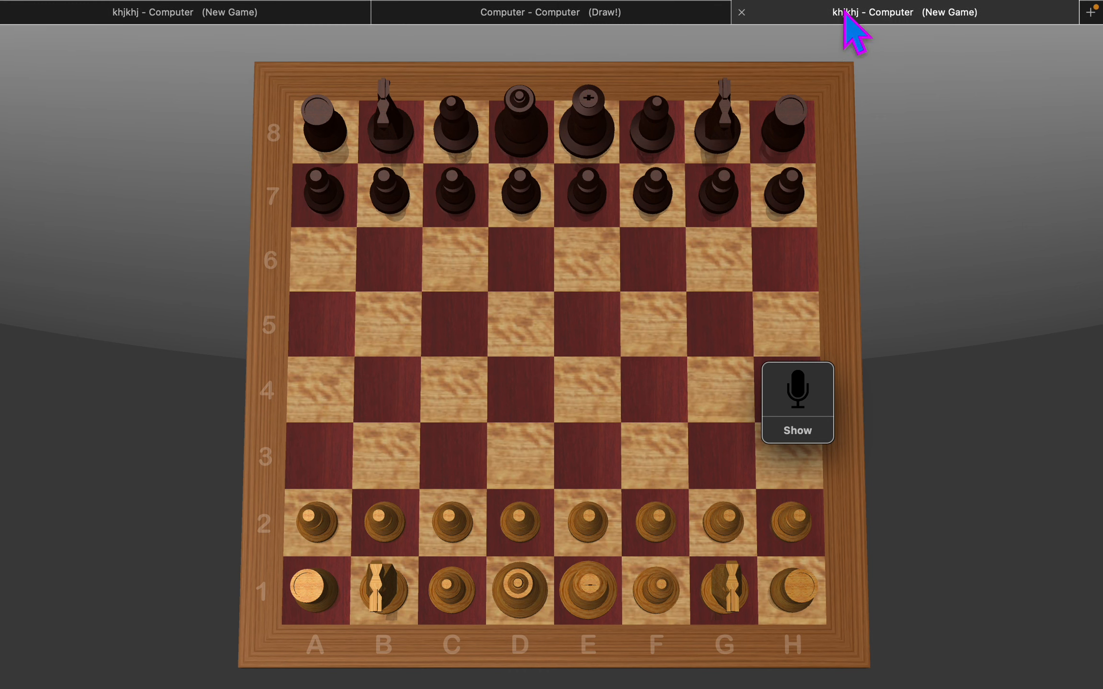
mouse_move(1055, 27)
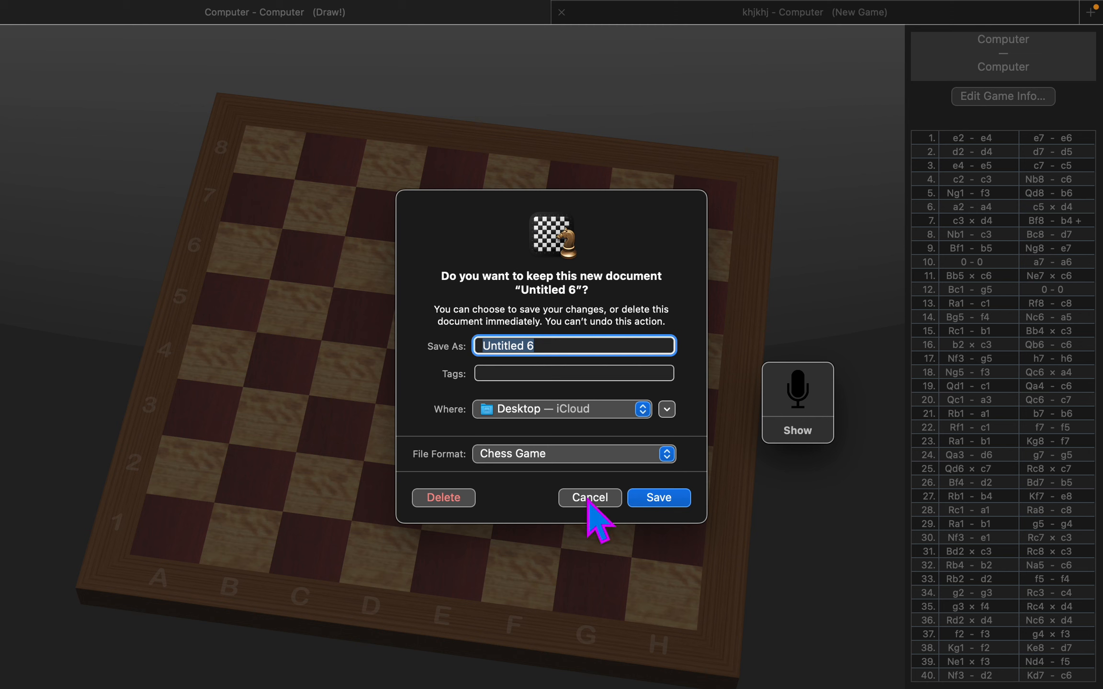
Close the drawn Computer–Computer game without saving, cancelling the keep-or-delete prompts
click(590, 498)
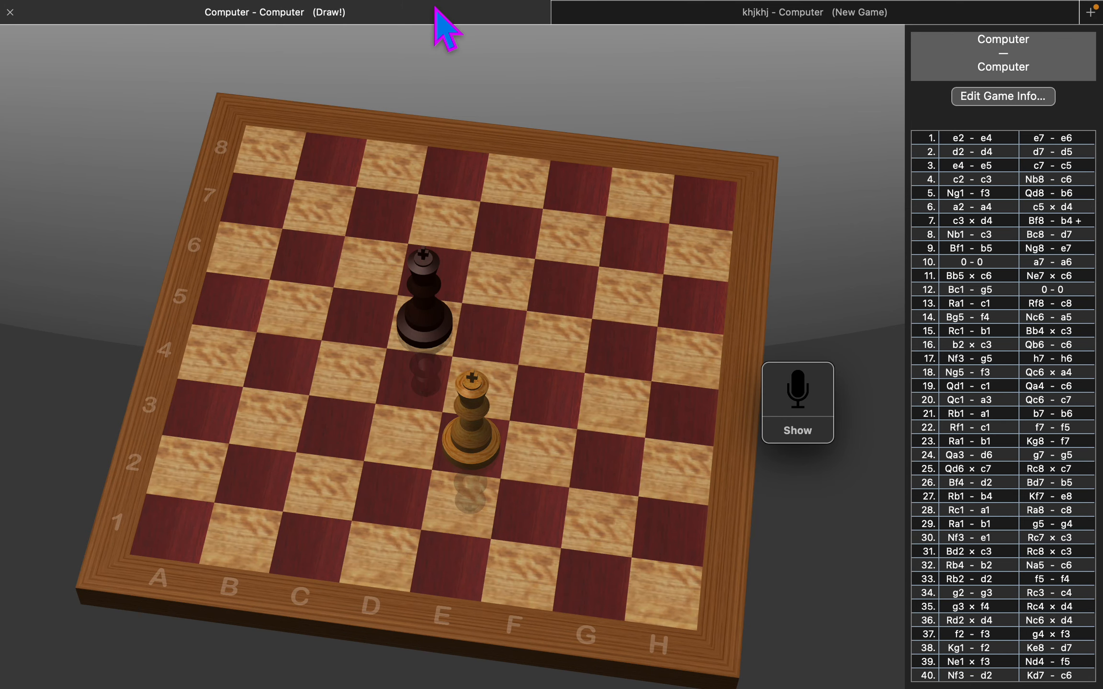
mouse_move(406, 33)
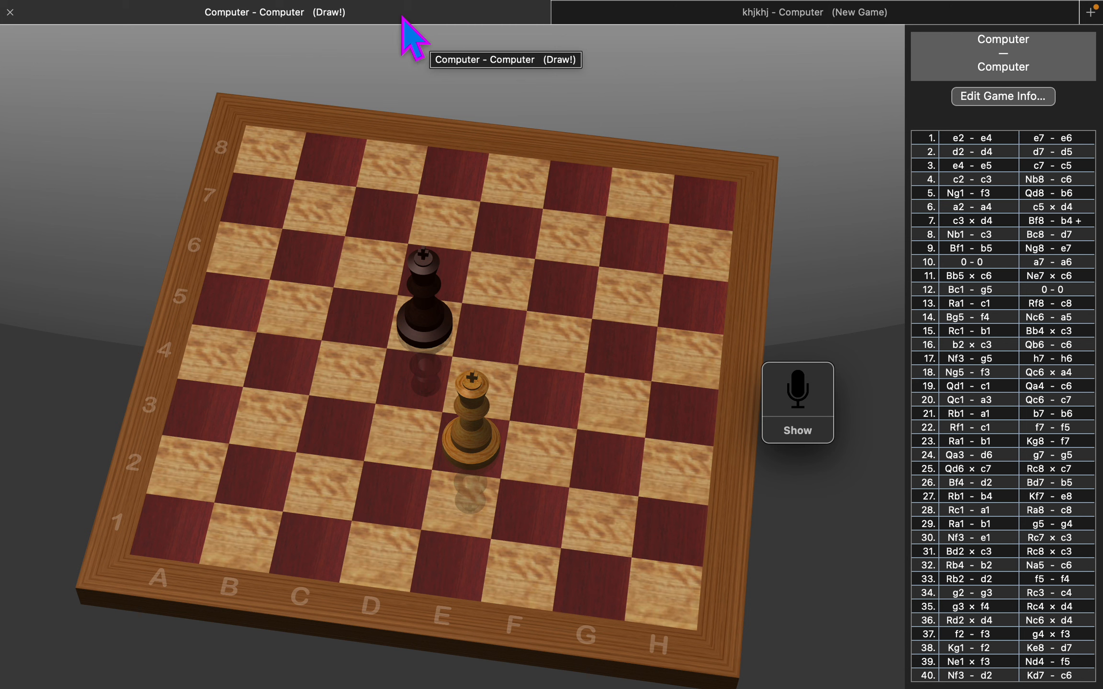
click(9, 12)
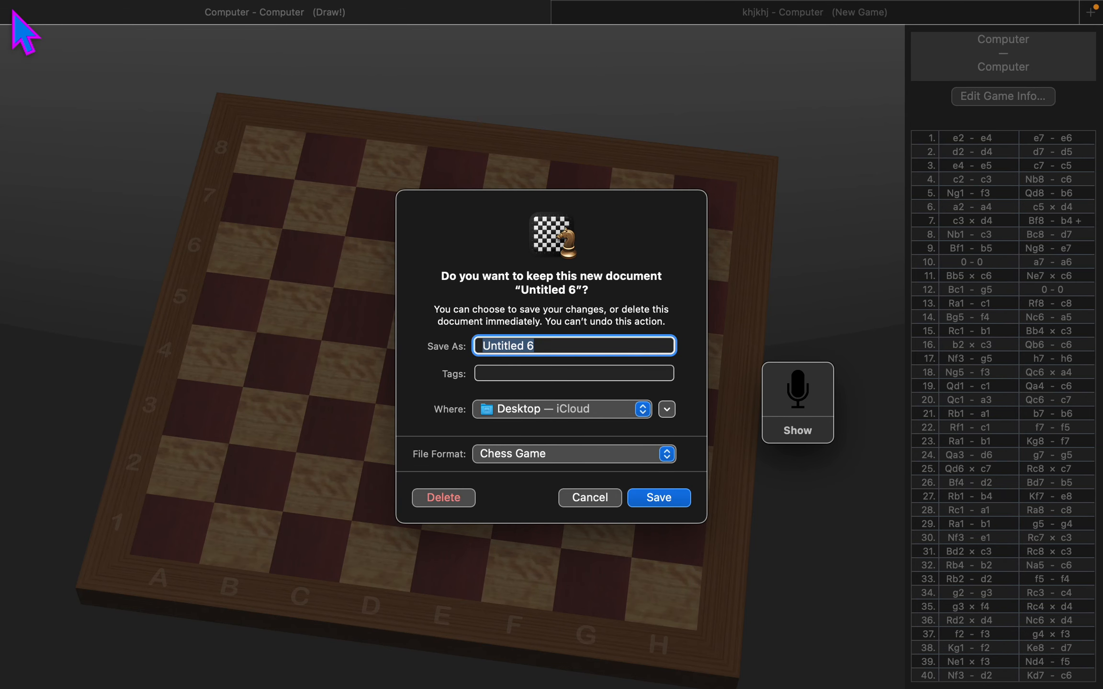
mouse_move(616, 506)
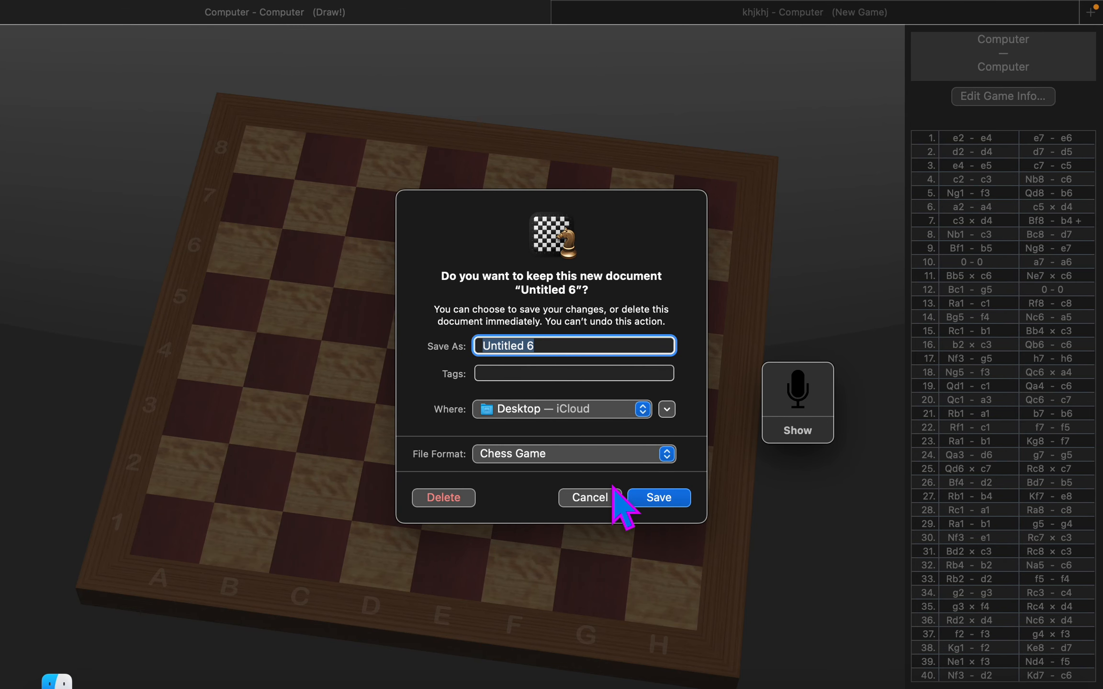
click(590, 498)
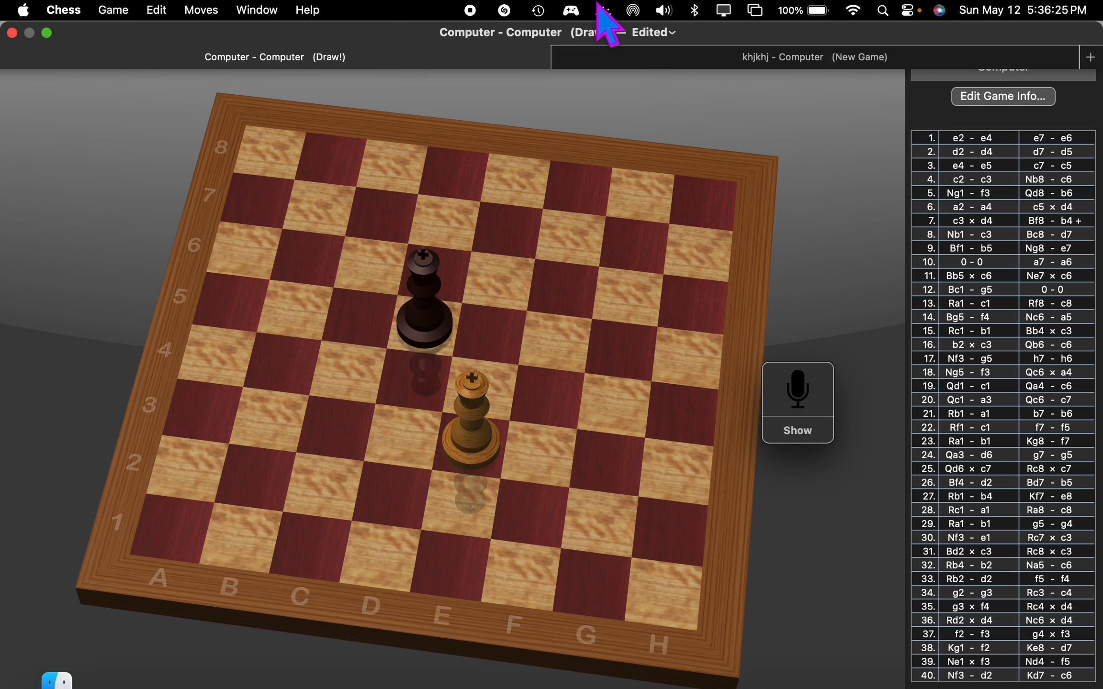
mouse_move(12, 34)
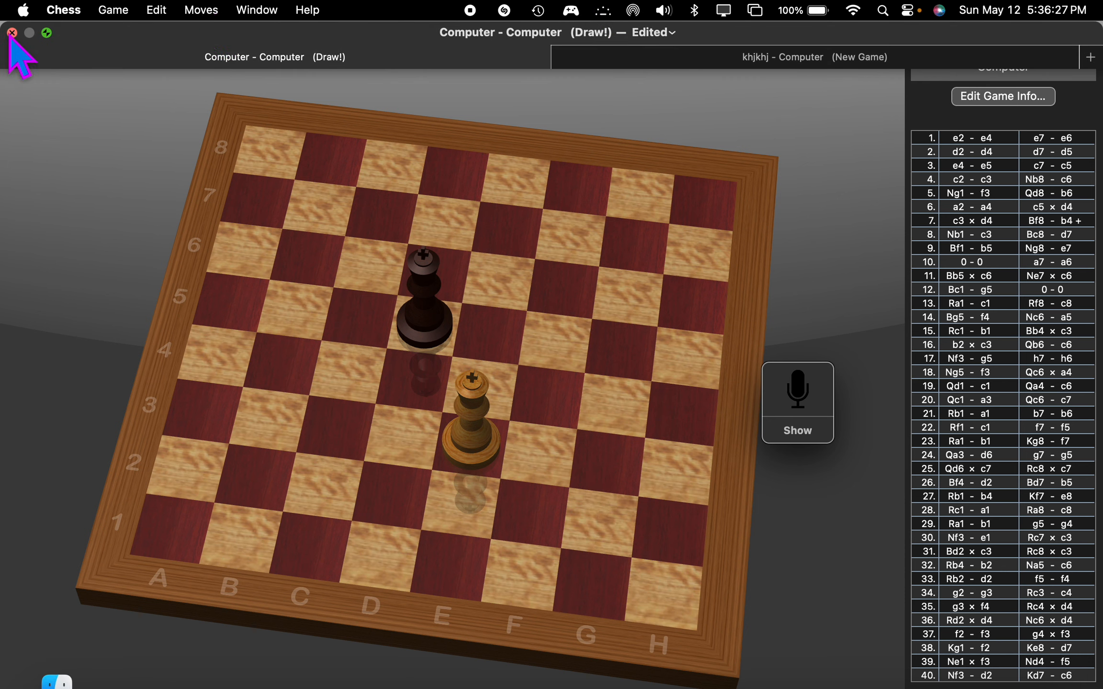
click(13, 33)
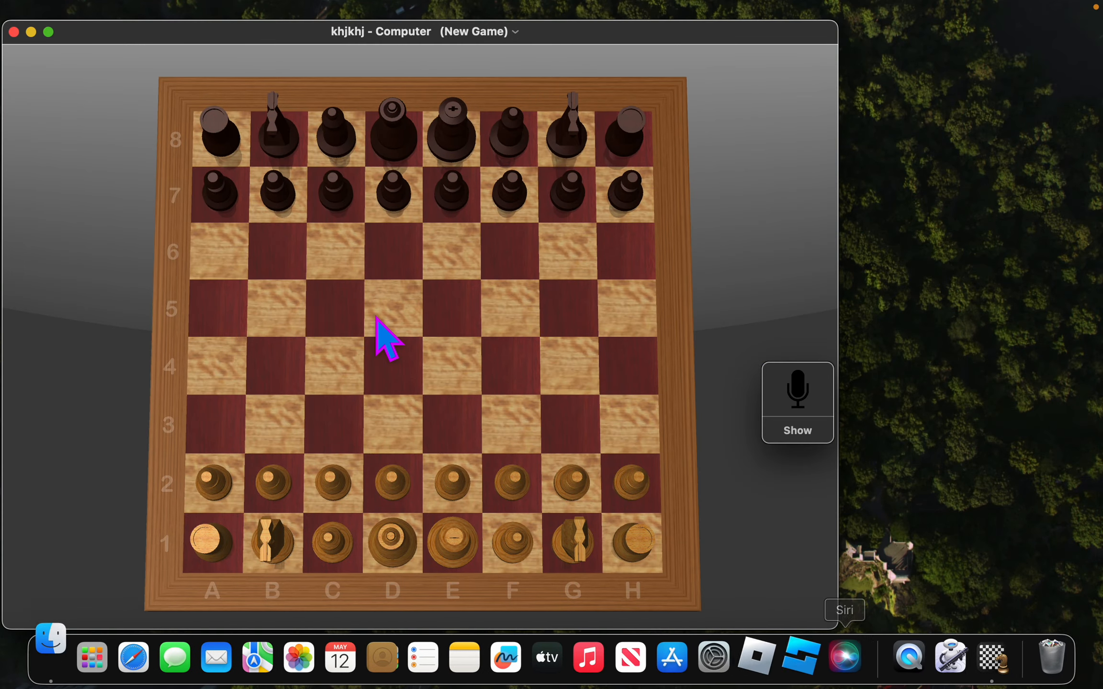
Quit Chess from the Dock and relaunch it on the khjkhj versus Computer game
click(516, 30)
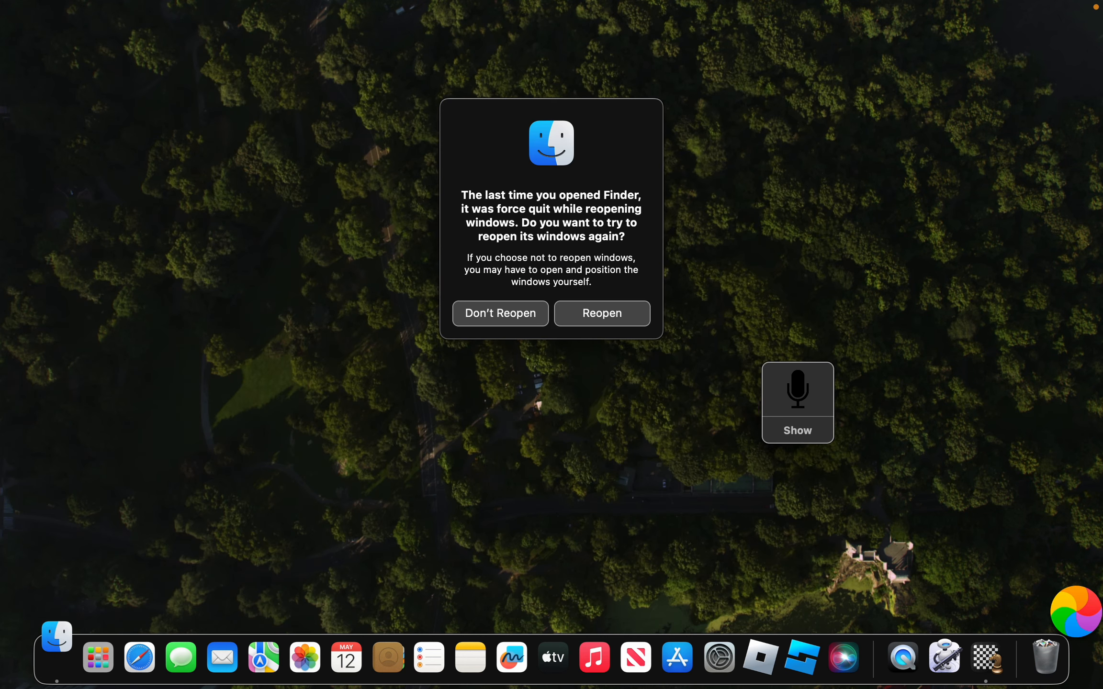
right_click(944, 658)
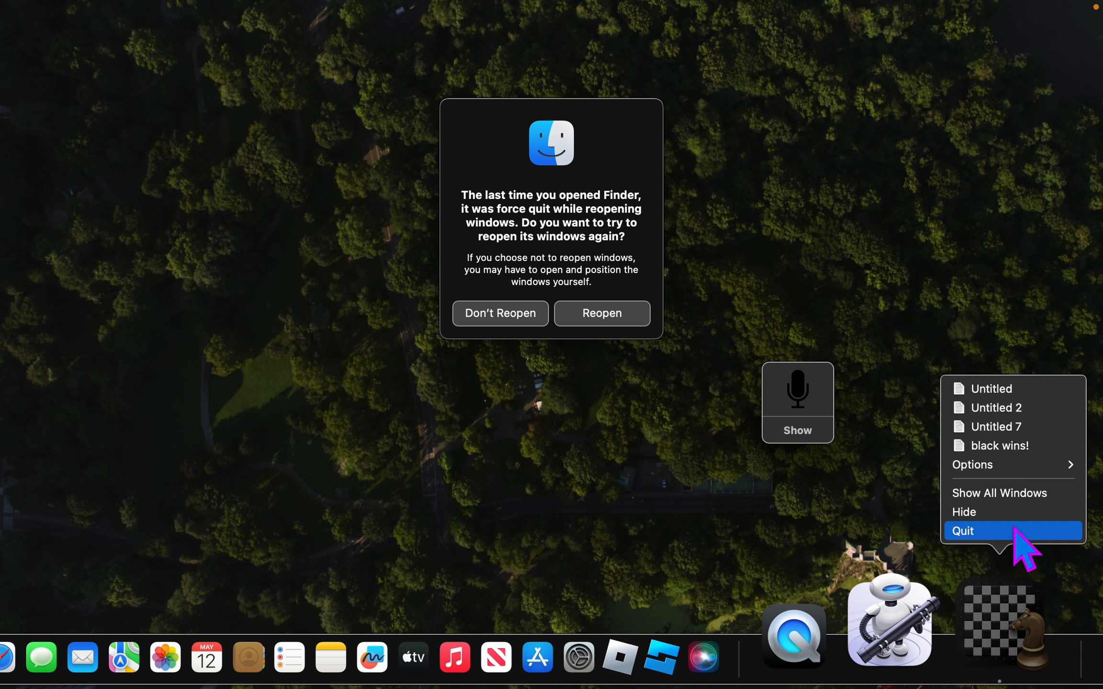
click(982, 530)
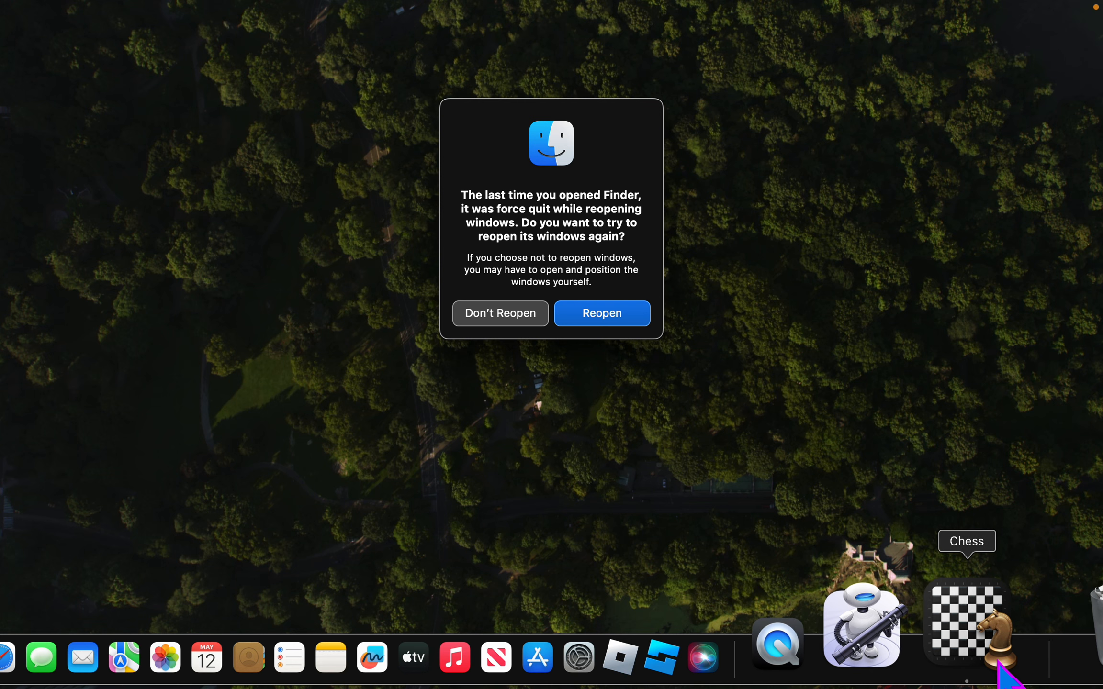
click(967, 628)
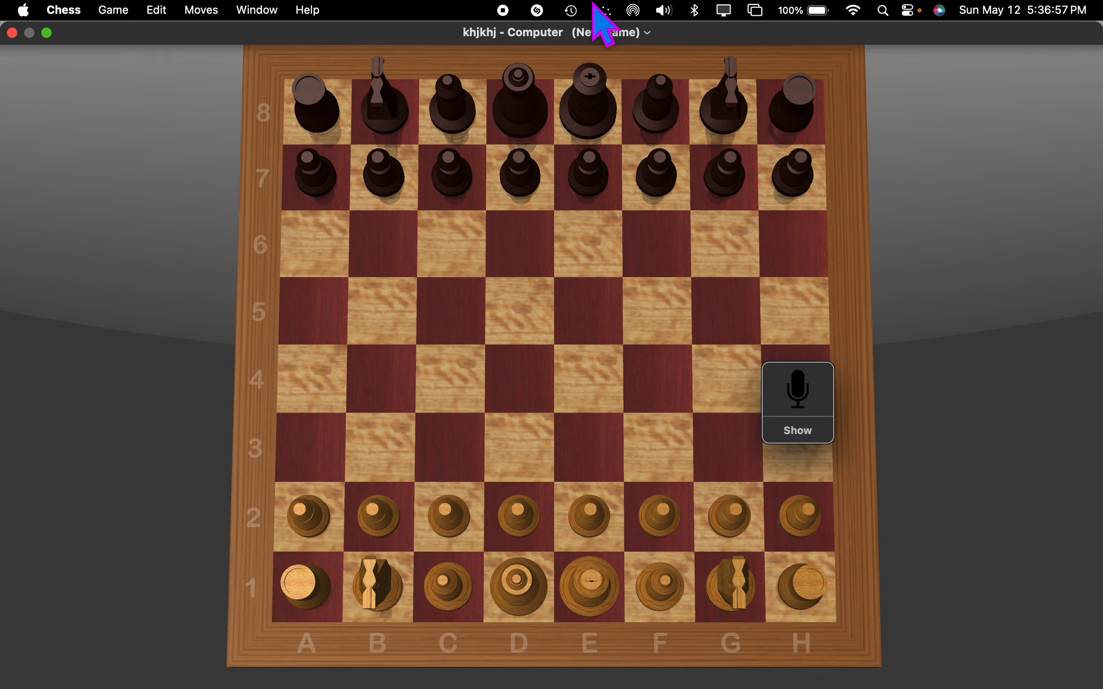
mouse_move(648, 56)
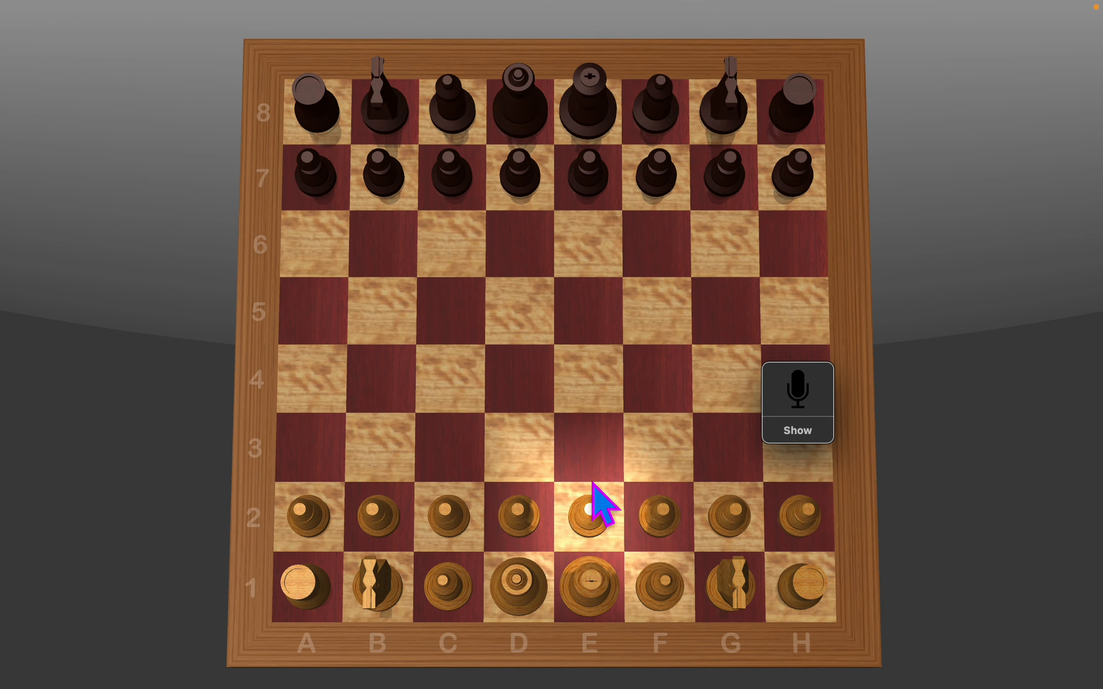
Play White's e-pawn to e4 and c-pawn to c4 against the computer
drag(587, 513, 587, 436)
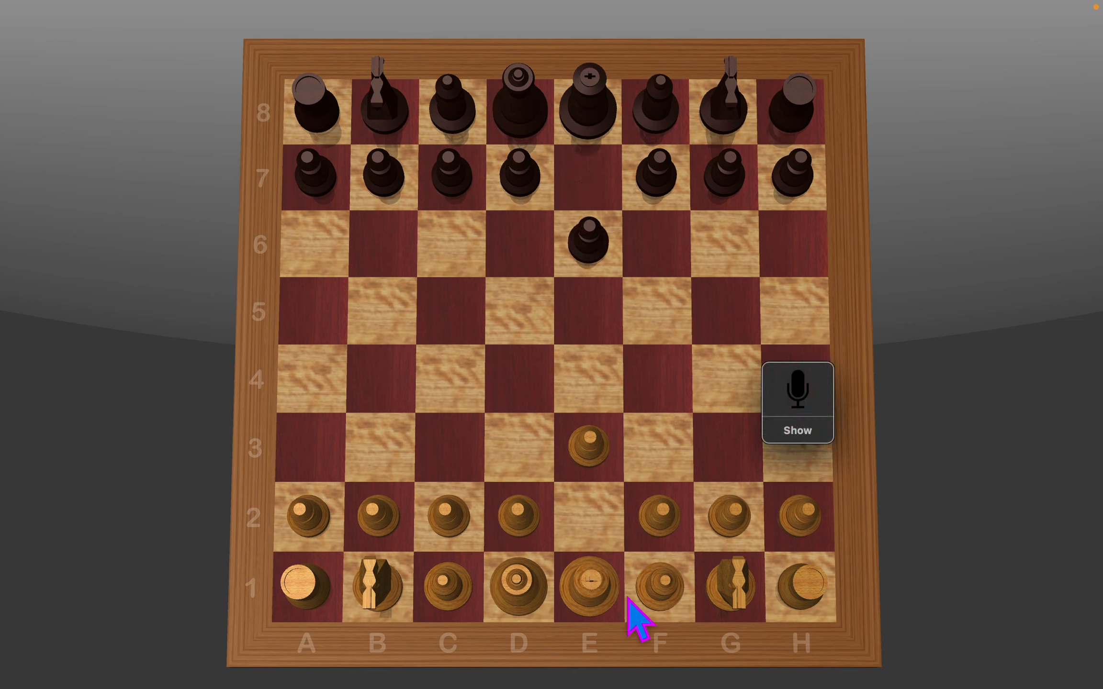
mouse_move(563, 582)
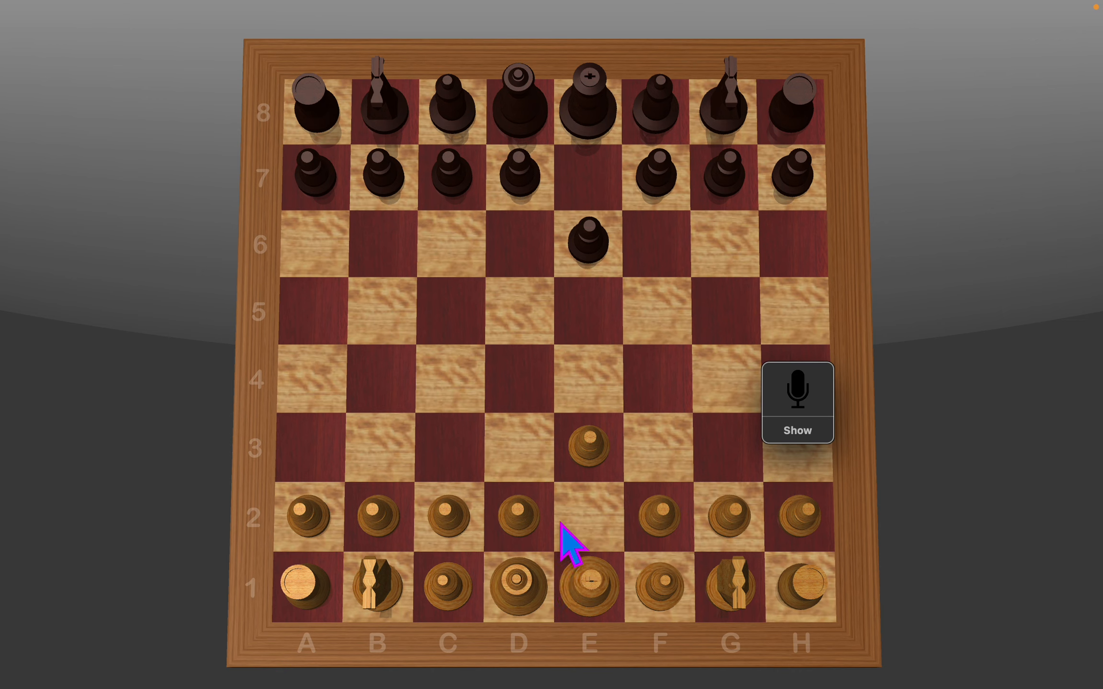
click(588, 450)
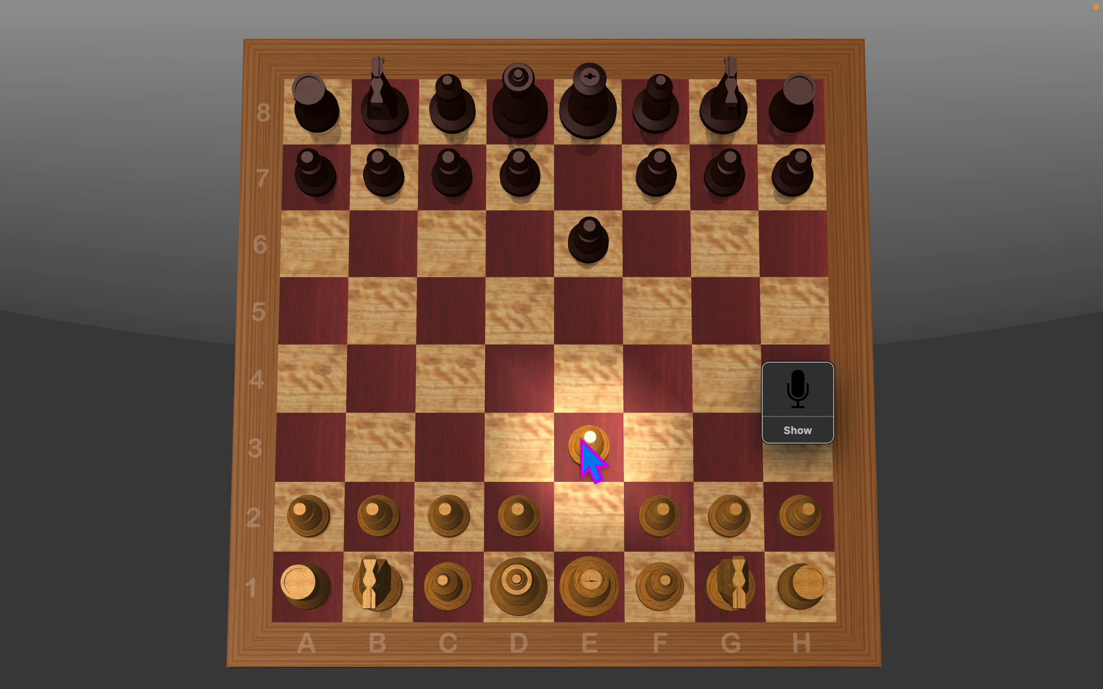
click(588, 440)
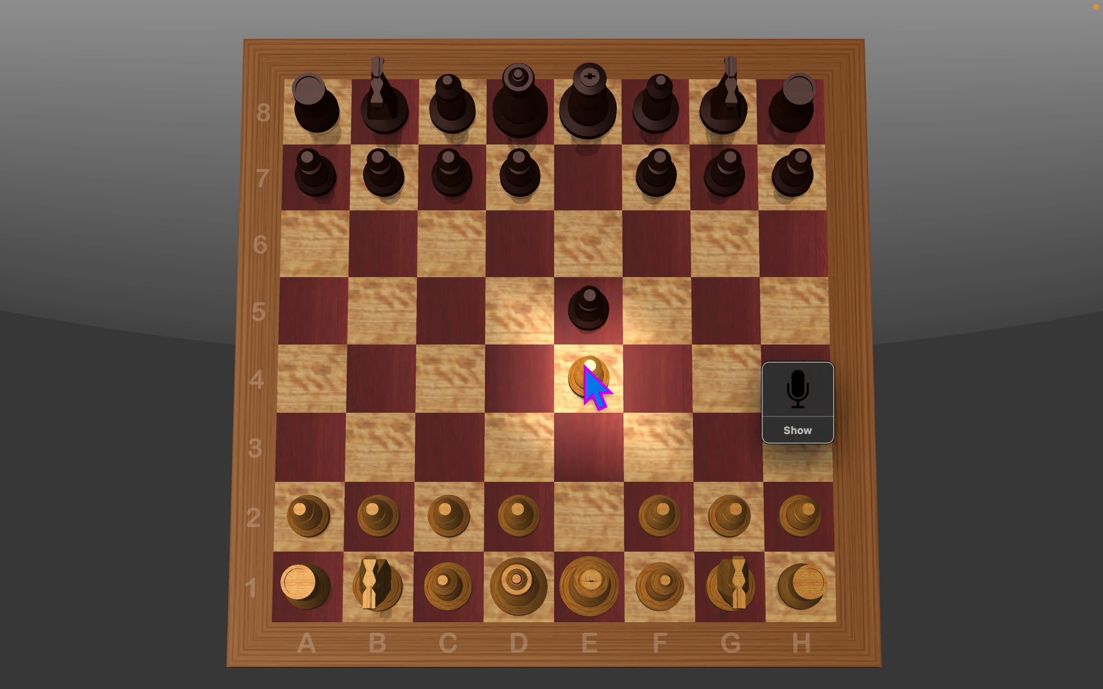
mouse_move(607, 398)
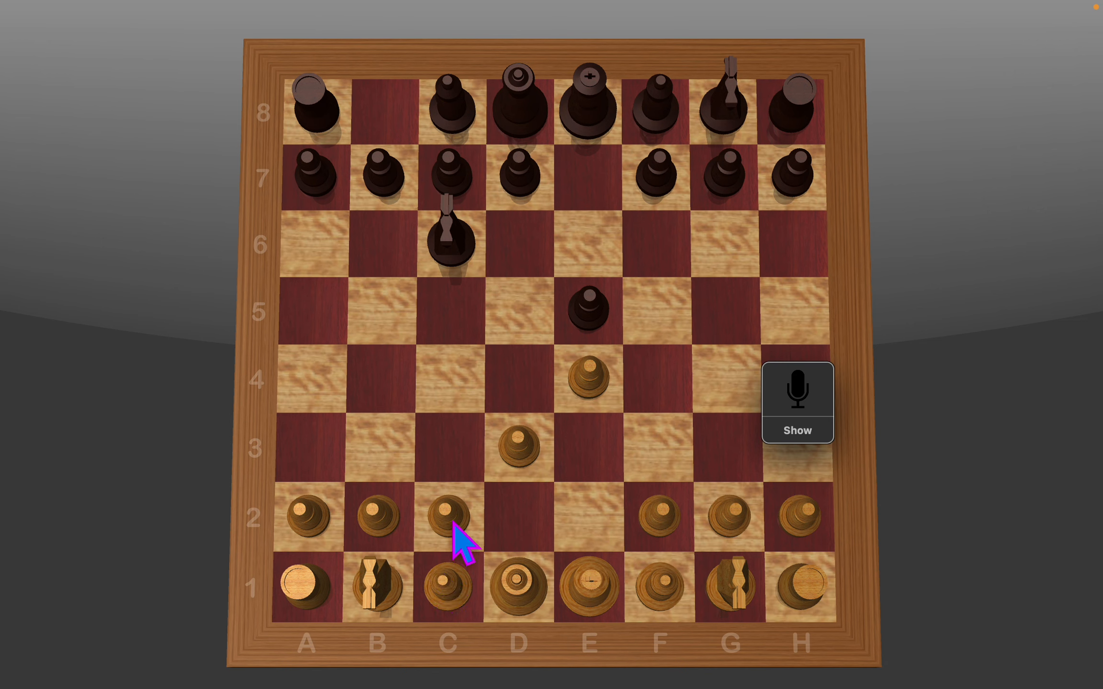
drag(449, 514, 449, 464)
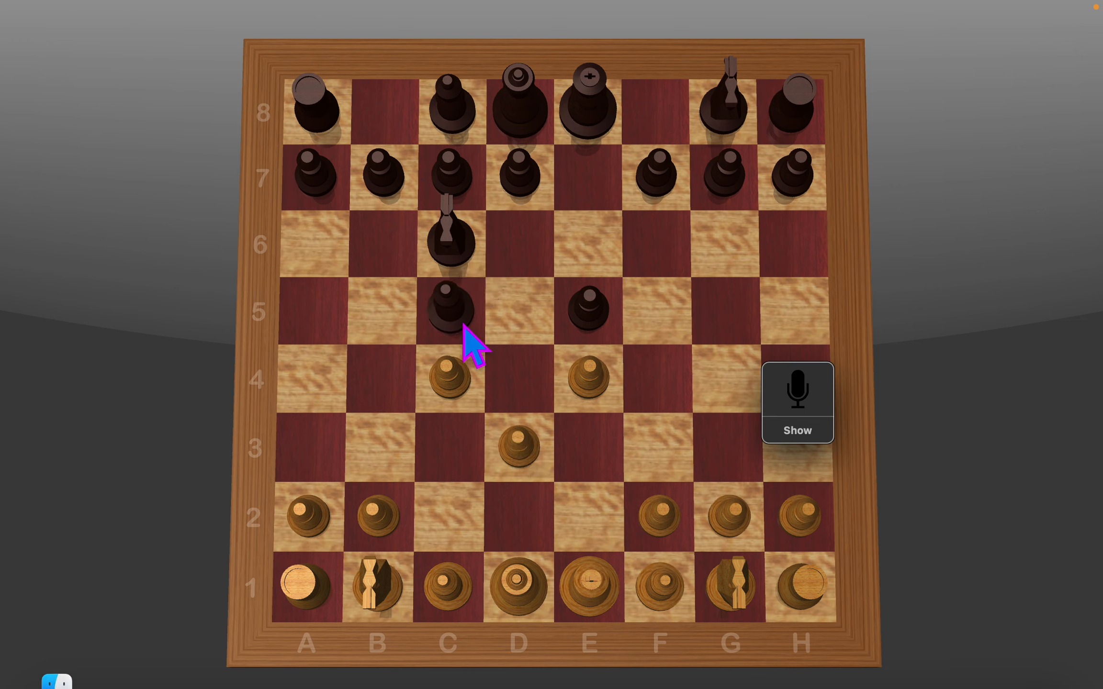
click(450, 382)
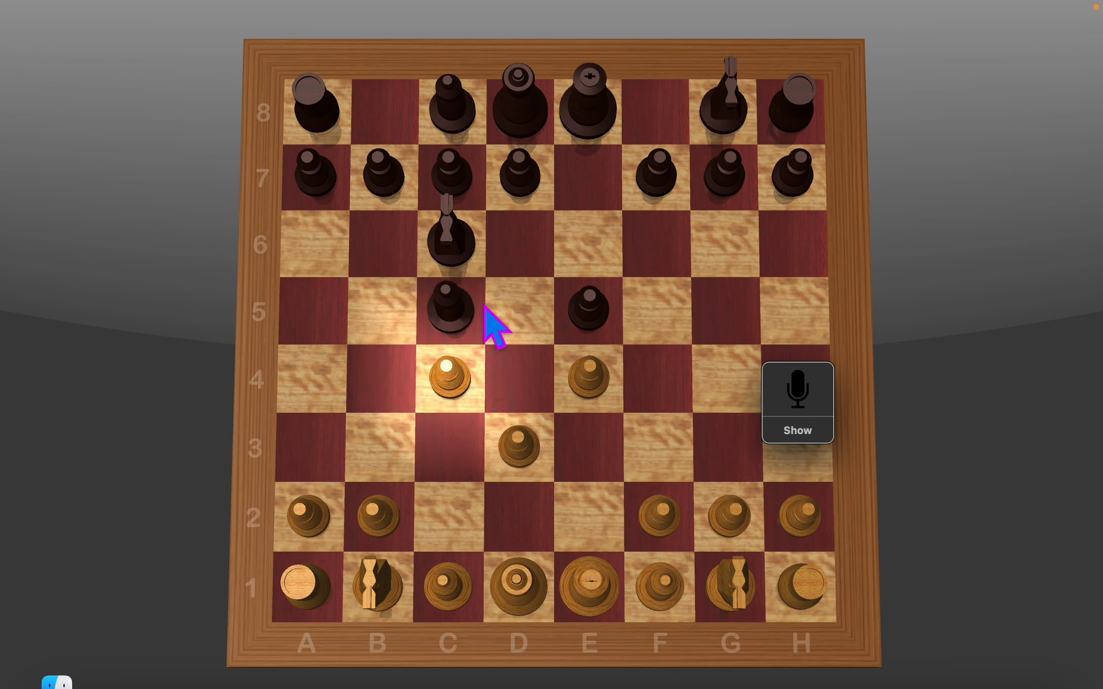
mouse_move(443, 388)
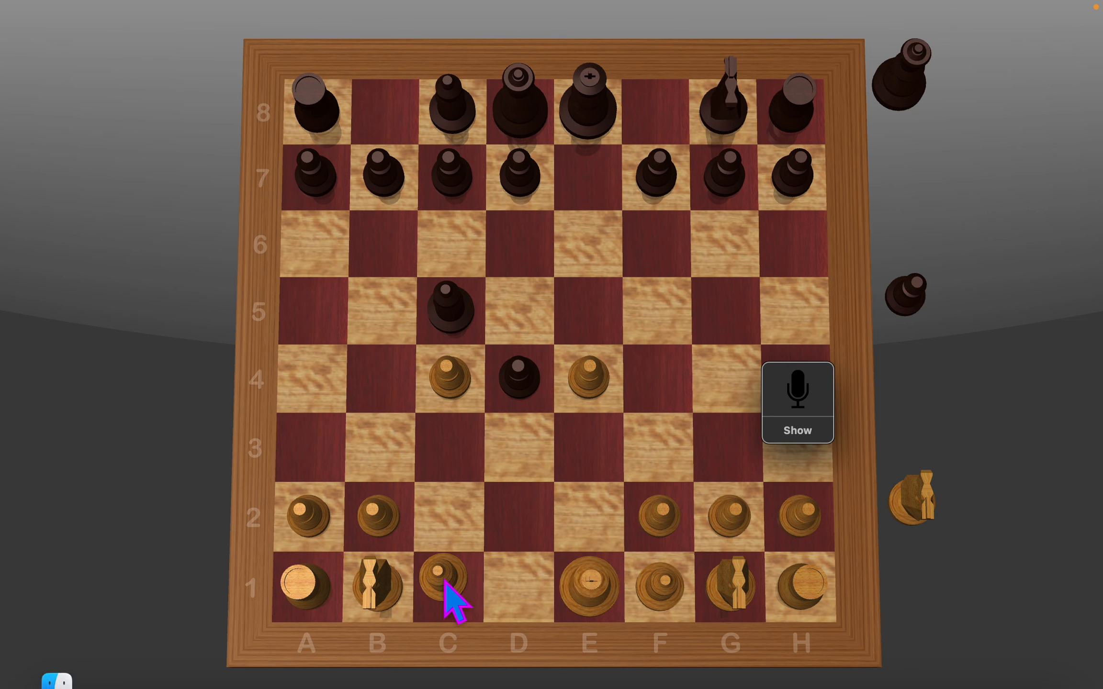
Move the c1 bishop, b2 pawn and e4 pawn until the computer wins with Black
drag(448, 587, 569, 468)
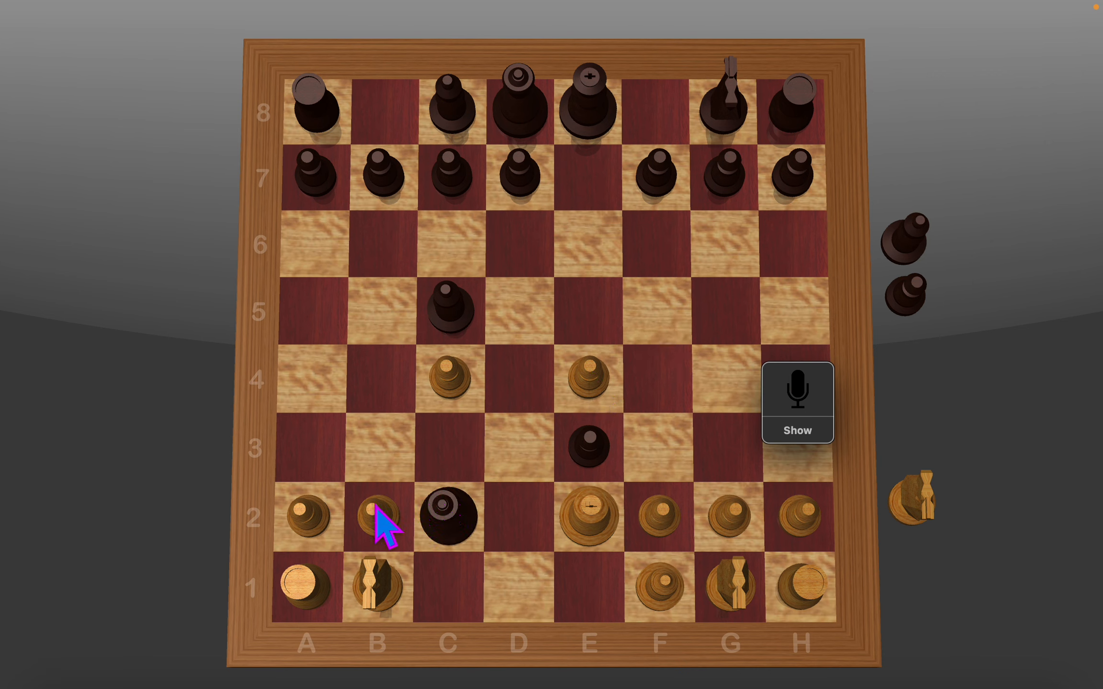
click(375, 519)
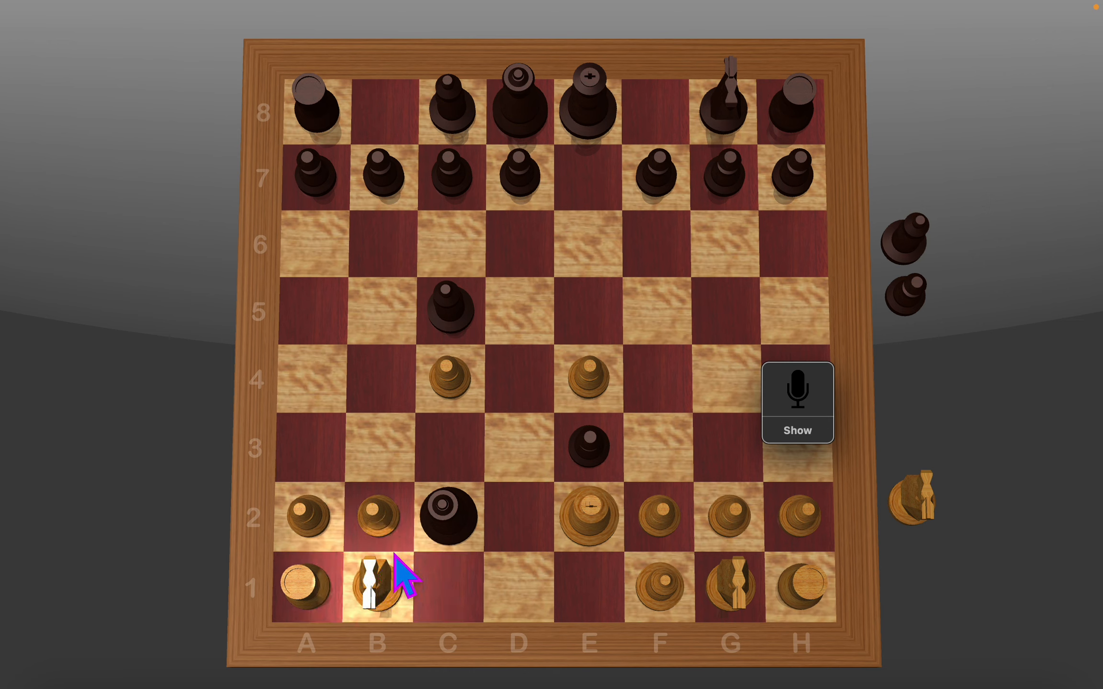
drag(376, 584, 306, 517)
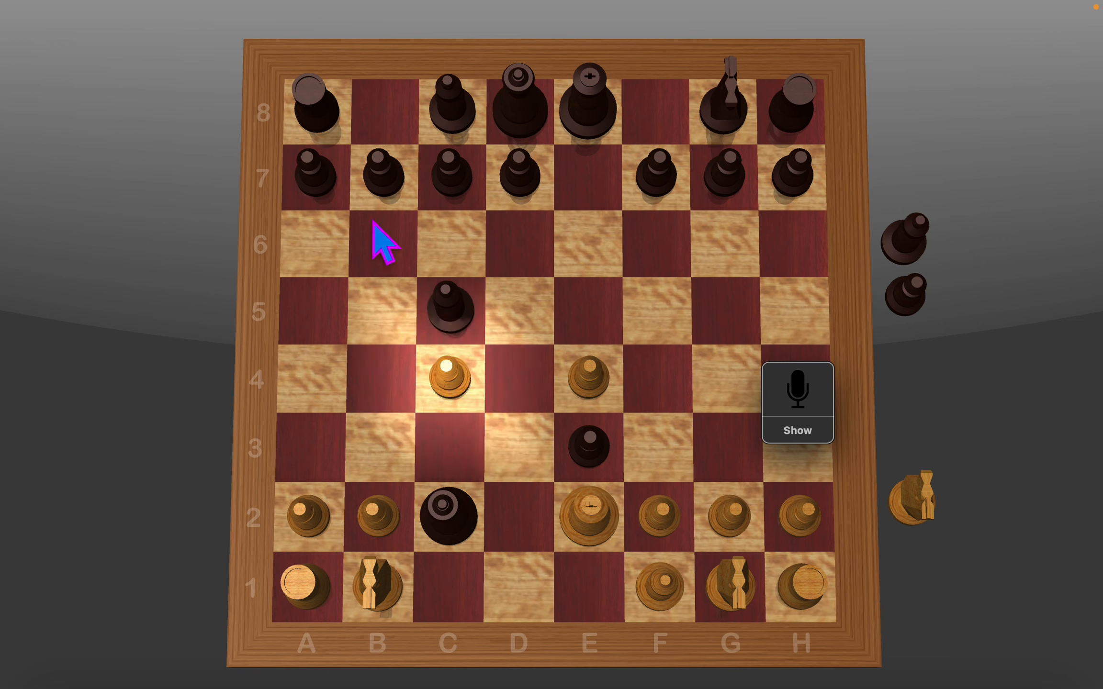
mouse_move(632, 280)
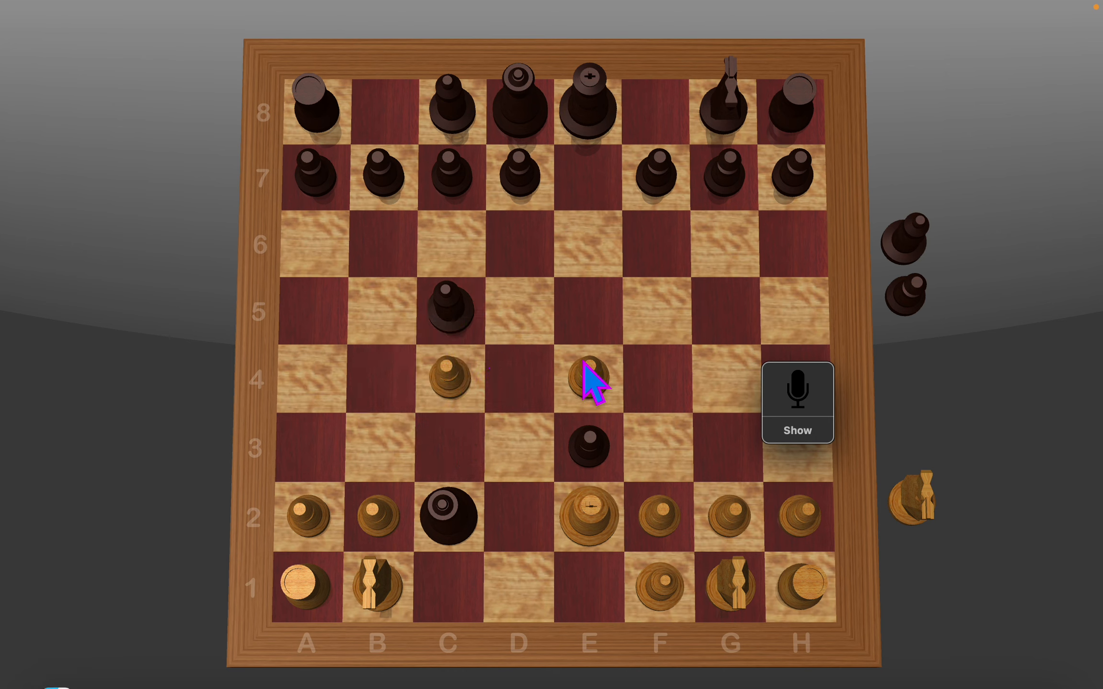
click(584, 376)
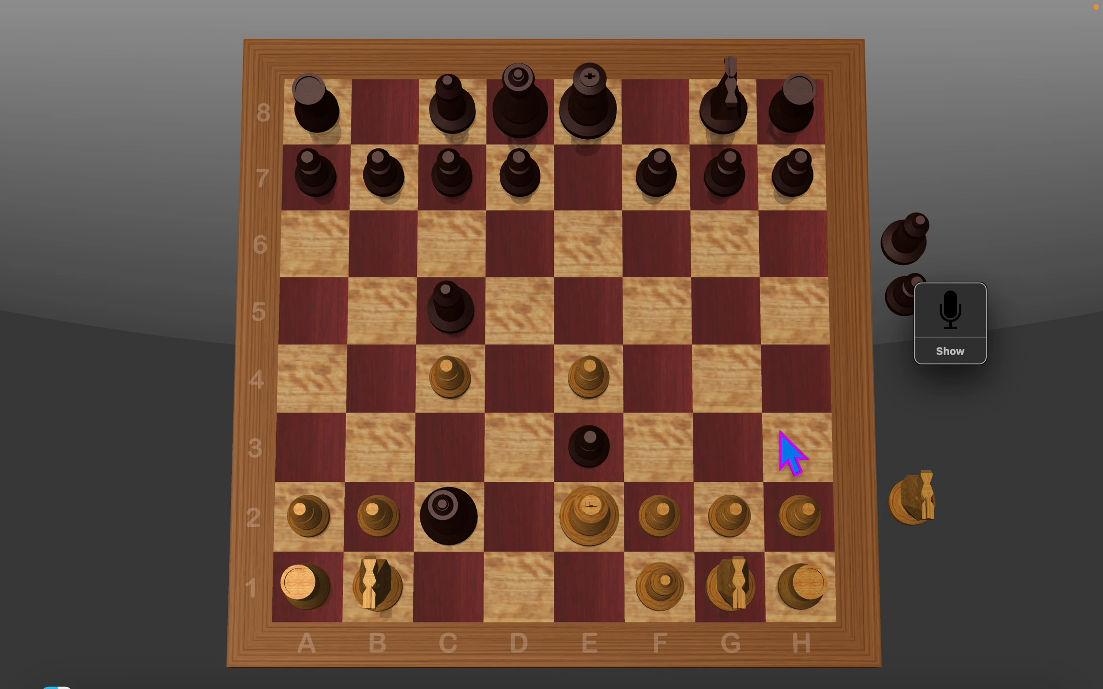
mouse_move(705, 454)
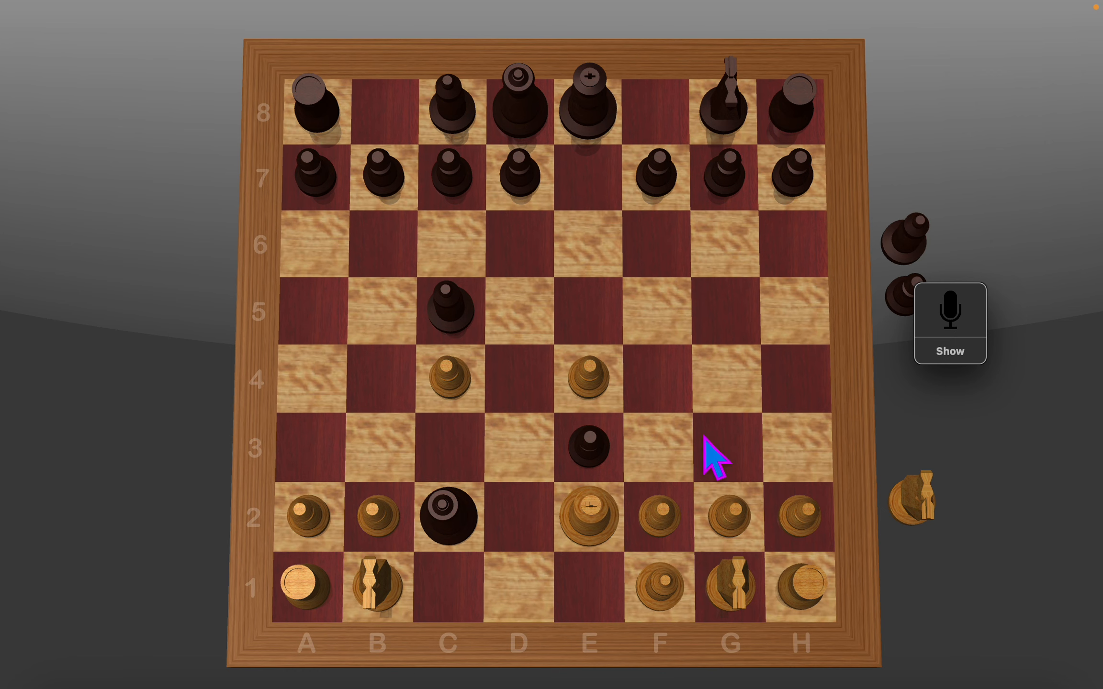
mouse_move(661, 580)
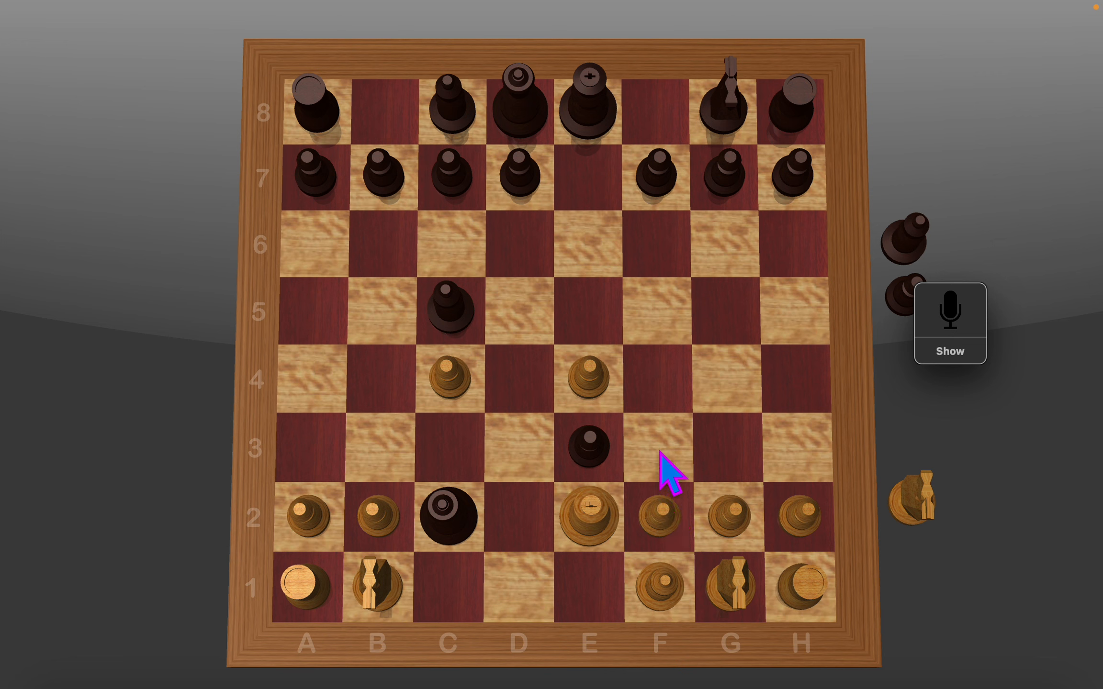
click(591, 517)
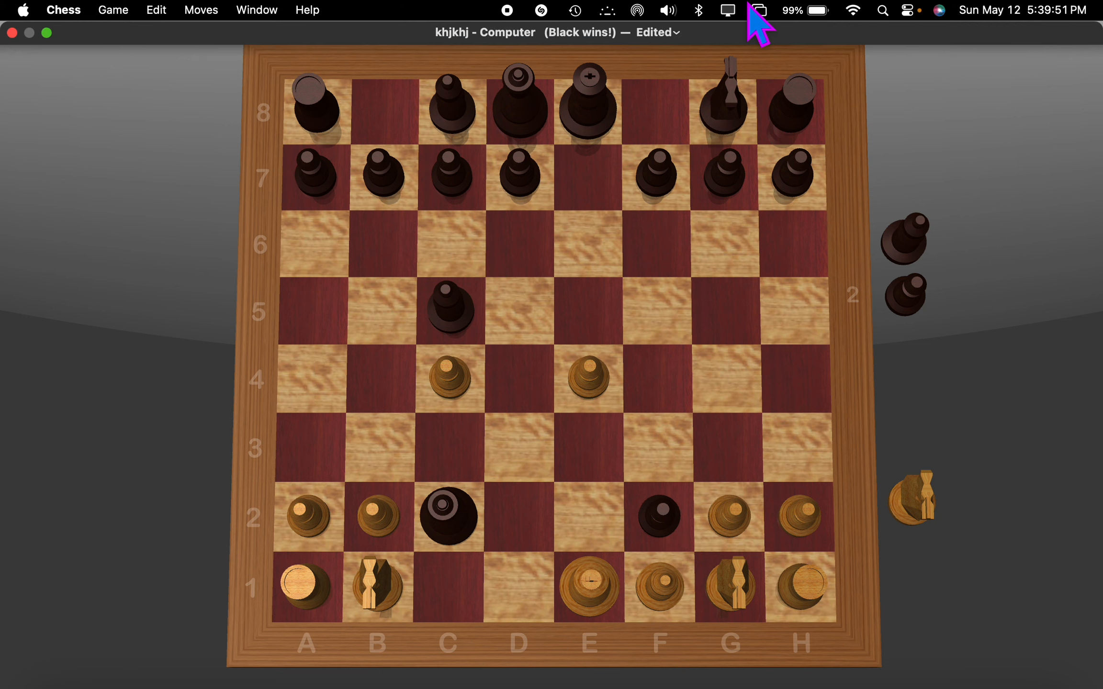
mouse_move(614, 54)
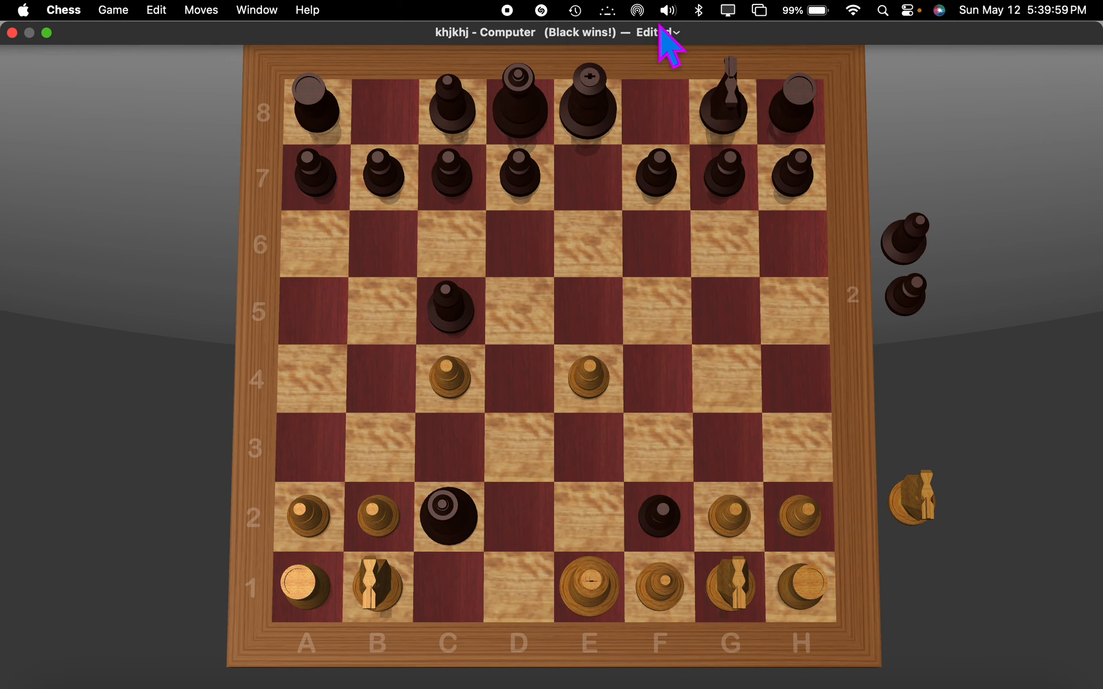
Bring up the finished game's name and tags panel from the title bar
click(673, 33)
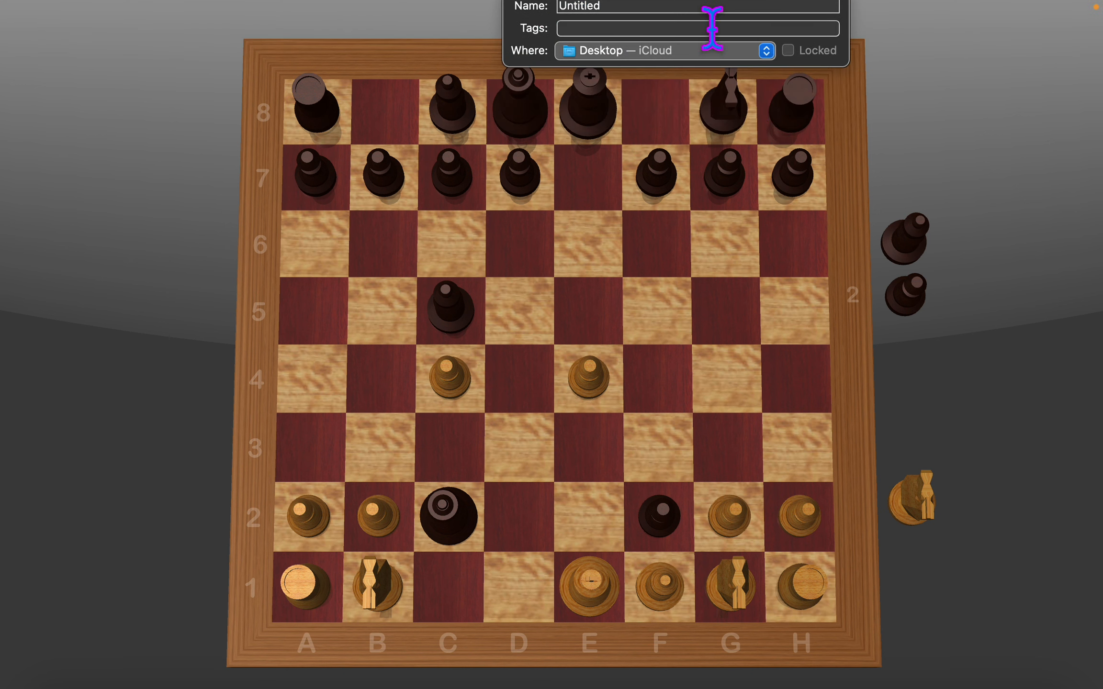
Enter 'you', 'bitches', 'gge', '-r' in the Tags field, giving Gray, Home, Important and Work tags
text(you)
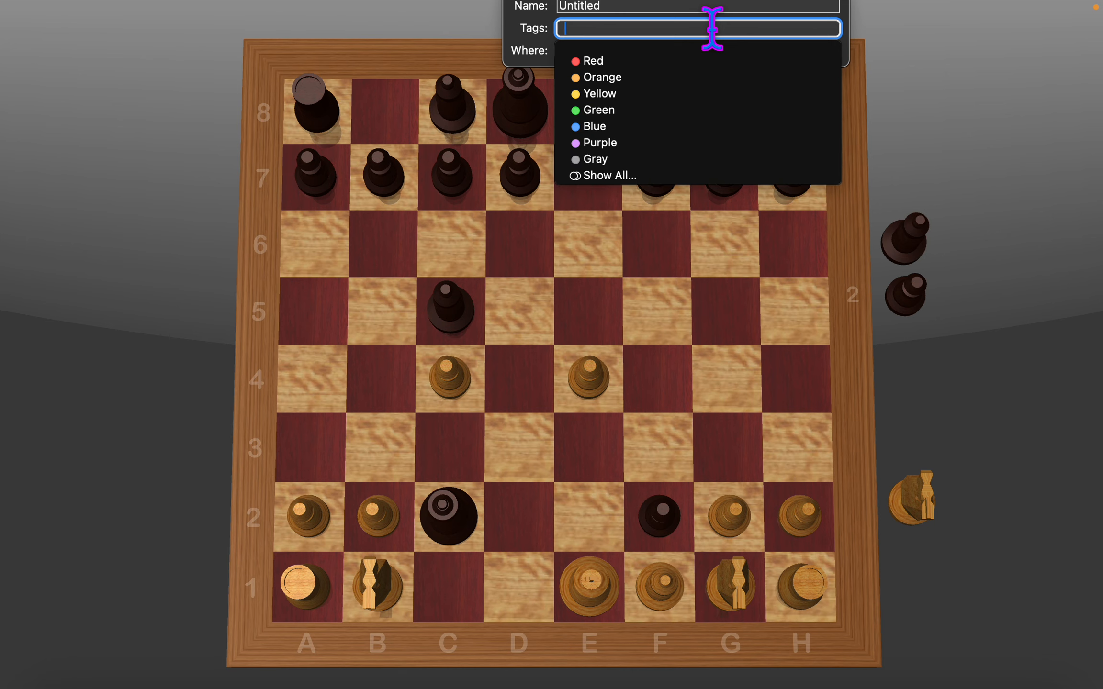
text(bitches)
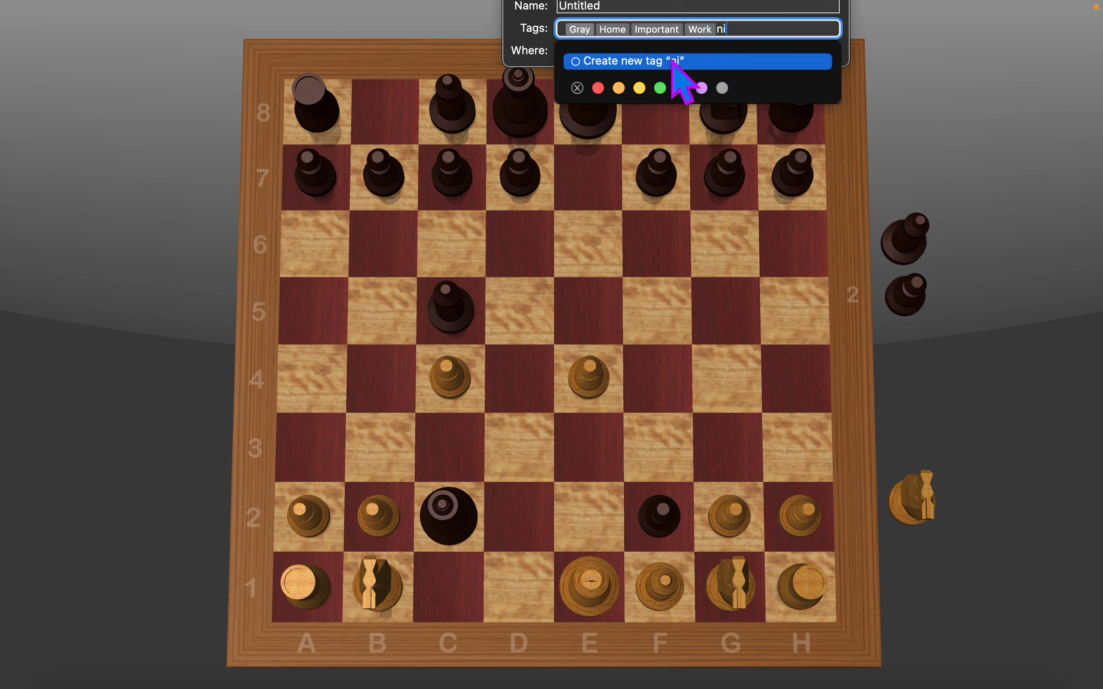
text(gge)
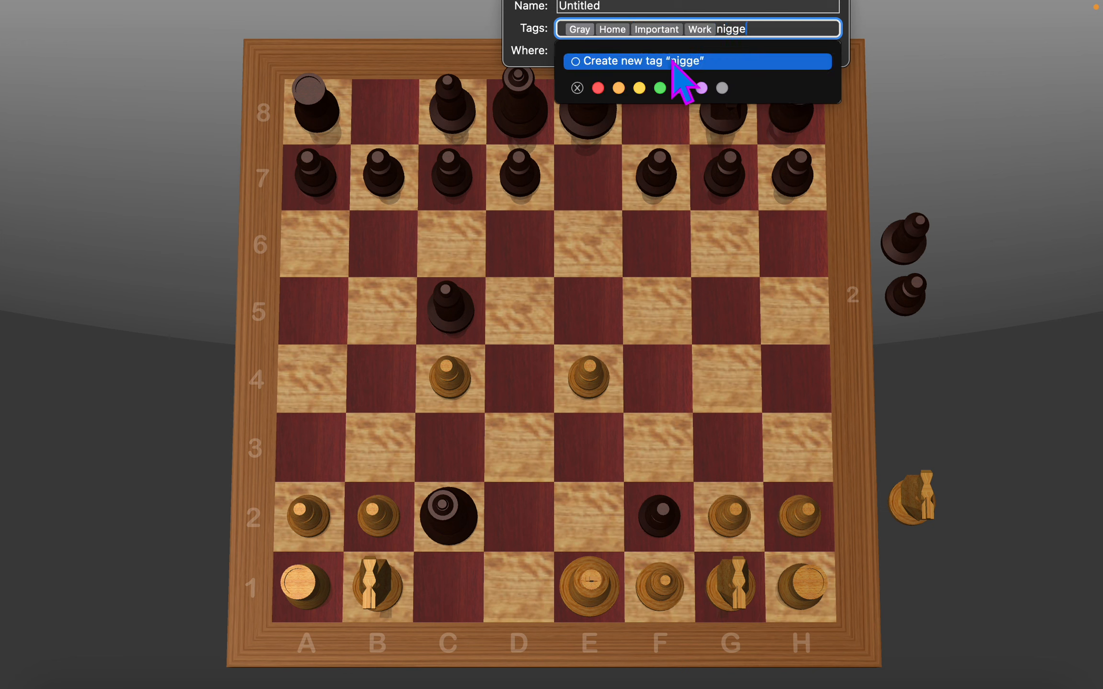
text(-r)
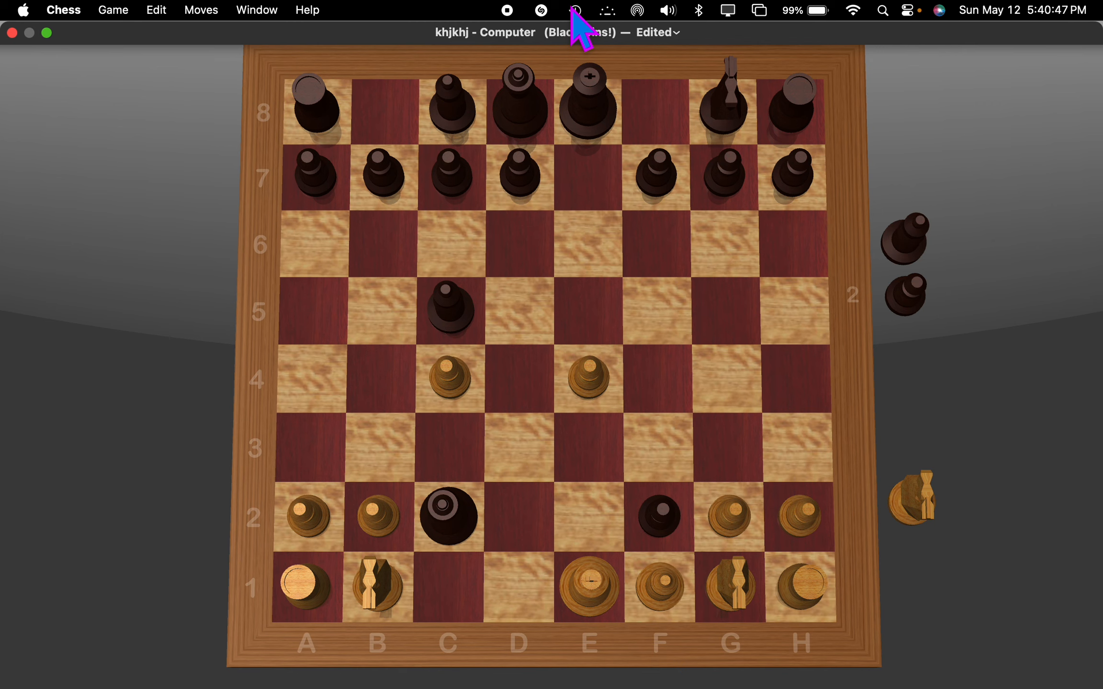
Fill the Spotlight search field with a long meaningless string of random characters
text(;45tg78,gye,fgy,)
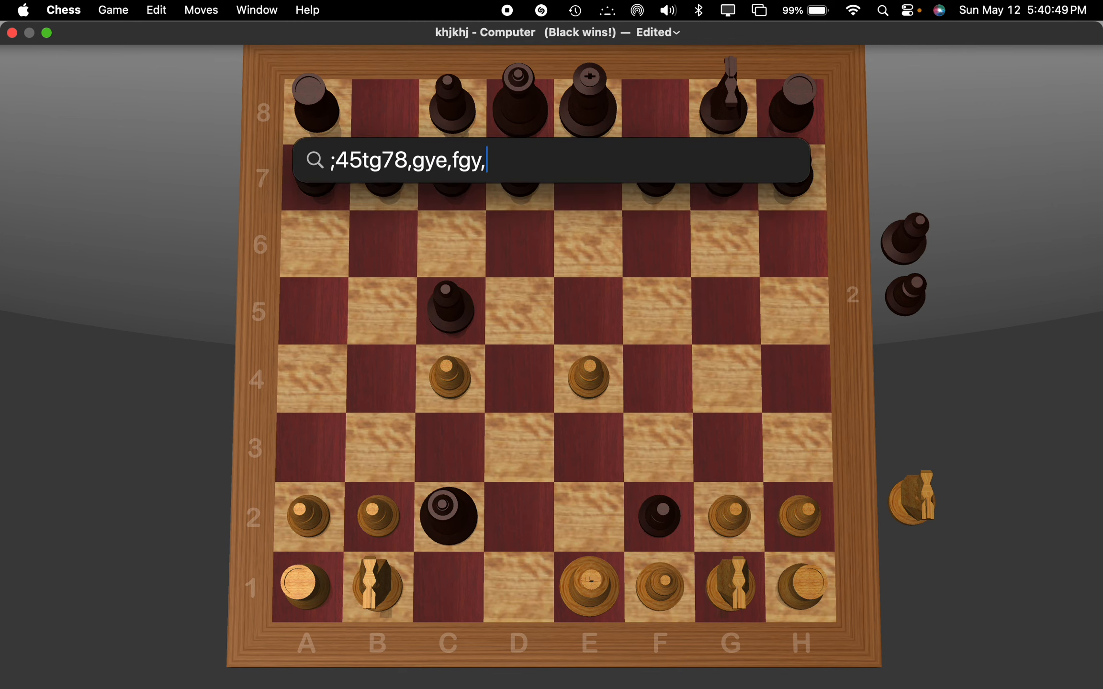
text(.3yf,34gt7yufh kejcsrtngoy h4yntgw7y)
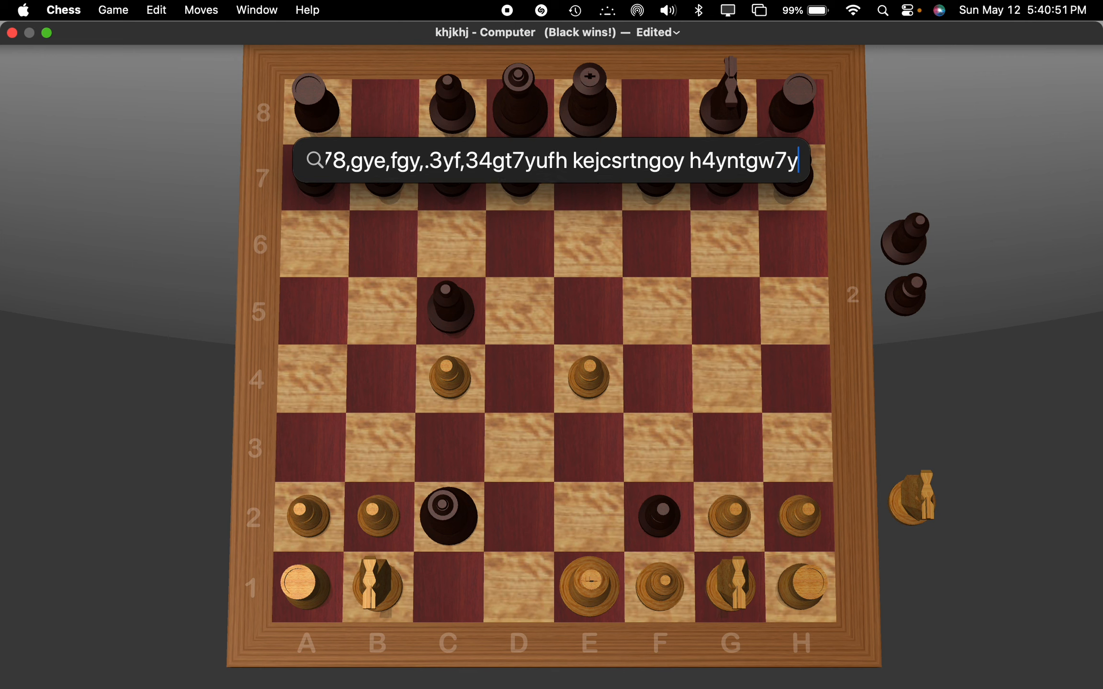
text(w;e/fd h.r. bytyjheR JHDFVC)
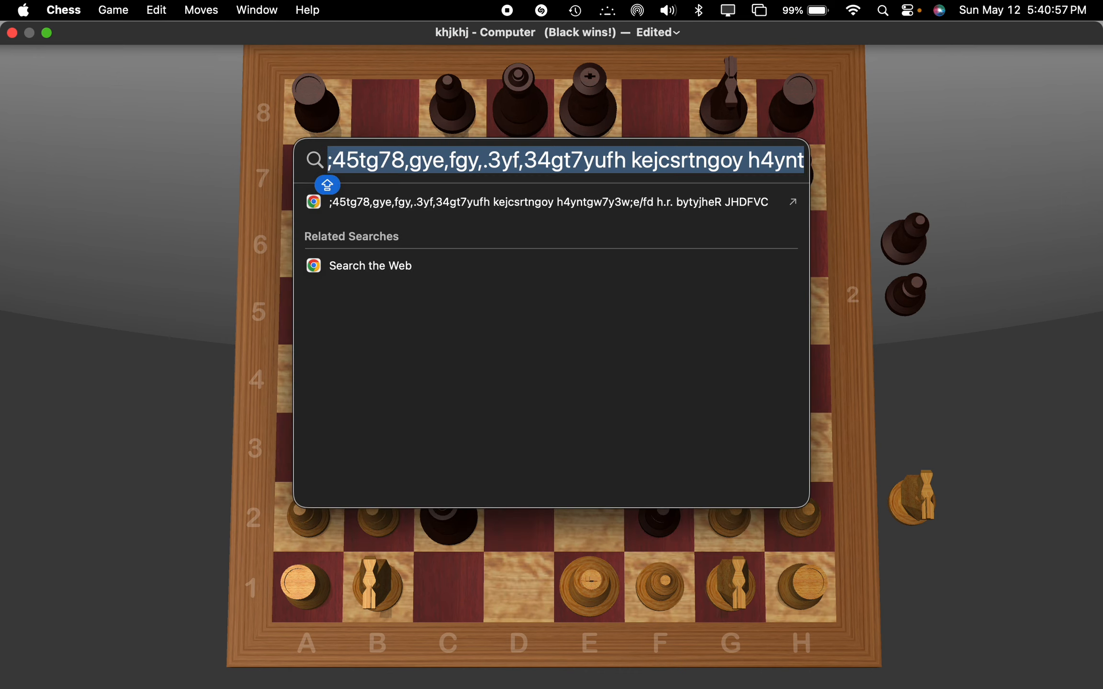
text(KJWDCN HIDFJWJFGHJSDFGJKSFG SDFG854)
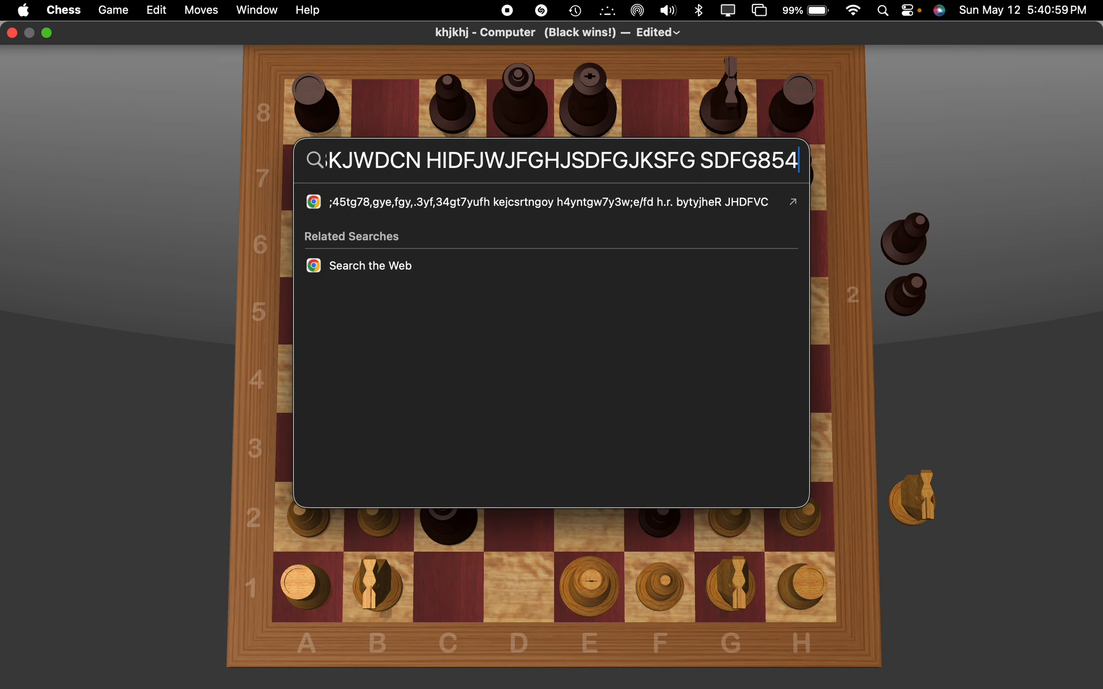
text(IB6JTGRJFOLG;KLNUYJI5T4P]ED;W/.ÆC,;F KT÷)
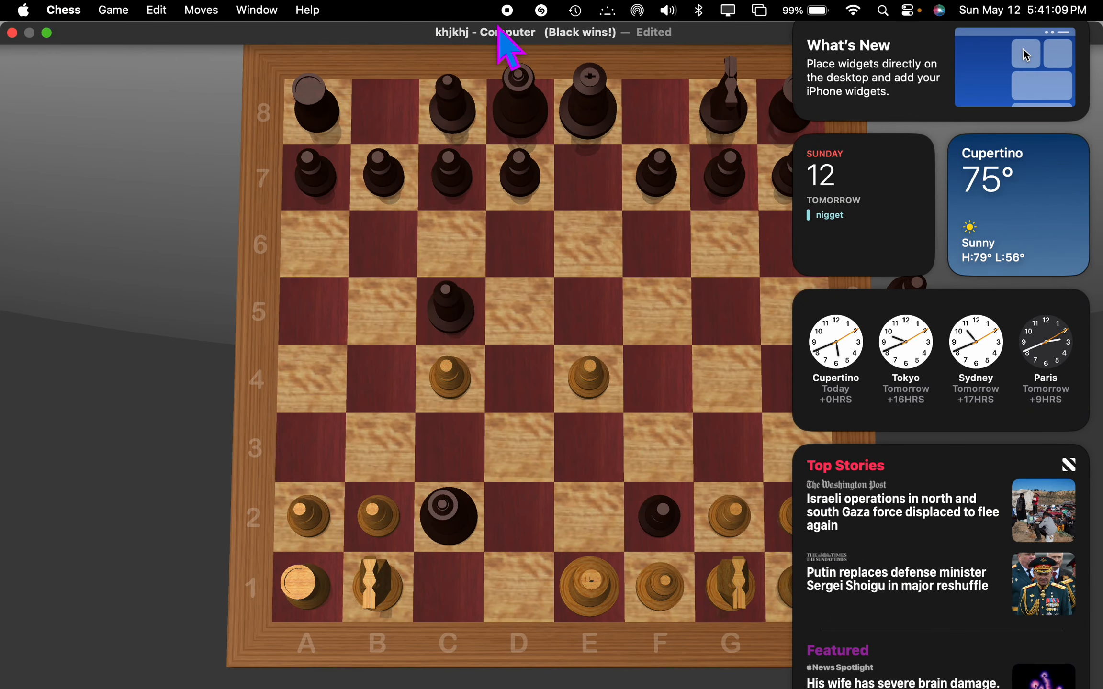
mouse_move(583, 21)
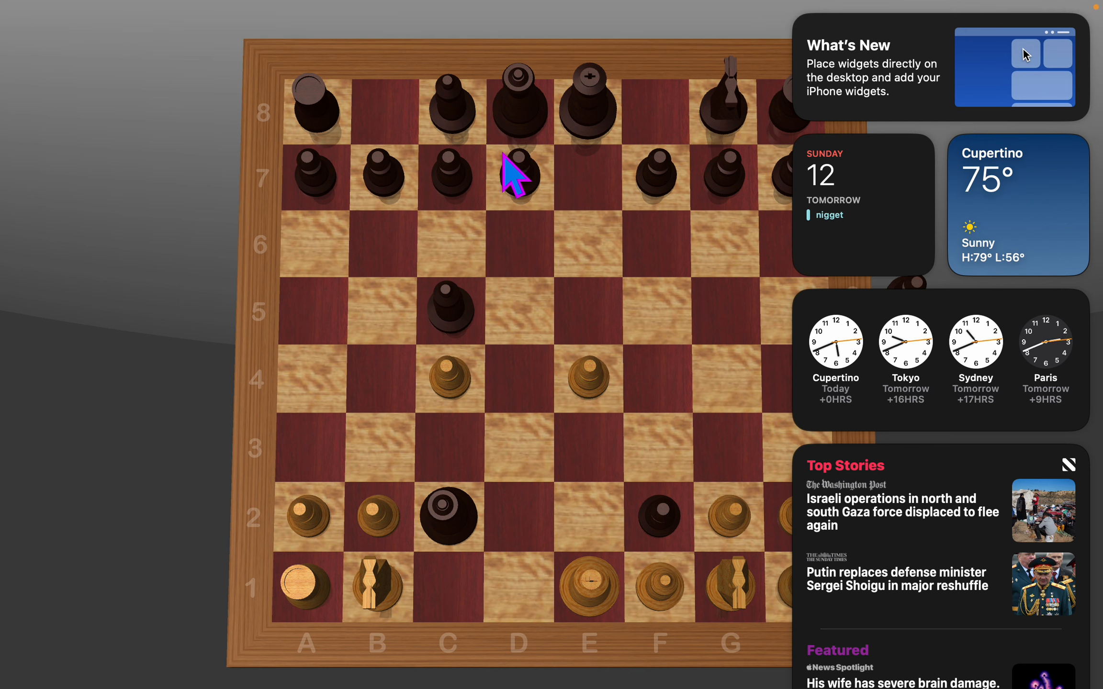
mouse_move(498, 169)
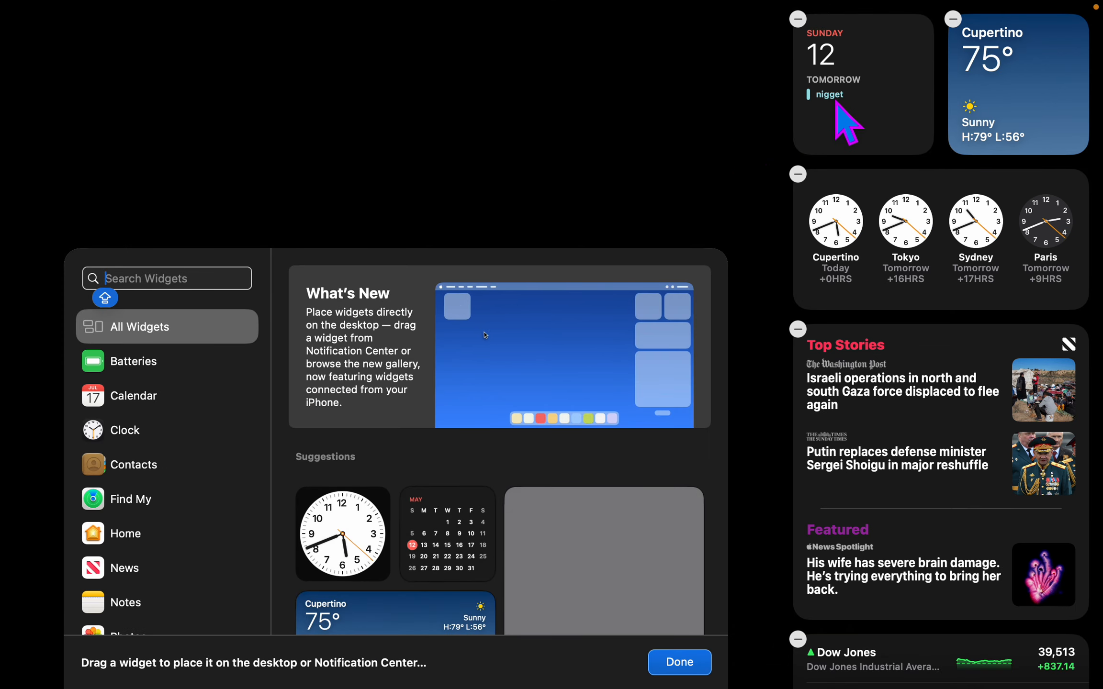
mouse_move(471, 444)
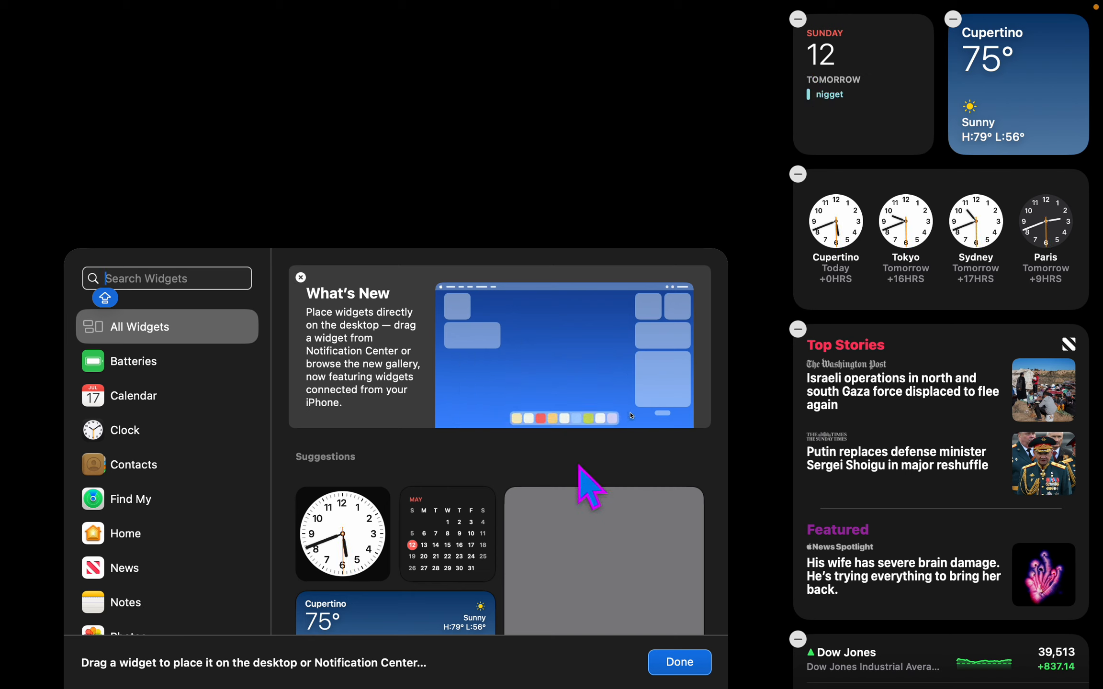
mouse_move(248, 359)
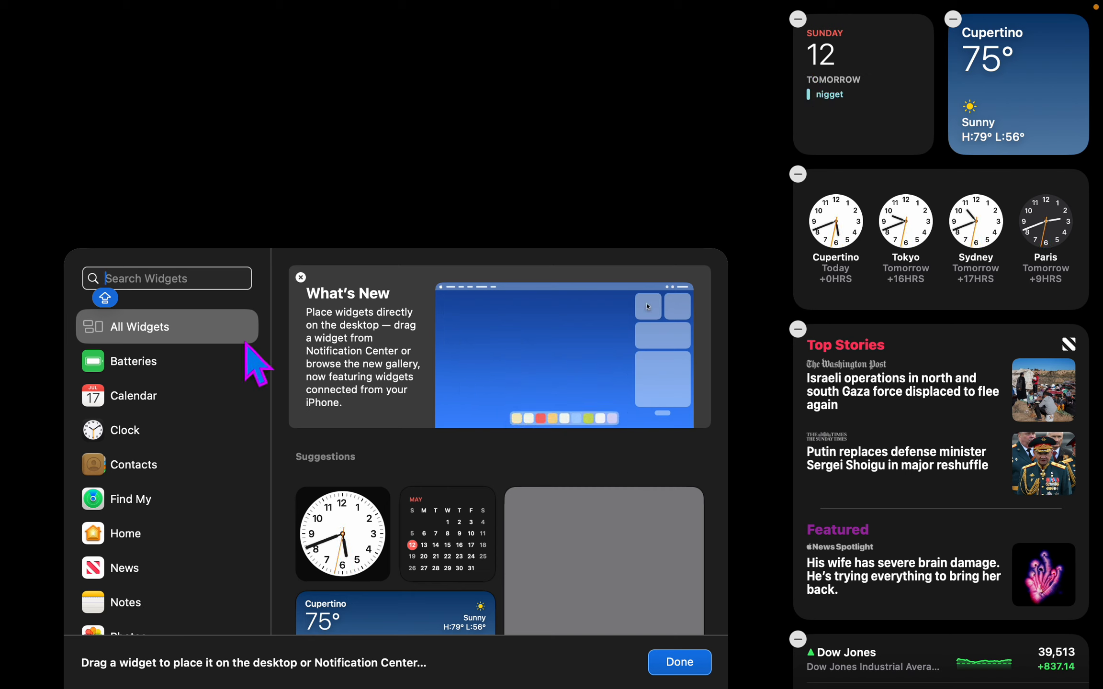
Show the Batteries category in the Widget Gallery sidebar
click(133, 361)
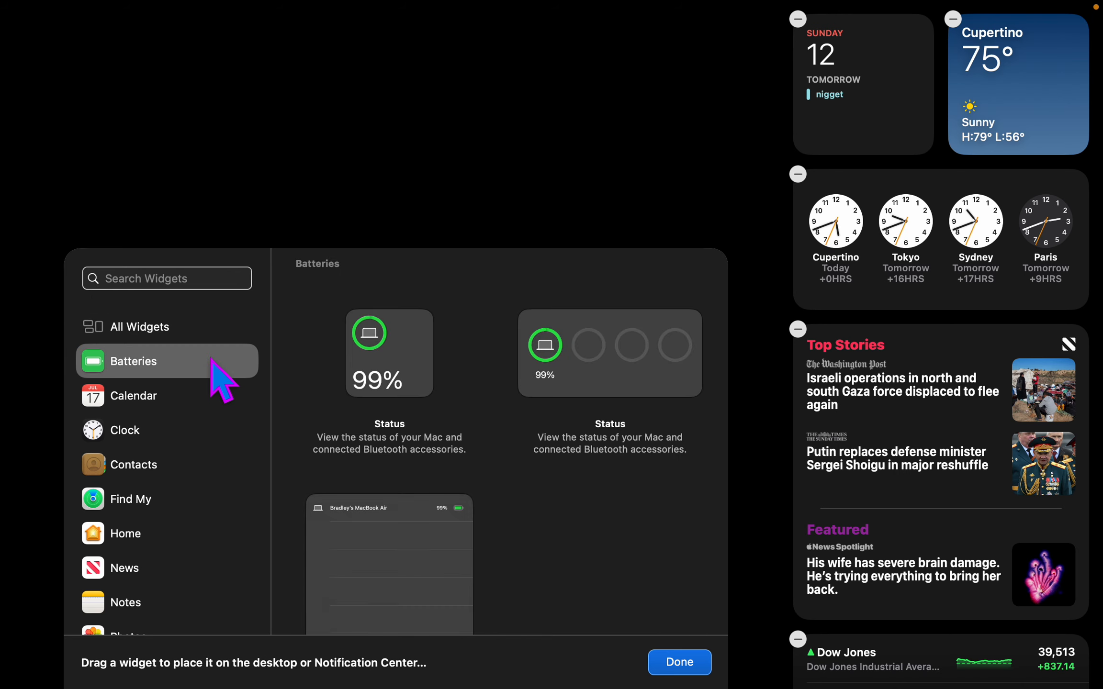
mouse_move(583, 366)
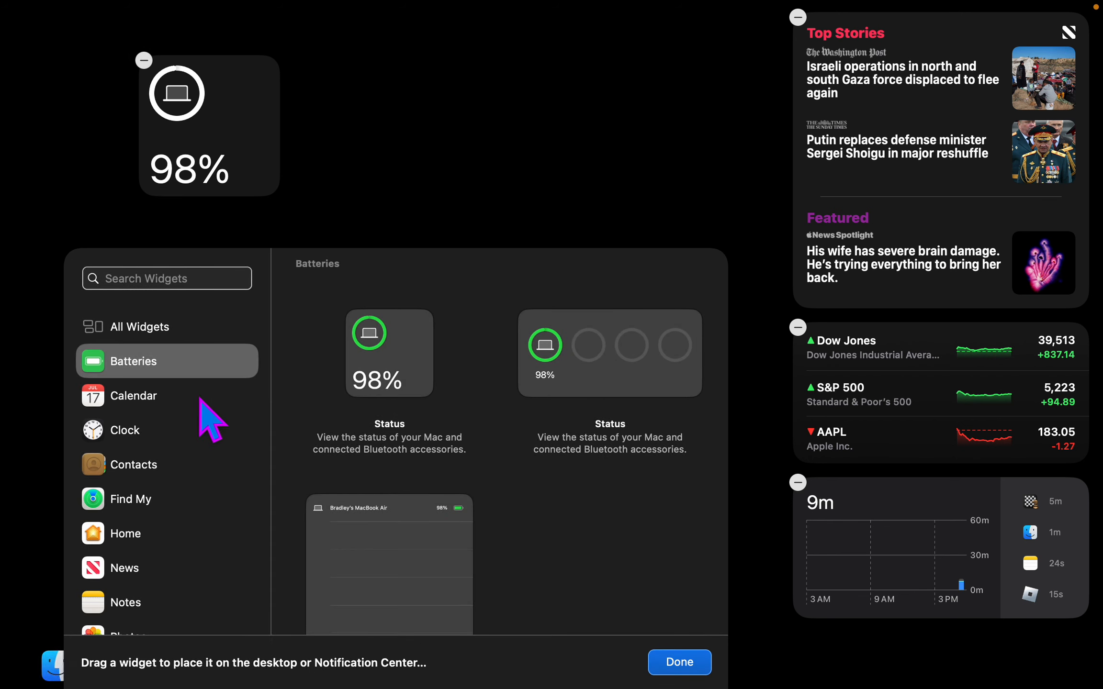
From the Clock widgets, place a digital clock and an analog clock widget on the desktop
click(134, 395)
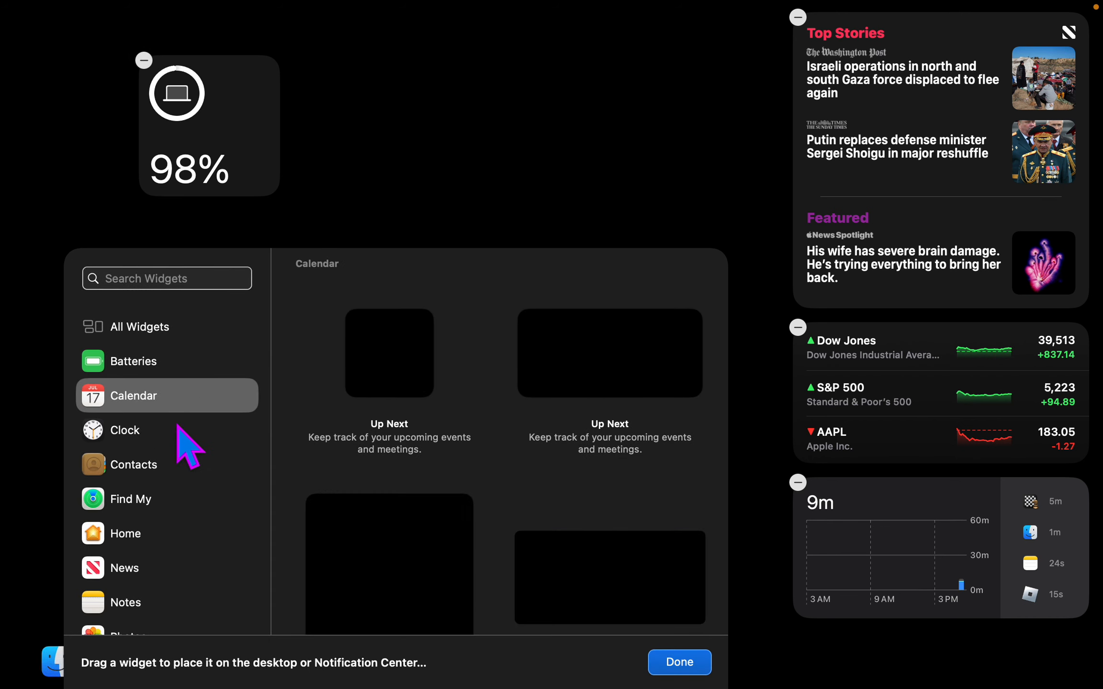
click(125, 430)
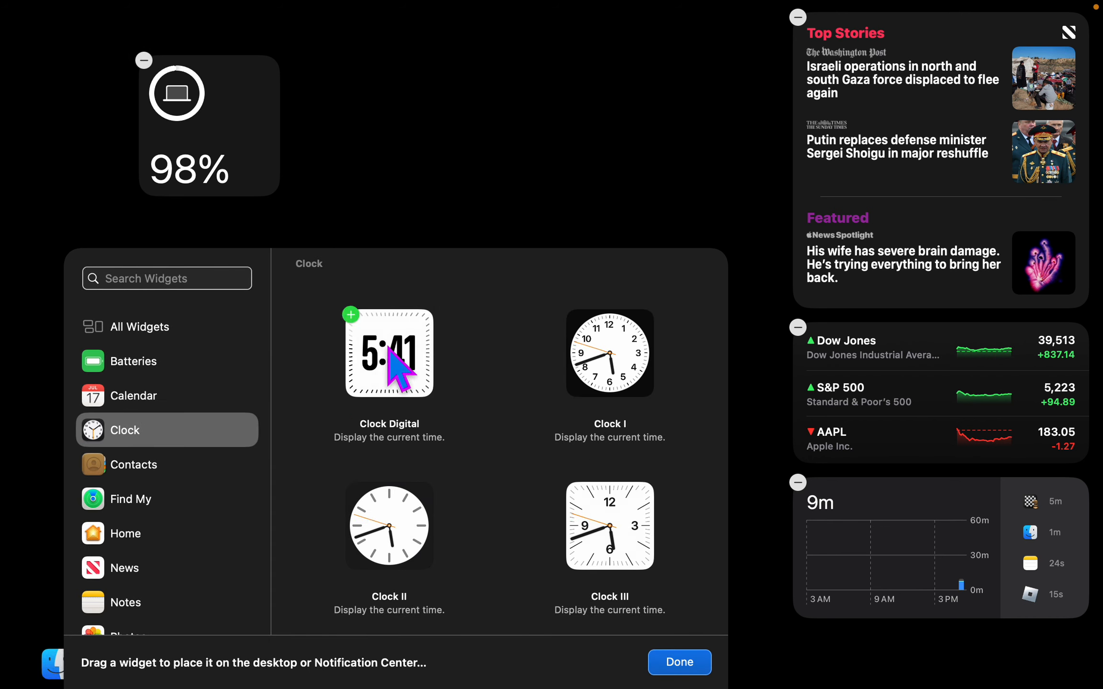
mouse_move(349, 546)
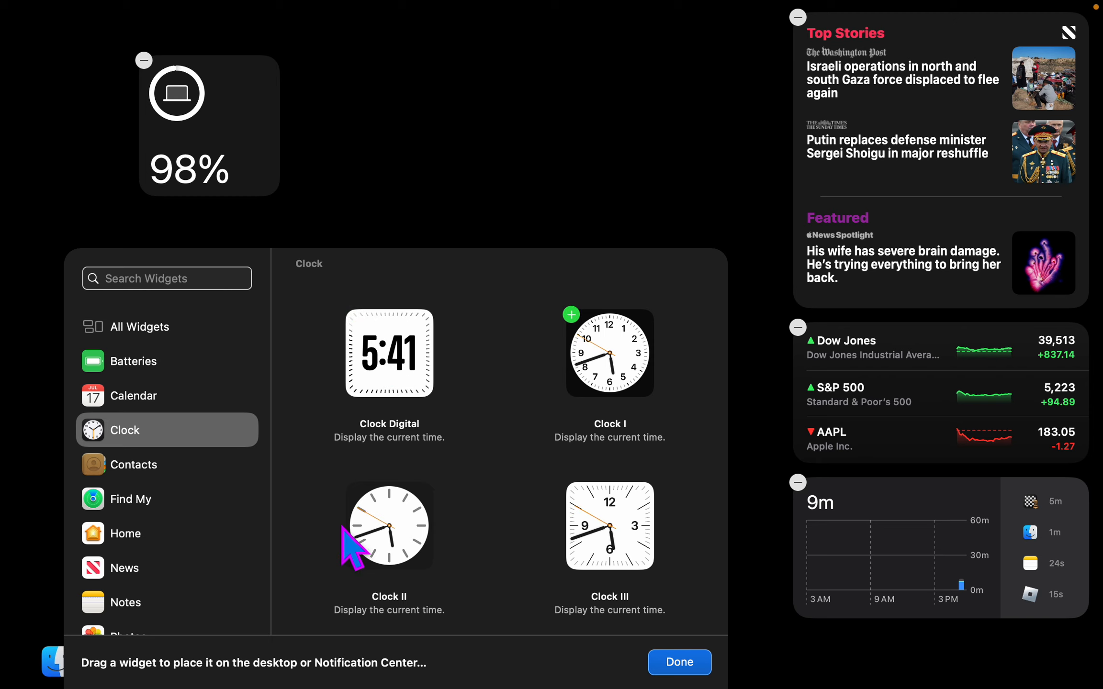
mouse_move(430, 479)
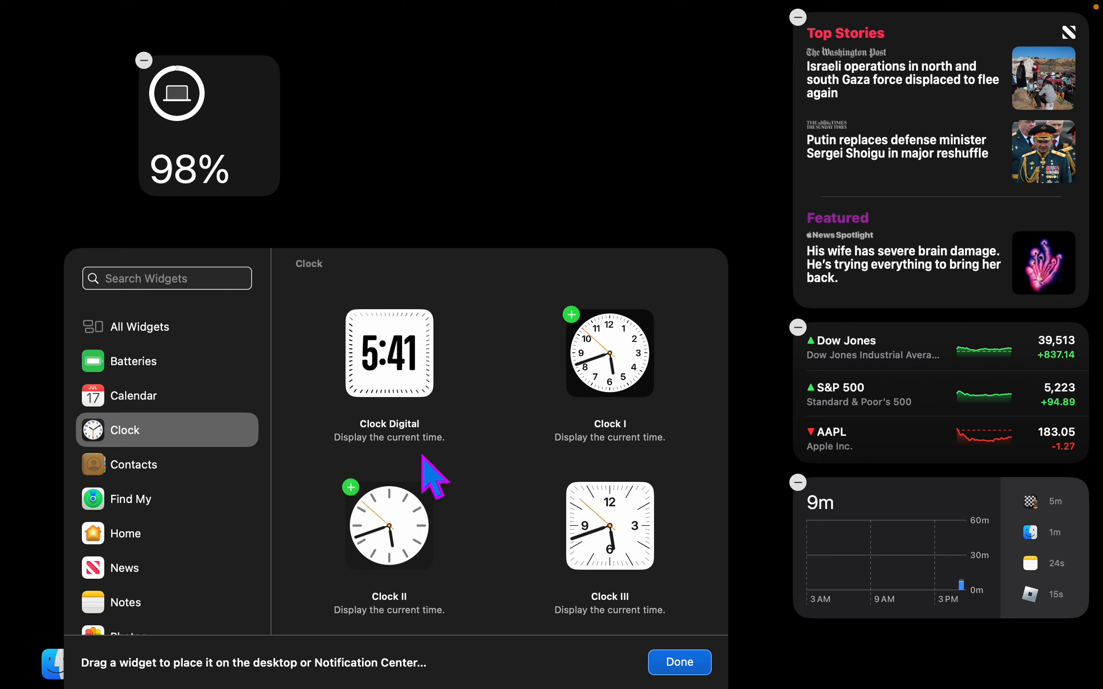
drag(389, 353, 478, 309)
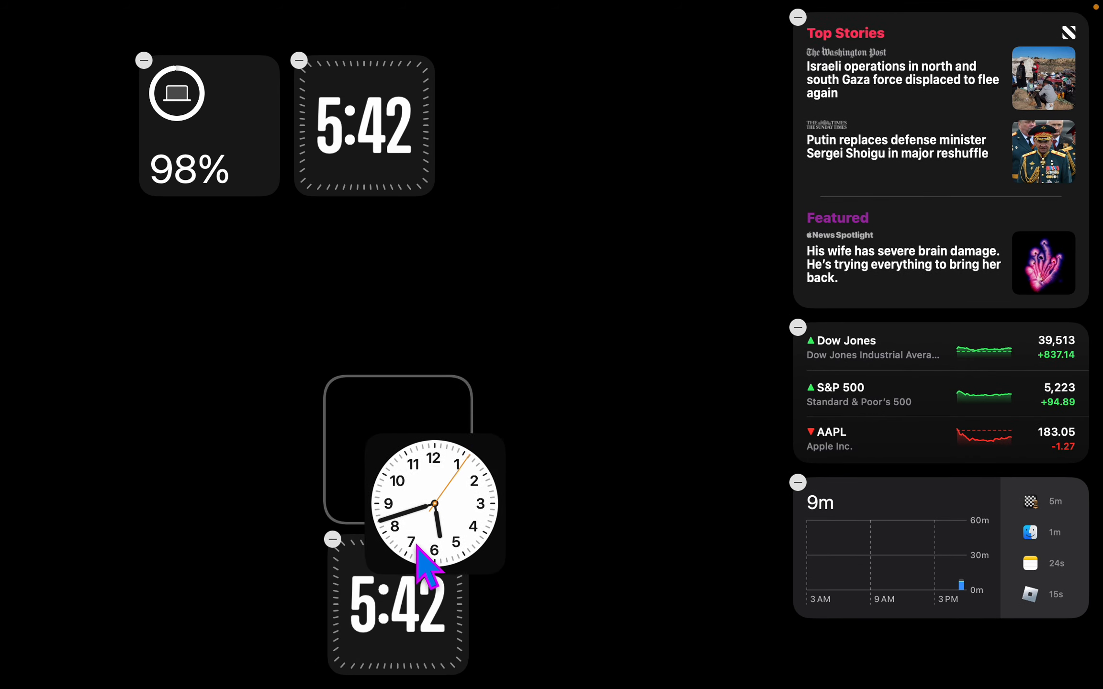
drag(433, 505, 397, 449)
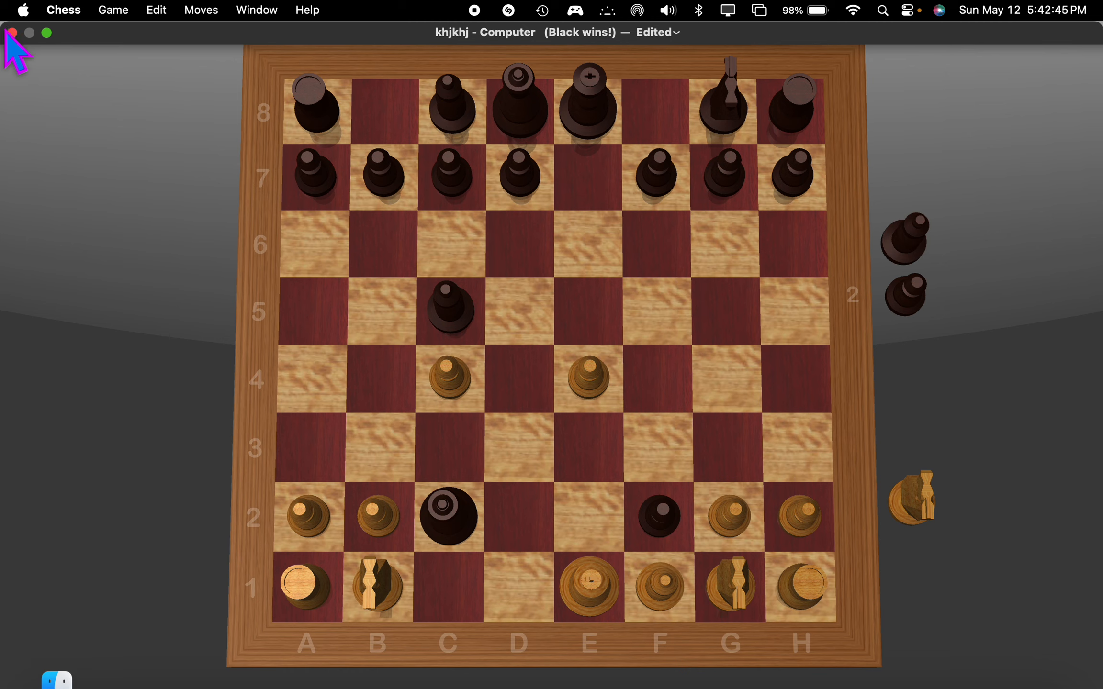
mouse_move(350, 158)
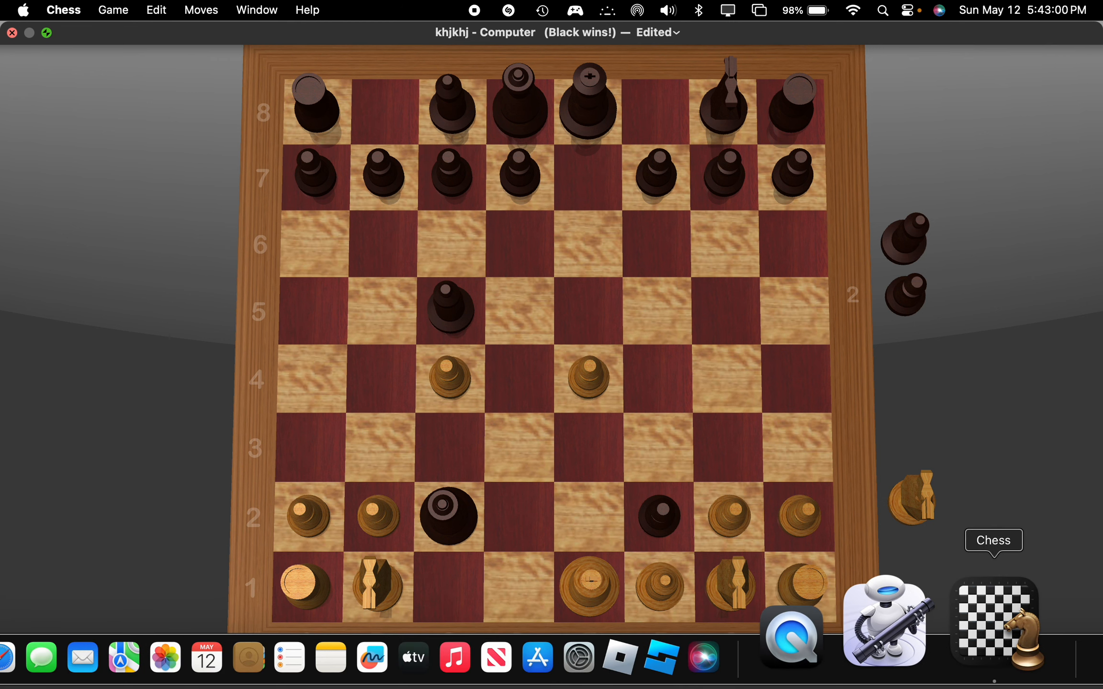
Bring up the Dock options menu for the unresponsive Chess app
right_click(996, 622)
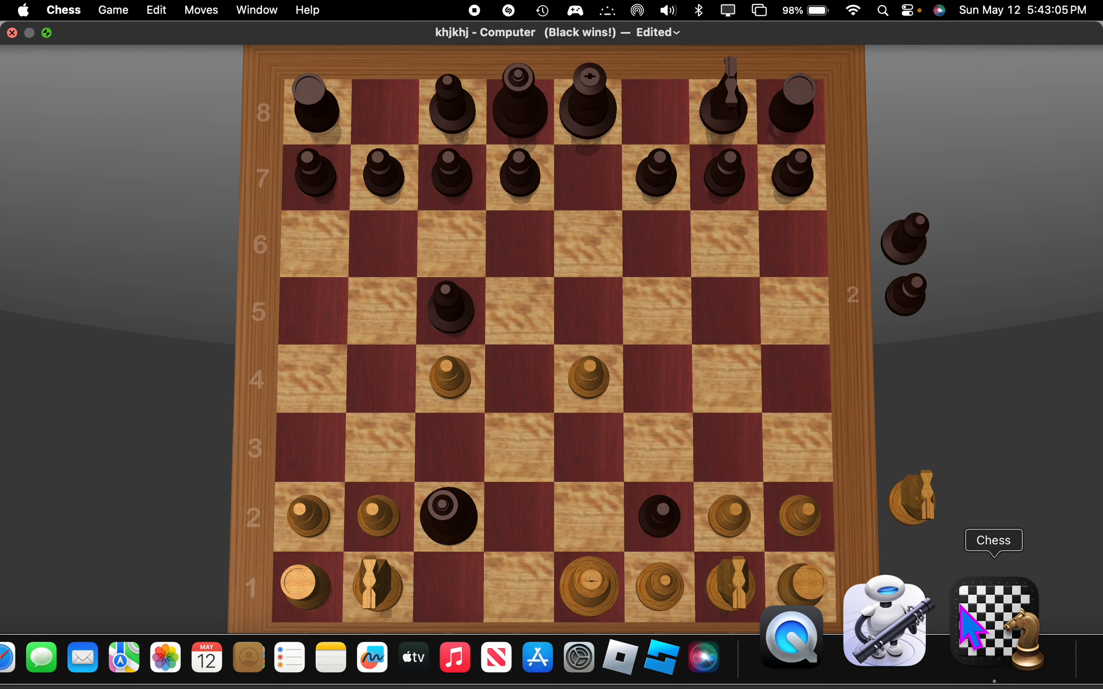
right_click(994, 621)
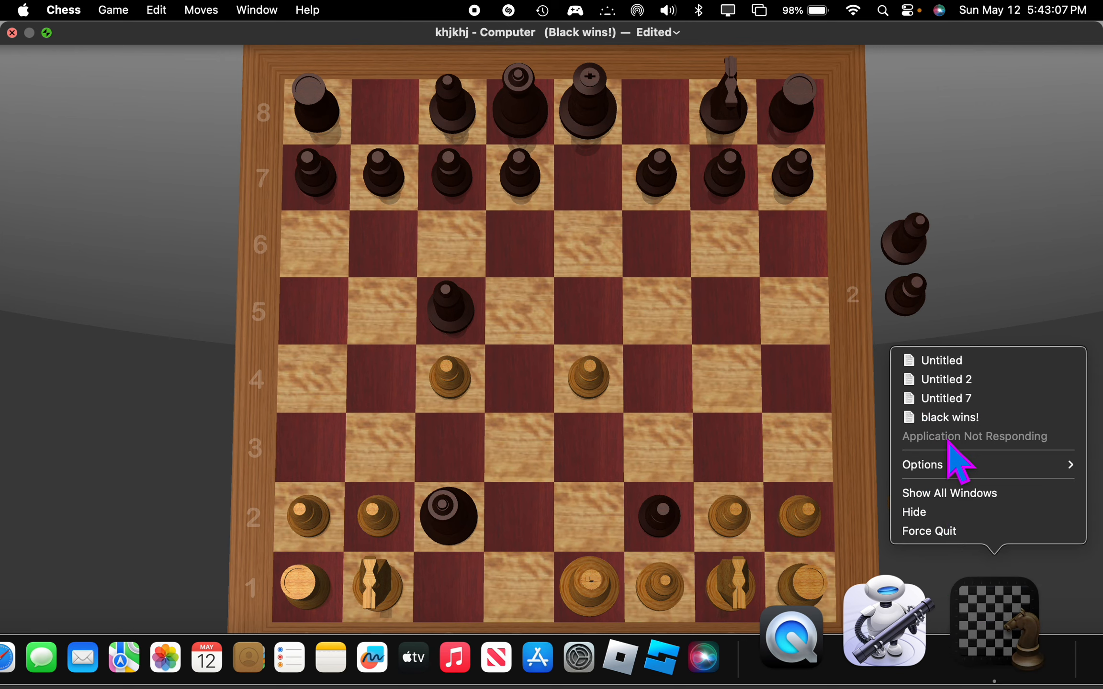
Force quit Chess, then switch the Clock app to its Stopwatch view
click(913, 512)
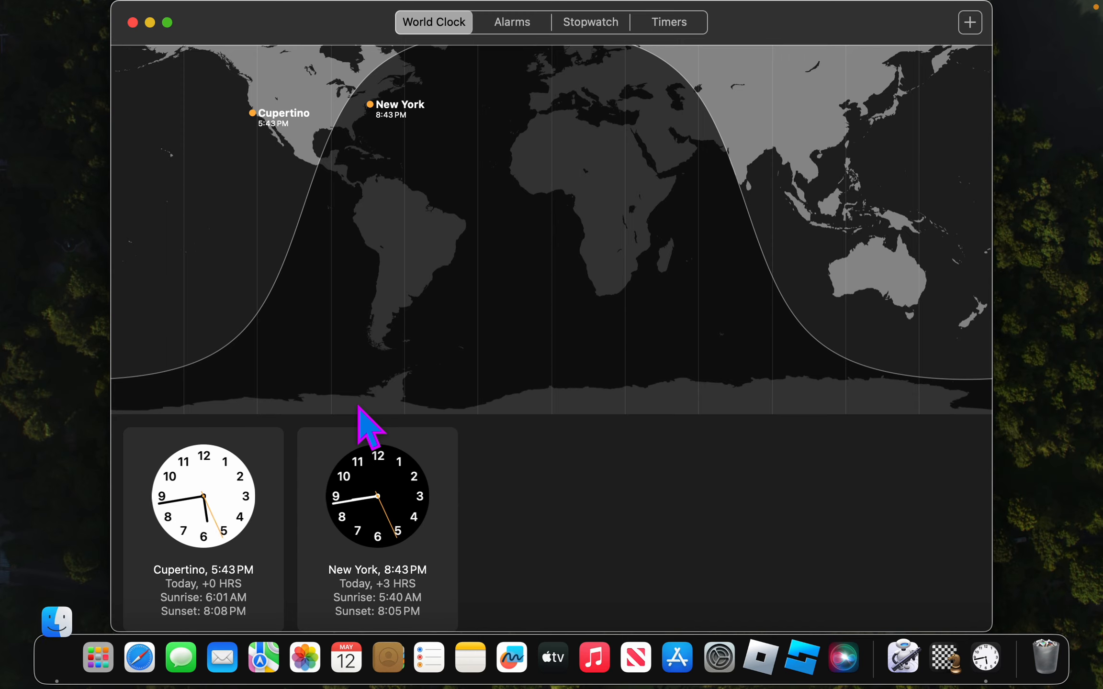
mouse_move(429, 103)
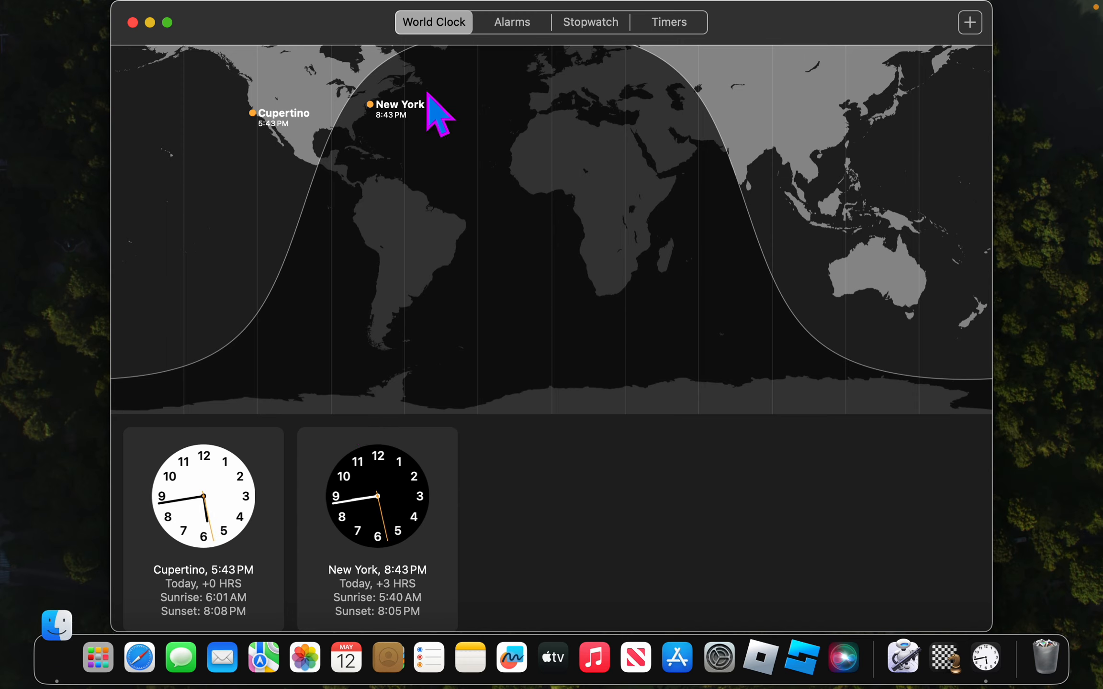
click(669, 22)
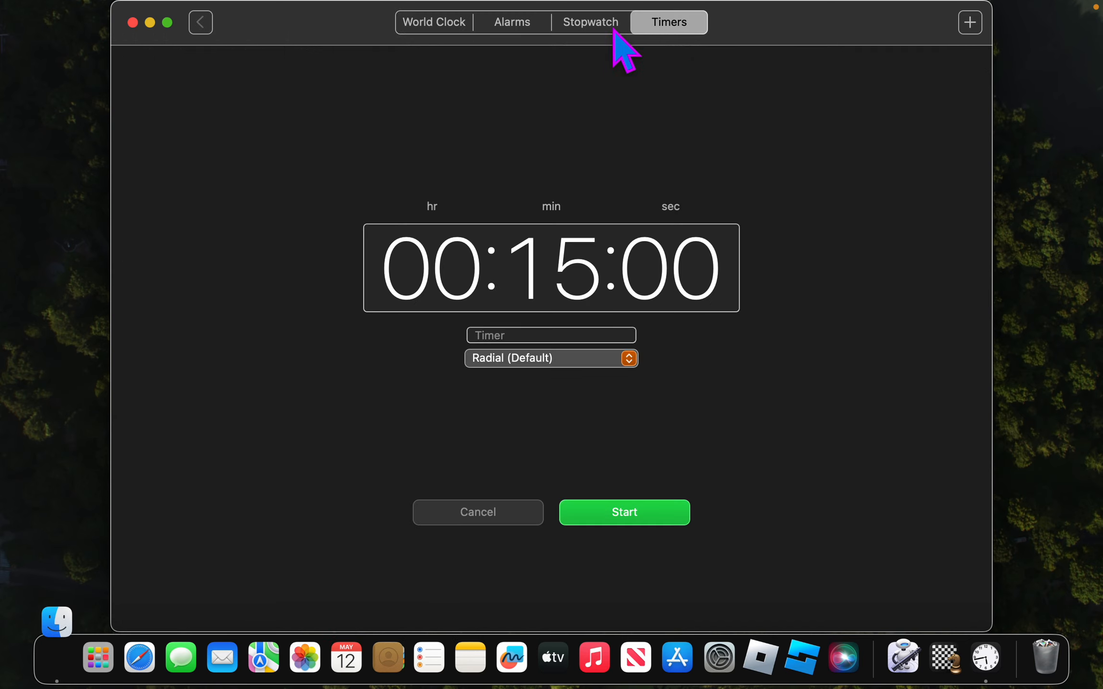
click(590, 21)
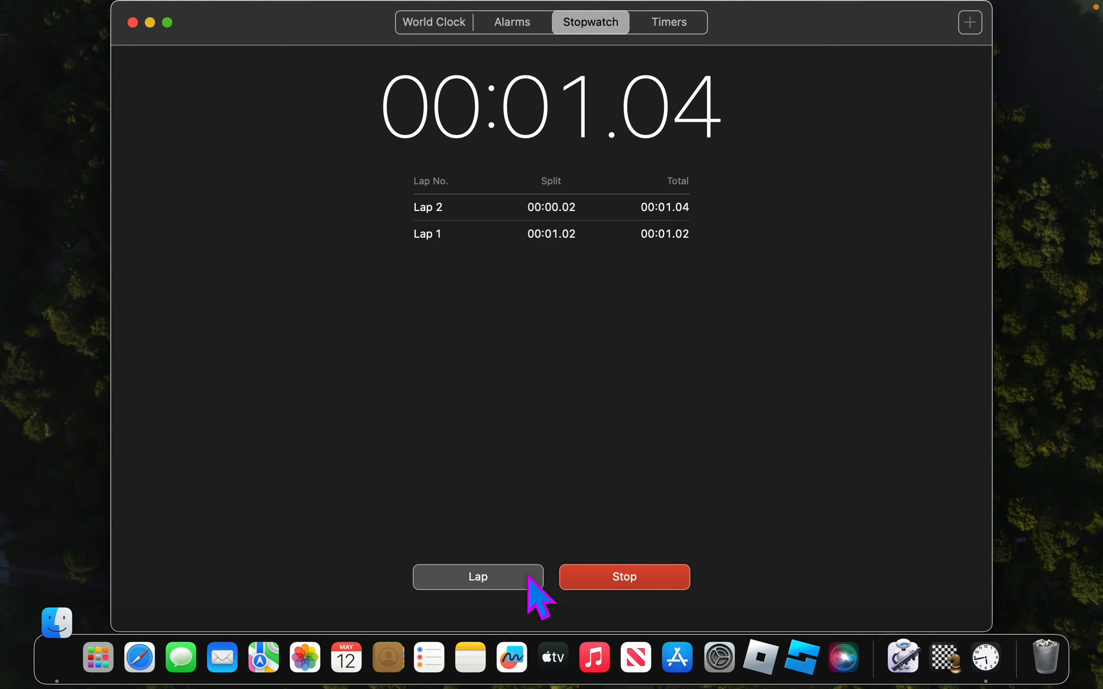
Record several laps on the running stopwatch, then move to the Timers view
click(479, 576)
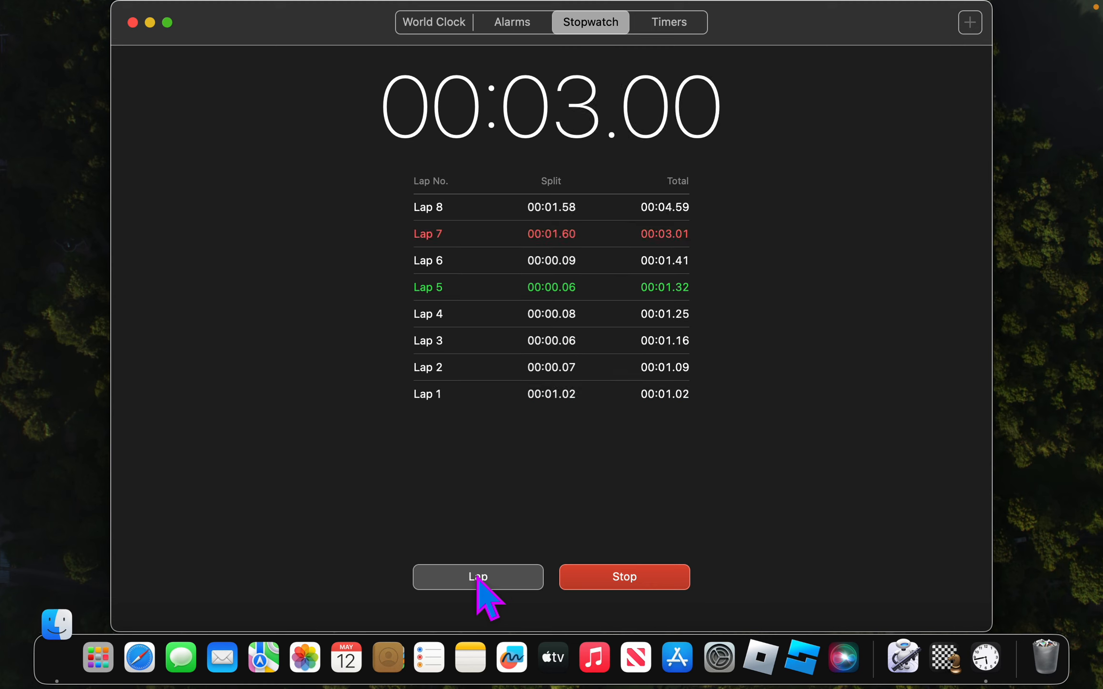
click(479, 577)
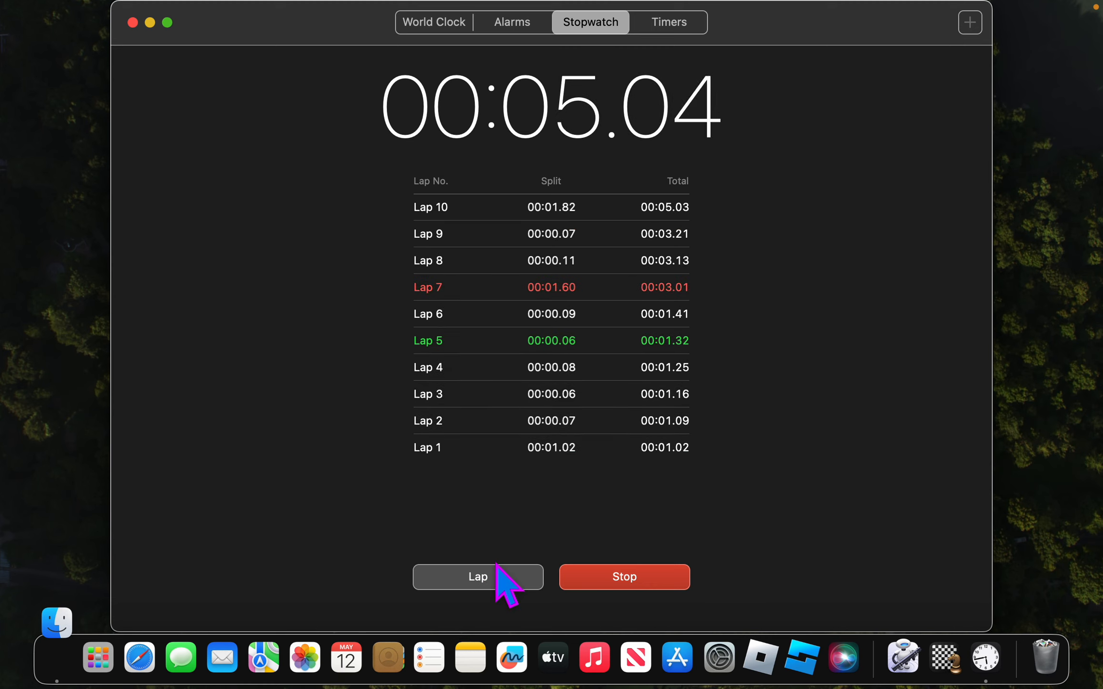
click(478, 577)
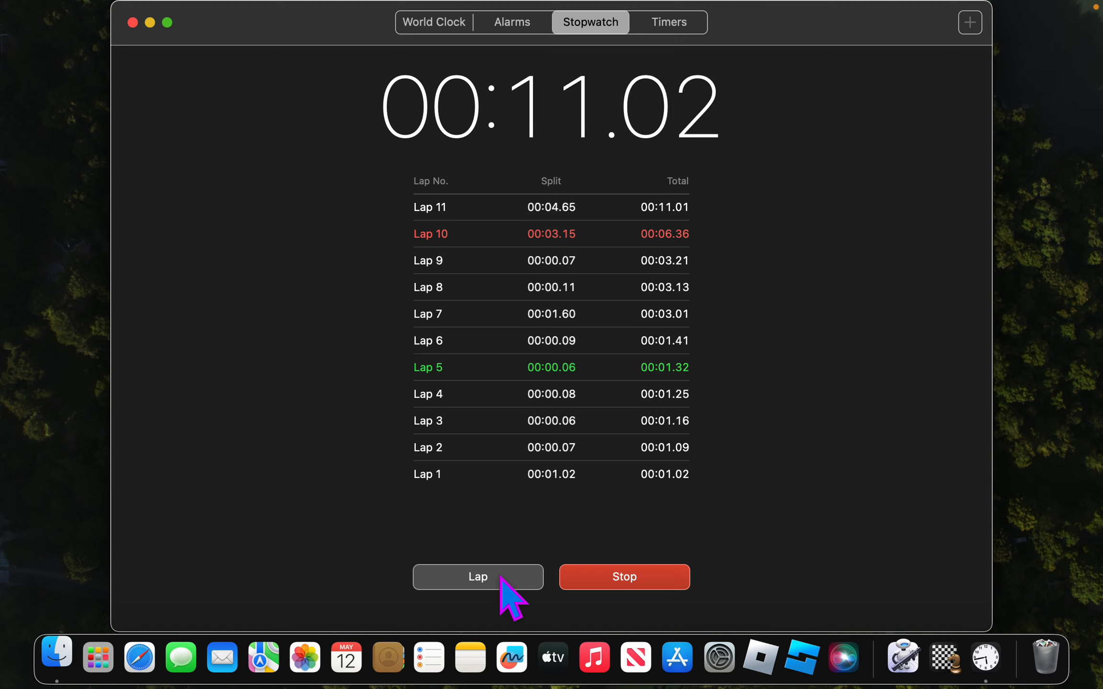
click(478, 578)
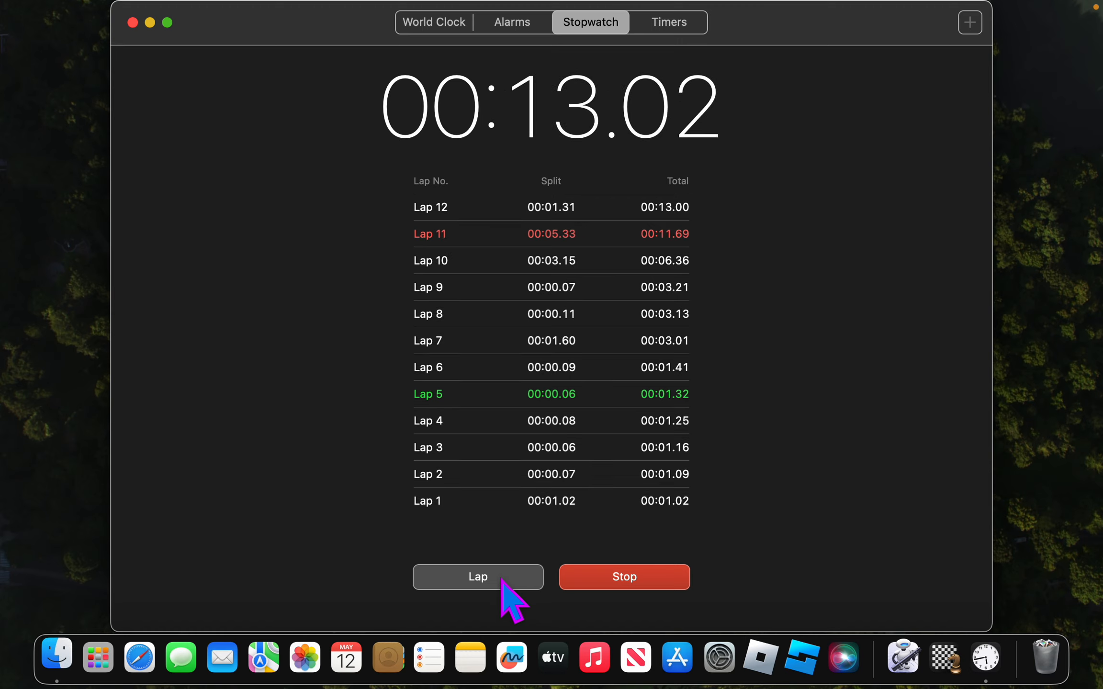
click(479, 578)
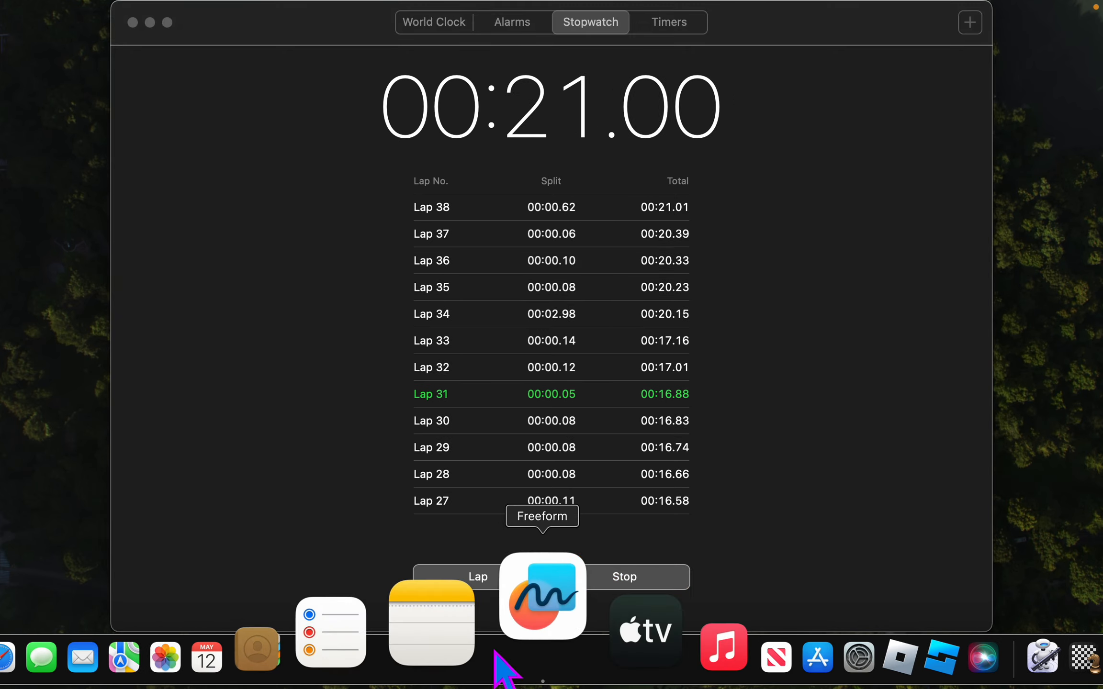
click(542, 598)
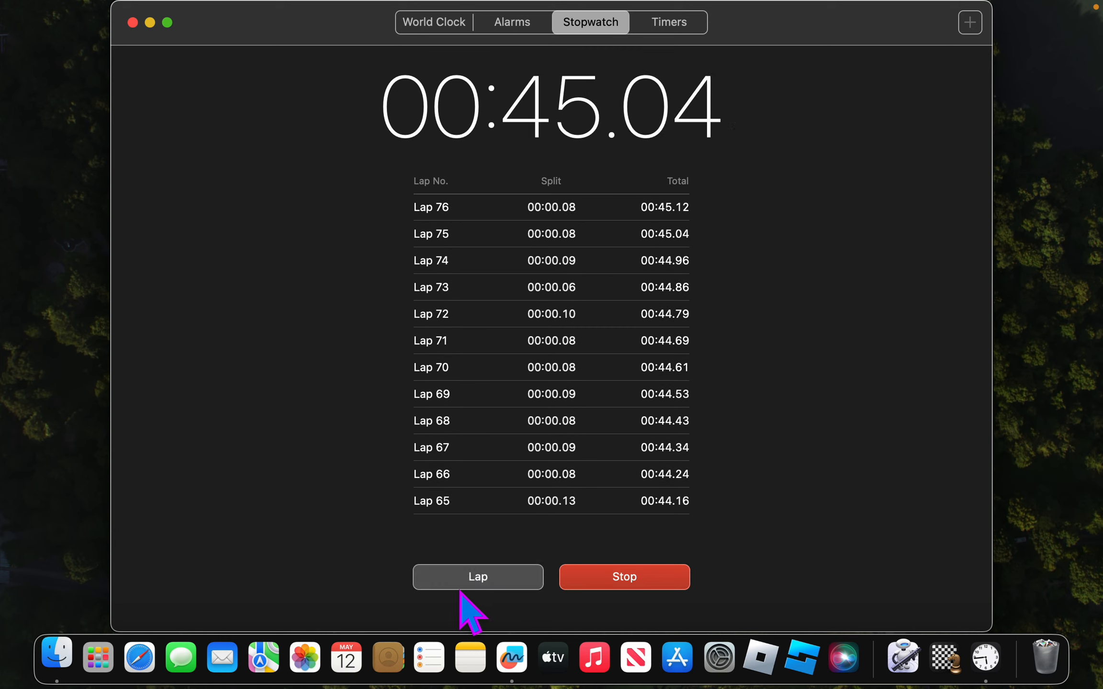
click(478, 578)
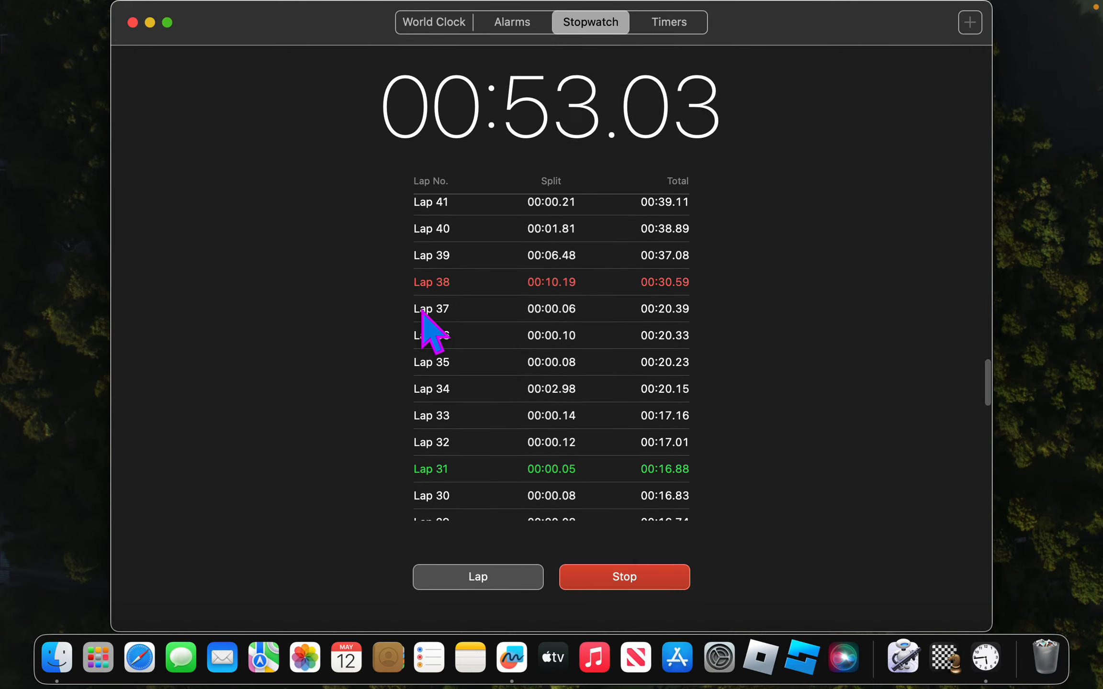
click(669, 22)
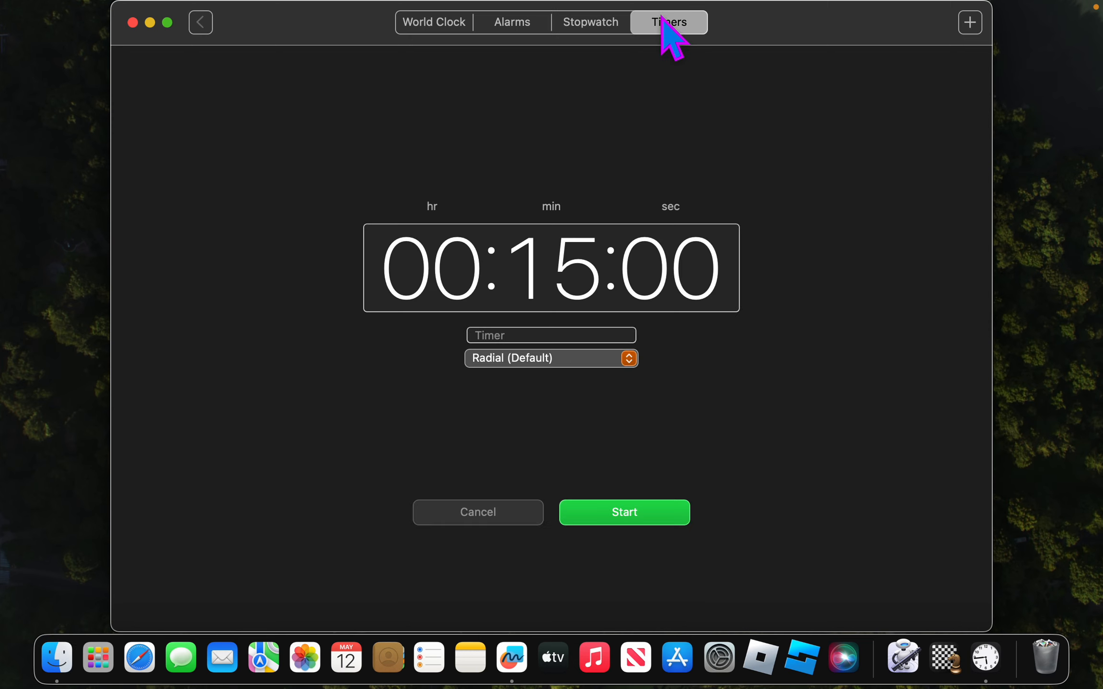
Preview the Chirp and Milky Way tones as the timer's alert sound
click(551, 359)
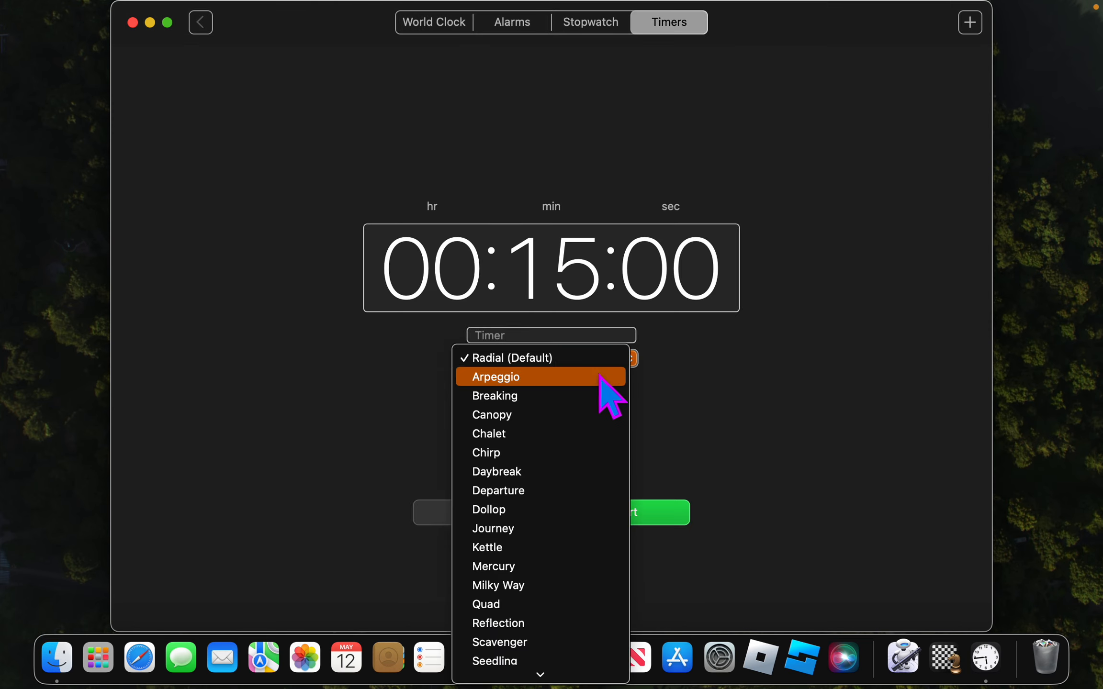
click(514, 376)
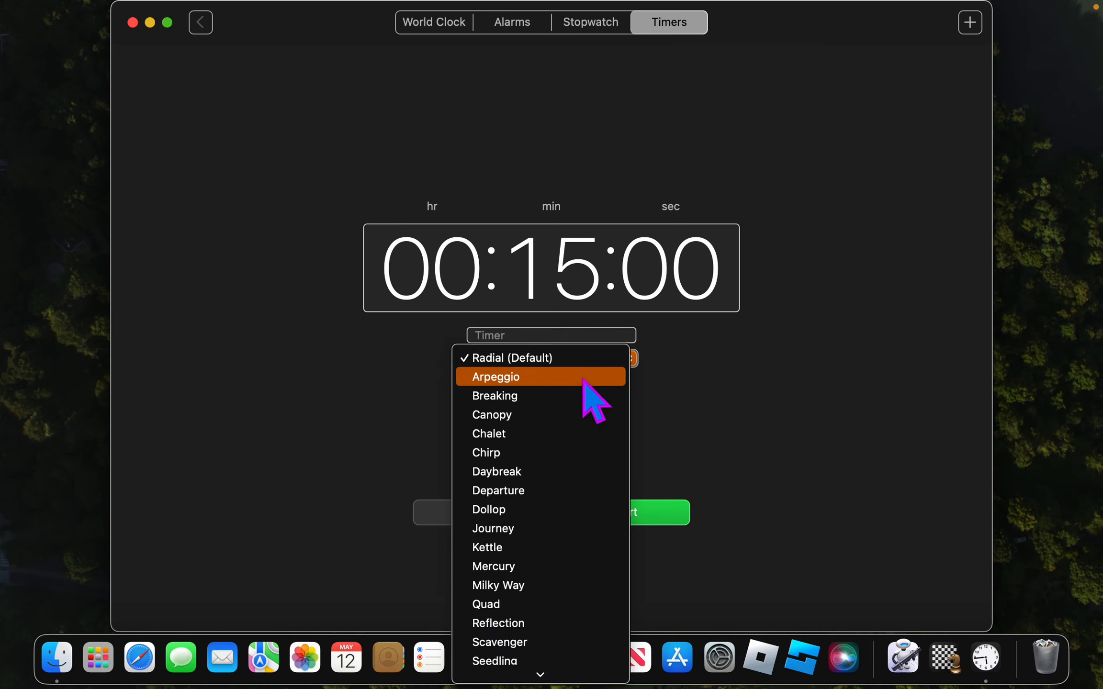
click(486, 452)
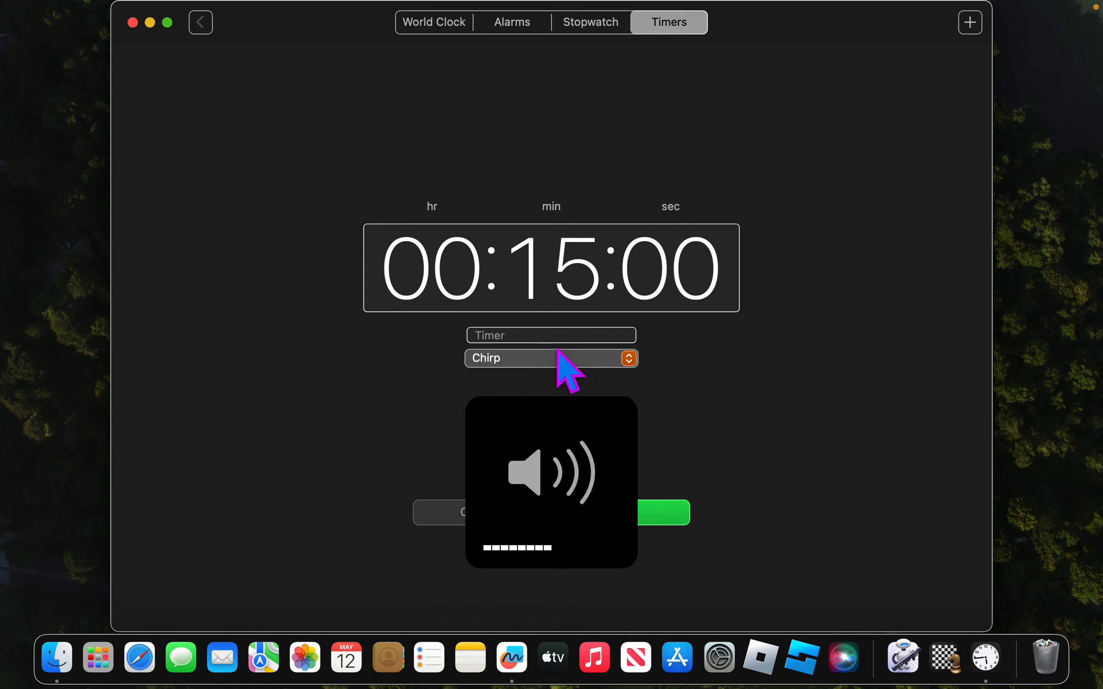
click(551, 358)
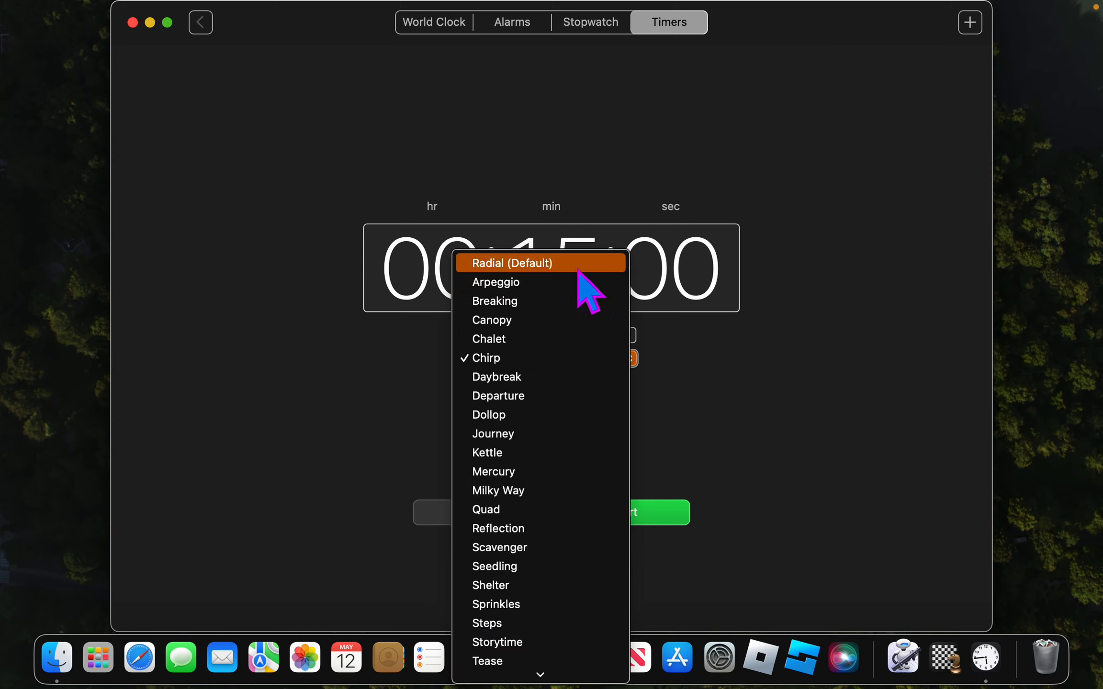
mouse_move(508, 540)
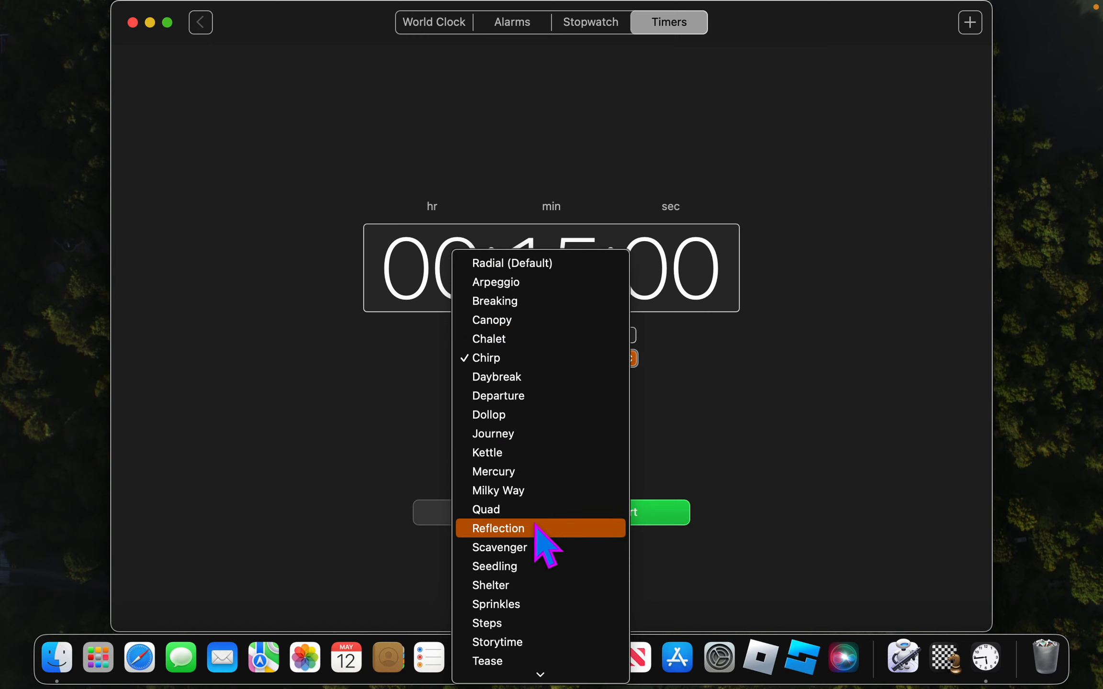
click(498, 490)
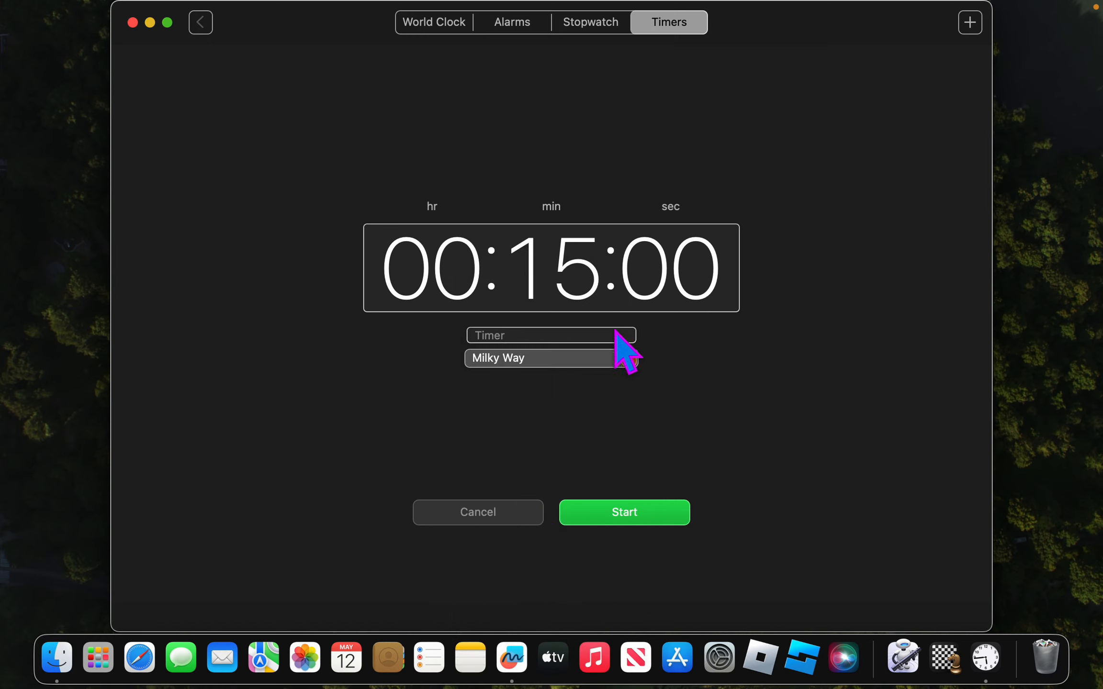
click(538, 358)
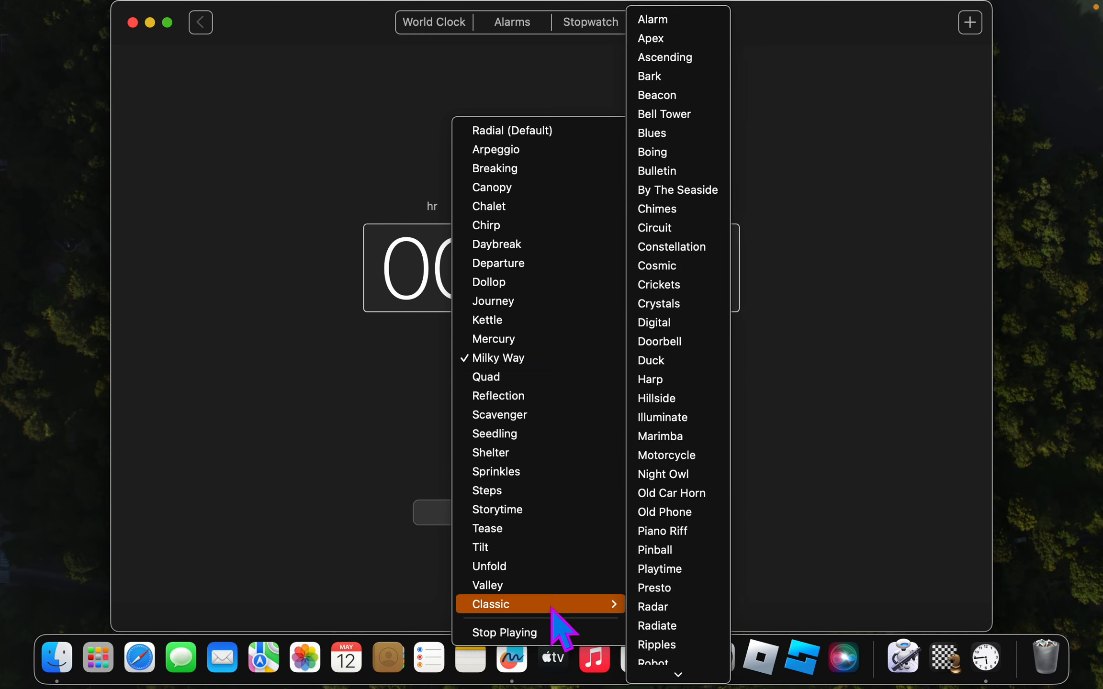
mouse_move(661, 341)
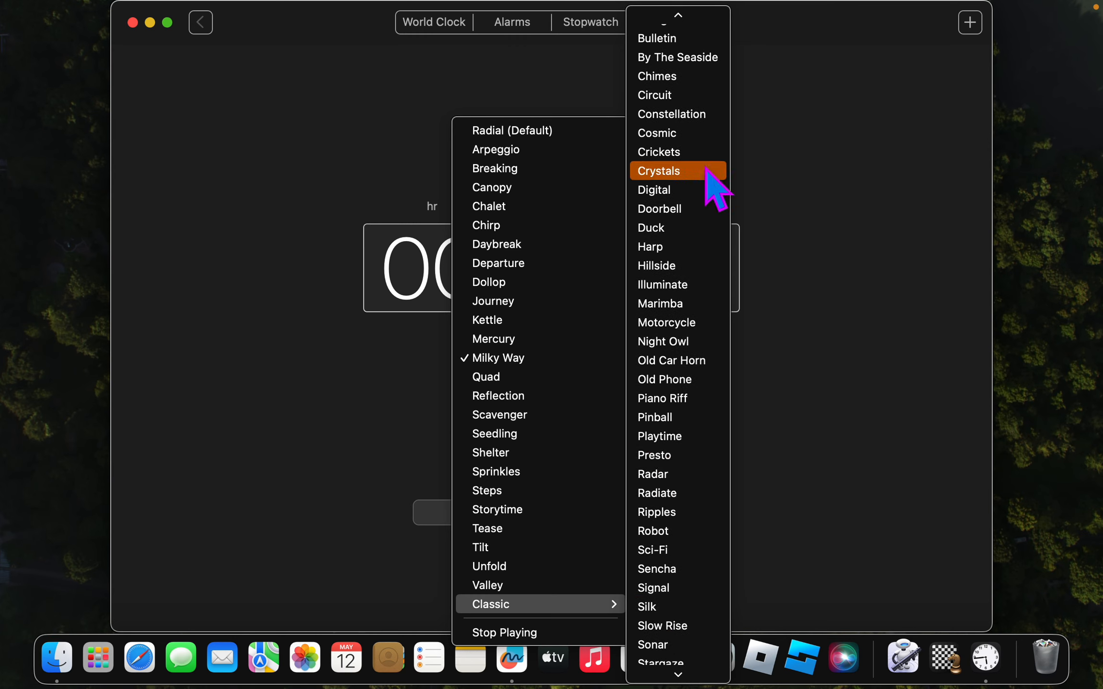
mouse_move(652, 549)
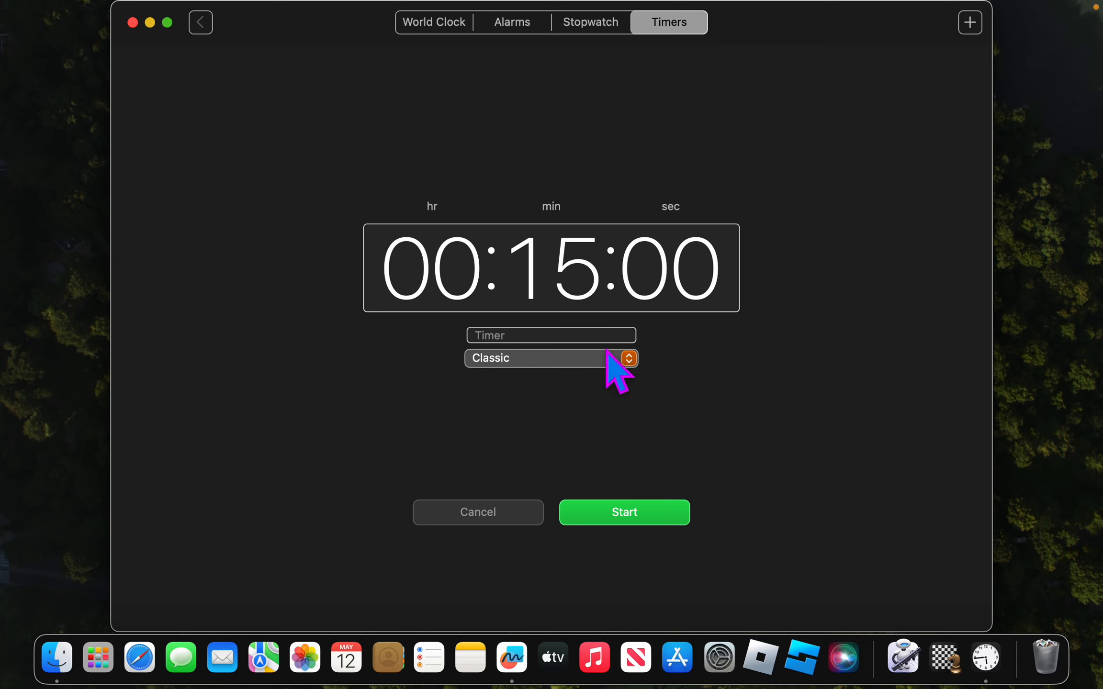
click(628, 358)
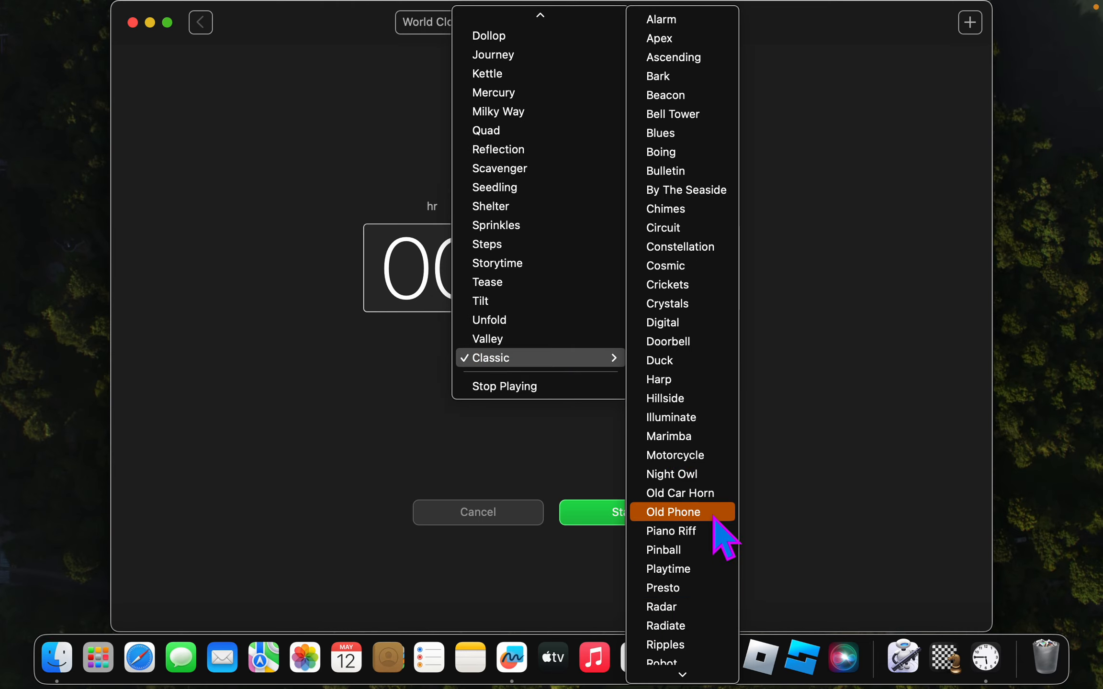
Try Old Phone and Uplift, settling on a Classic alert sound for the timer
click(490, 358)
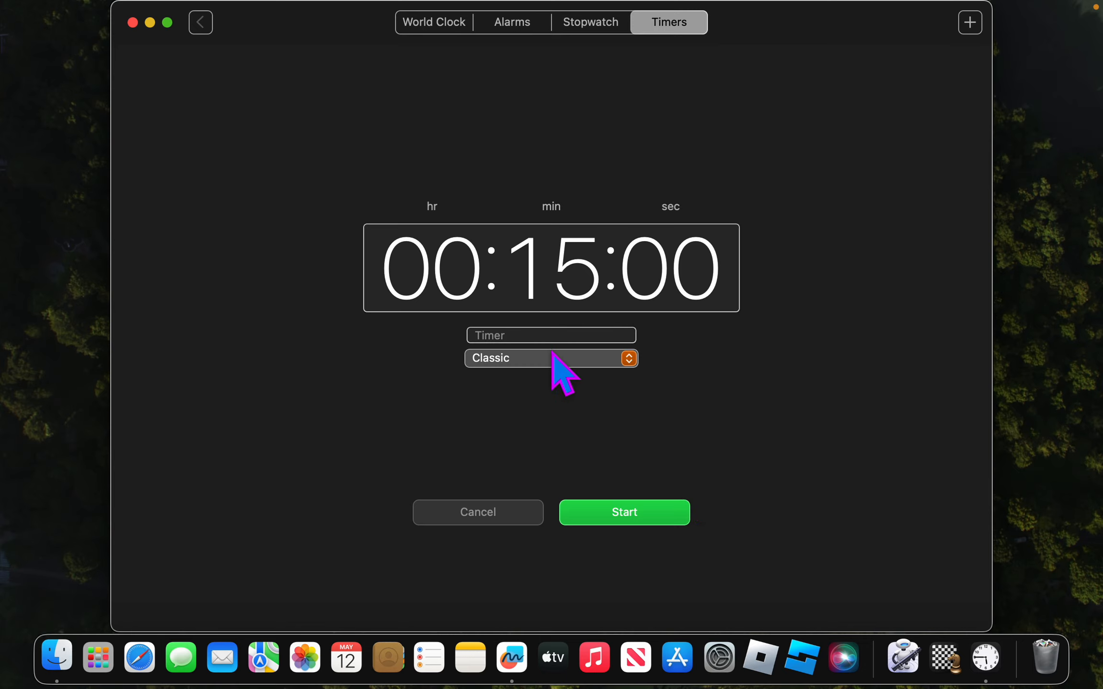
click(551, 358)
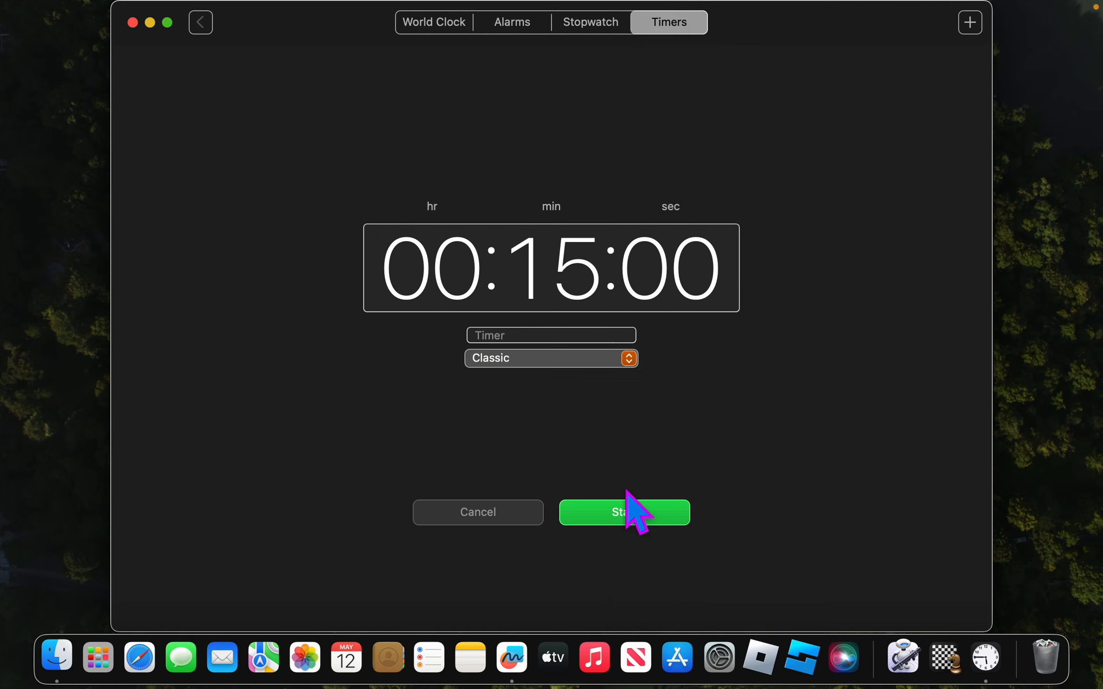
click(552, 358)
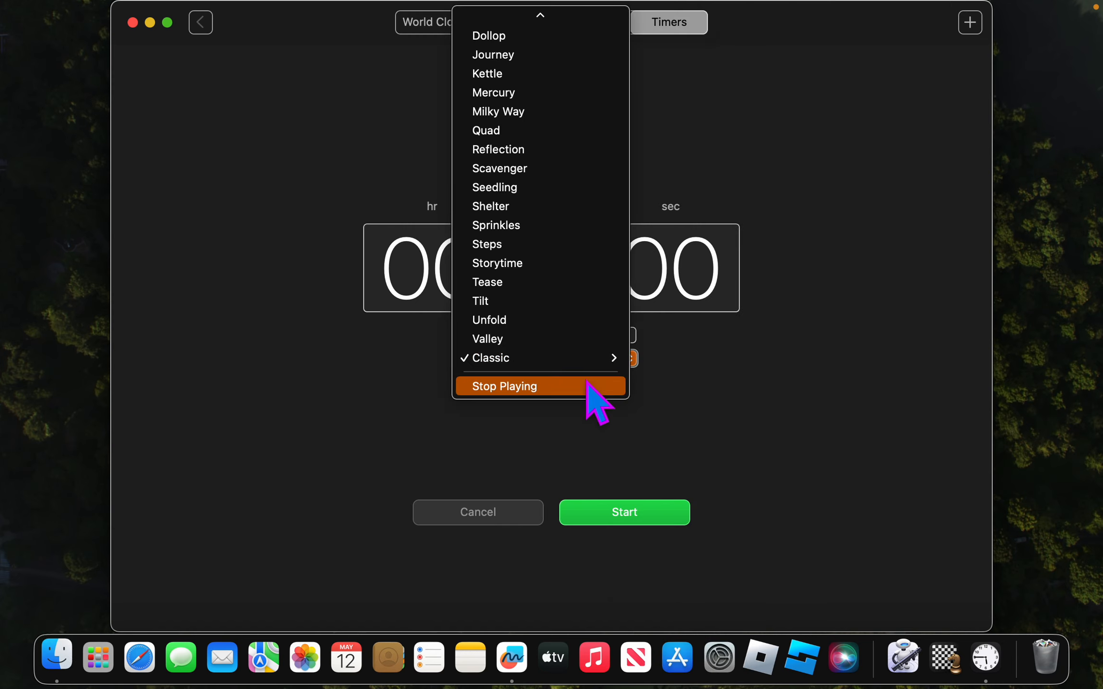
mouse_move(538, 358)
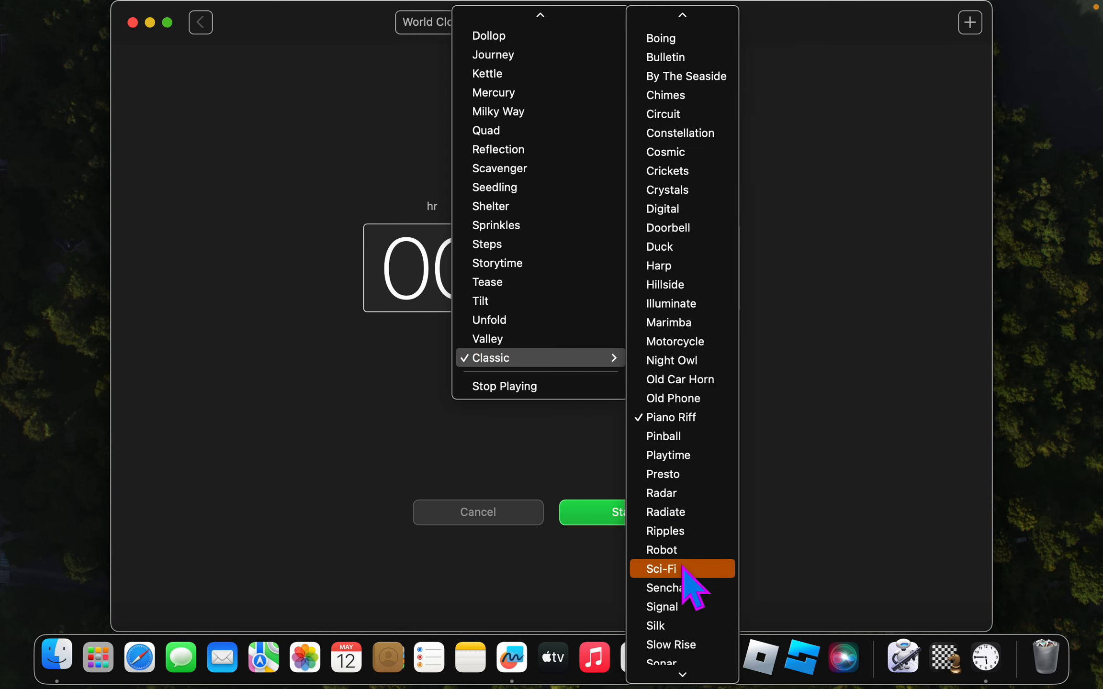
scroll(down, 3)
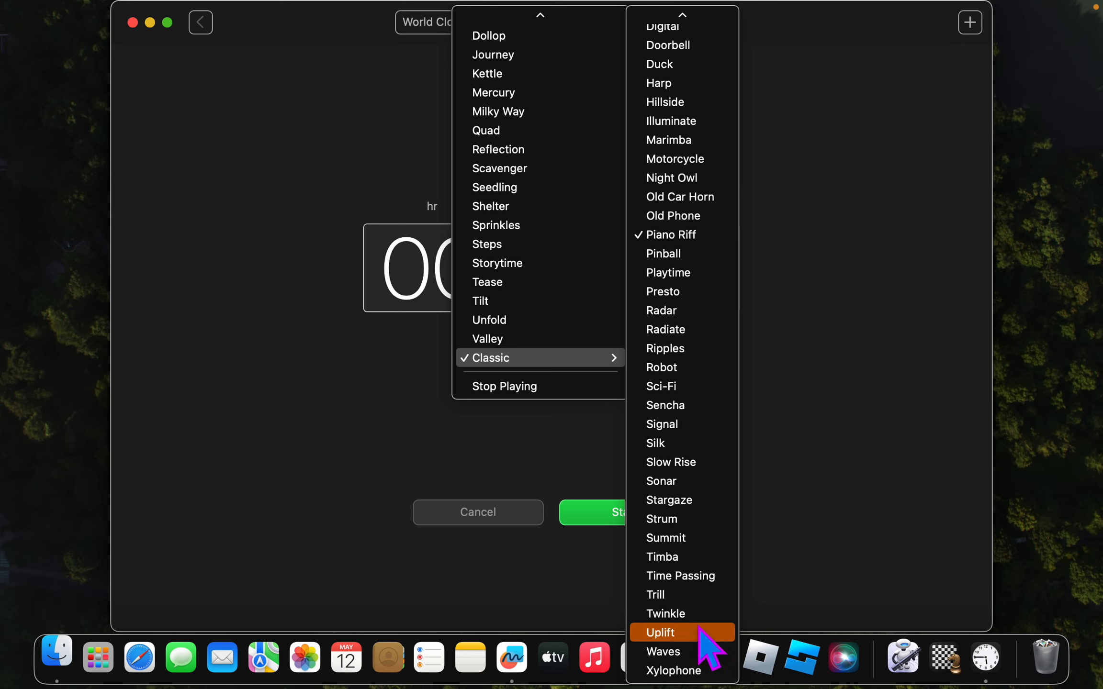
click(491, 358)
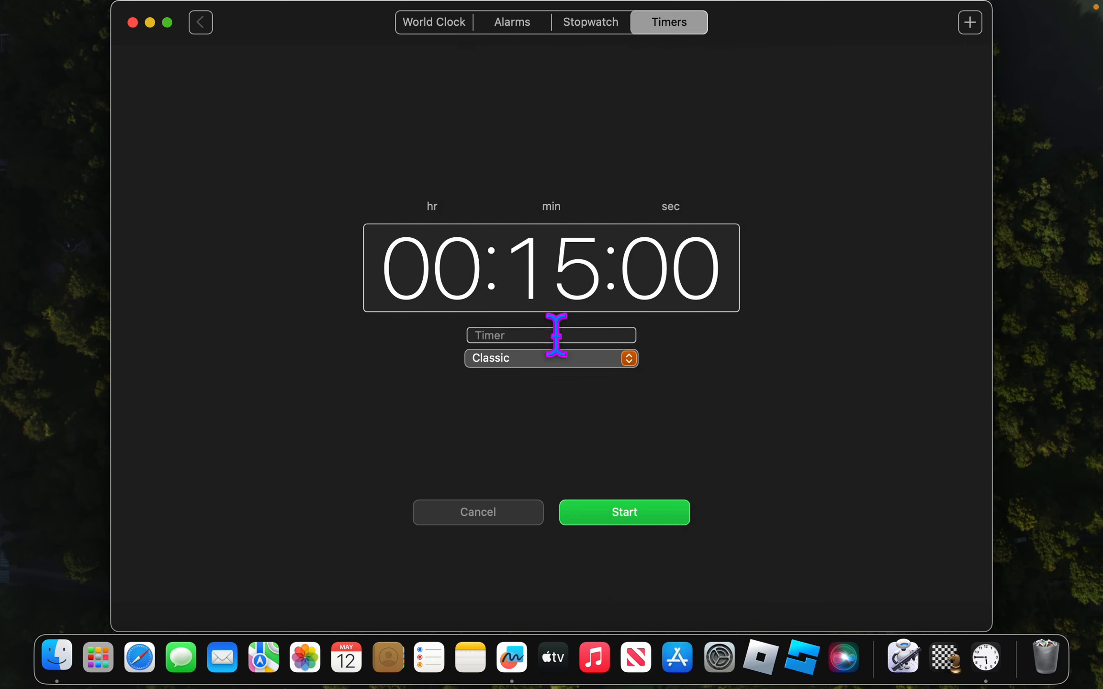
click(551, 358)
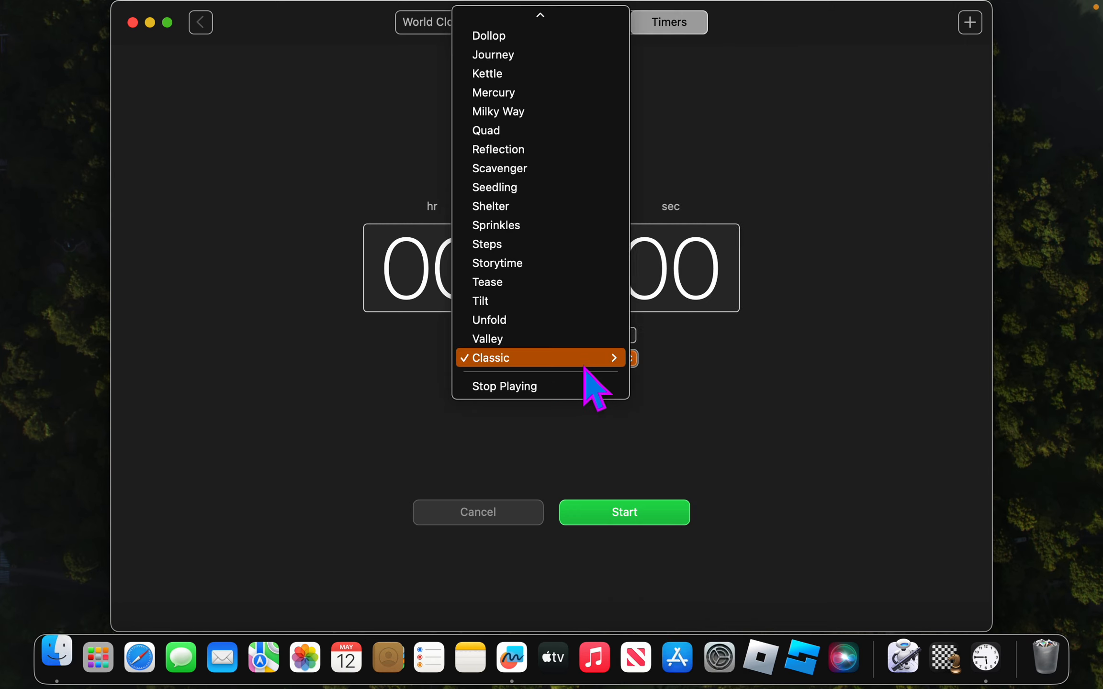
mouse_move(644, 173)
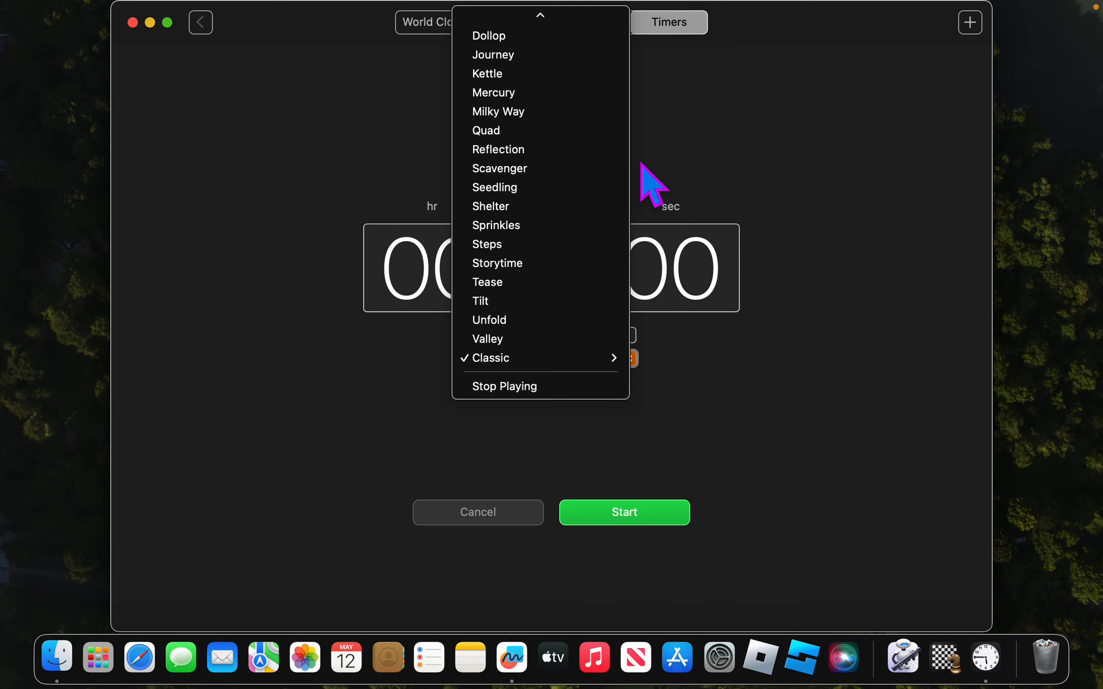
mouse_move(589, 370)
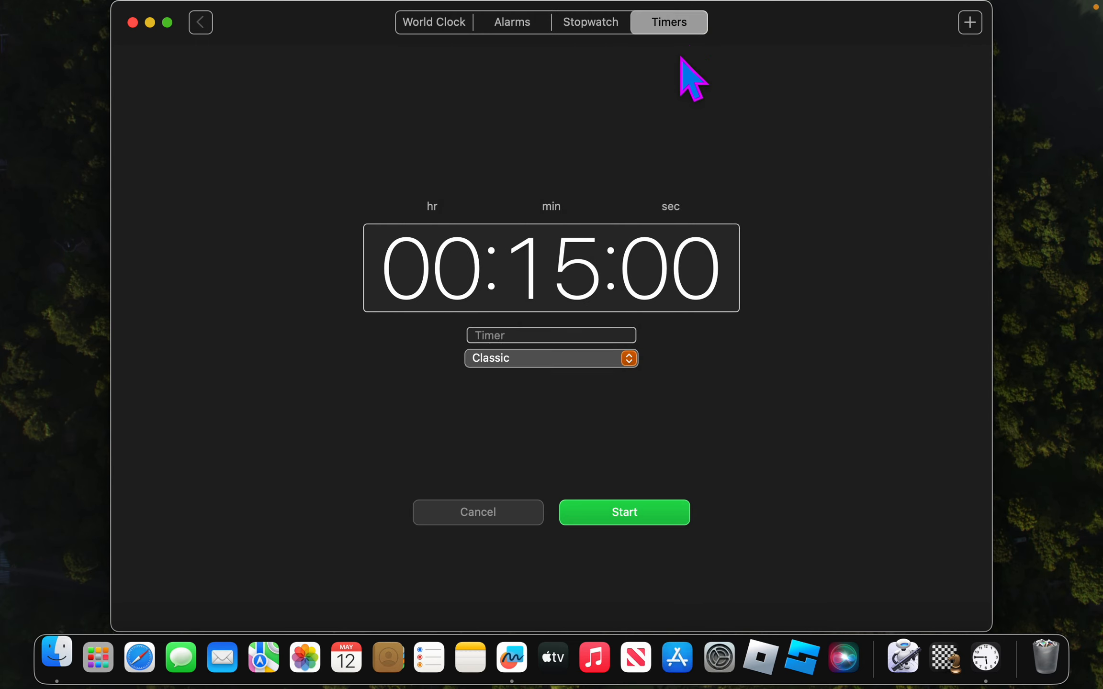
click(552, 358)
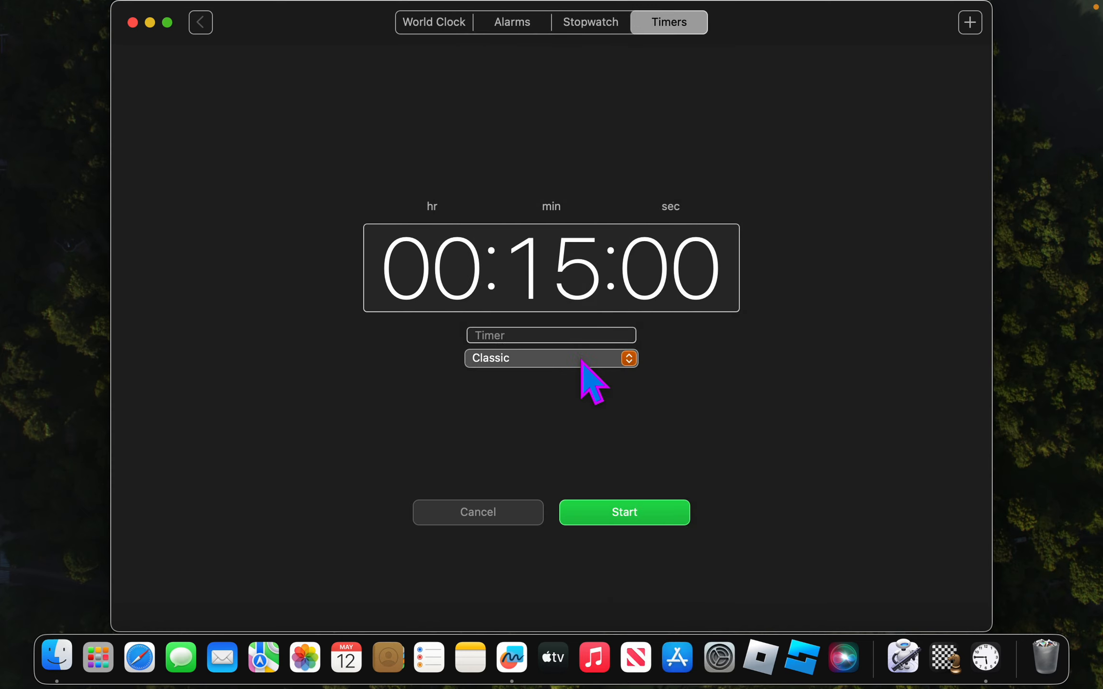
mouse_move(596, 373)
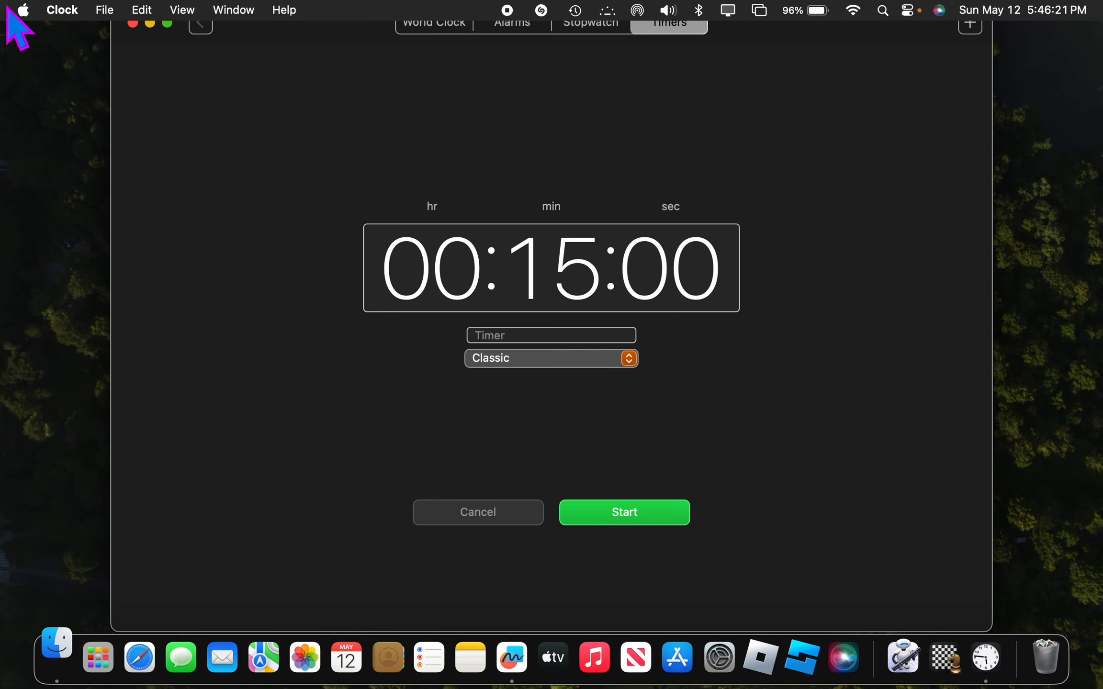
Set the timer to 23 hours 59 minutes 59 seconds and start the countdown
click(551, 267)
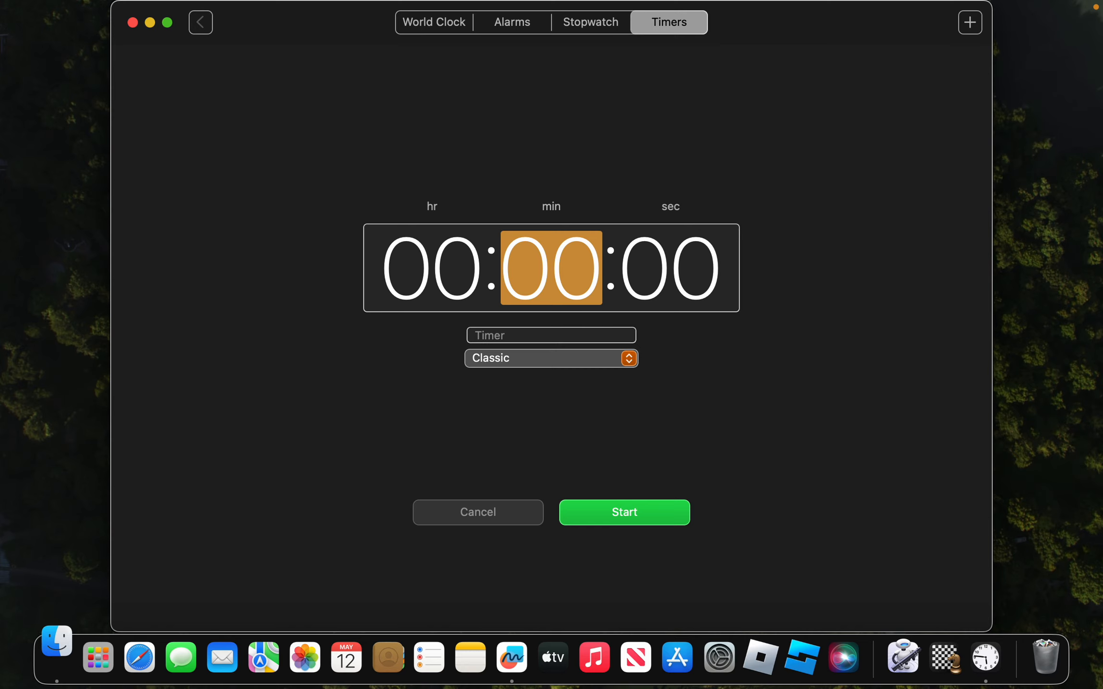
text(12)
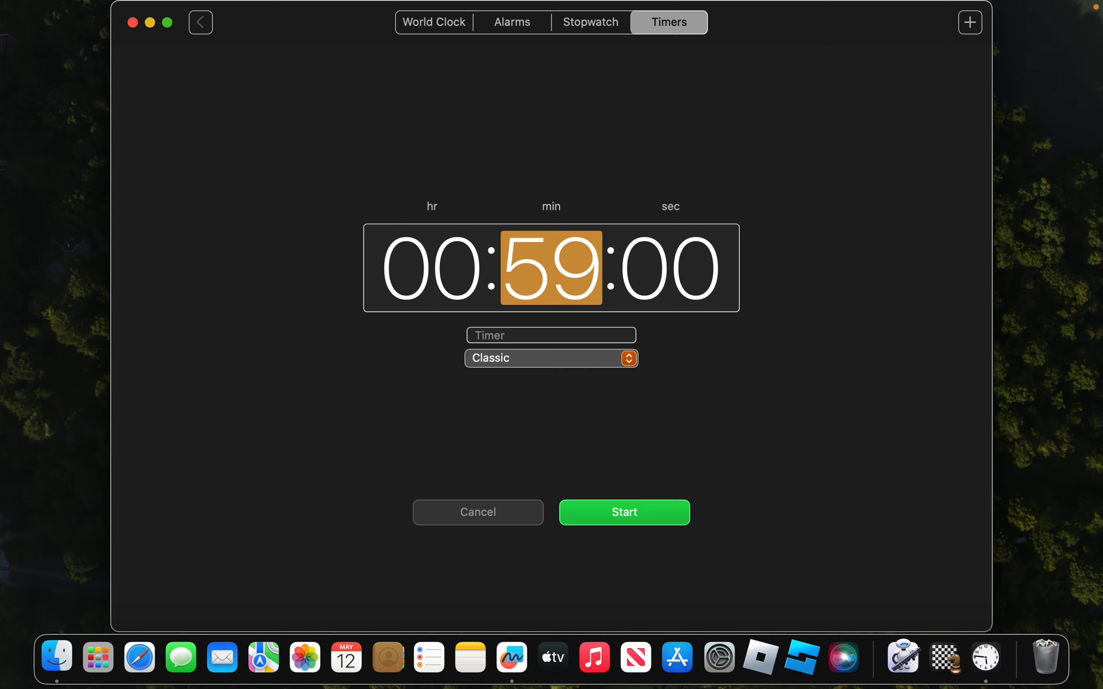
click(432, 274)
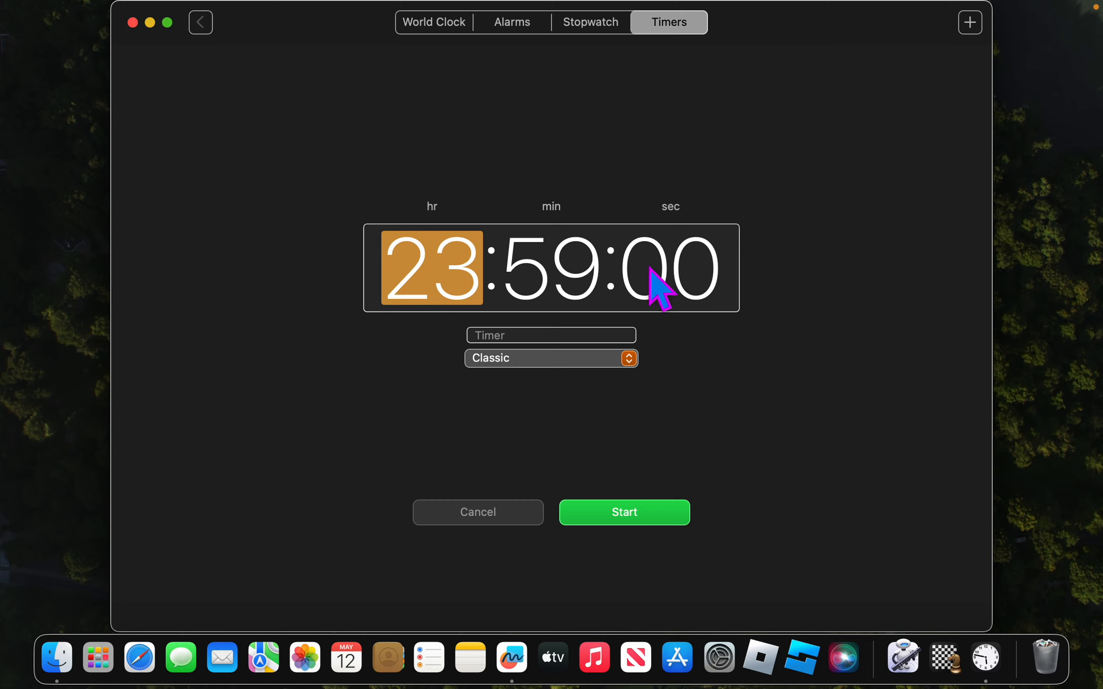
click(670, 268)
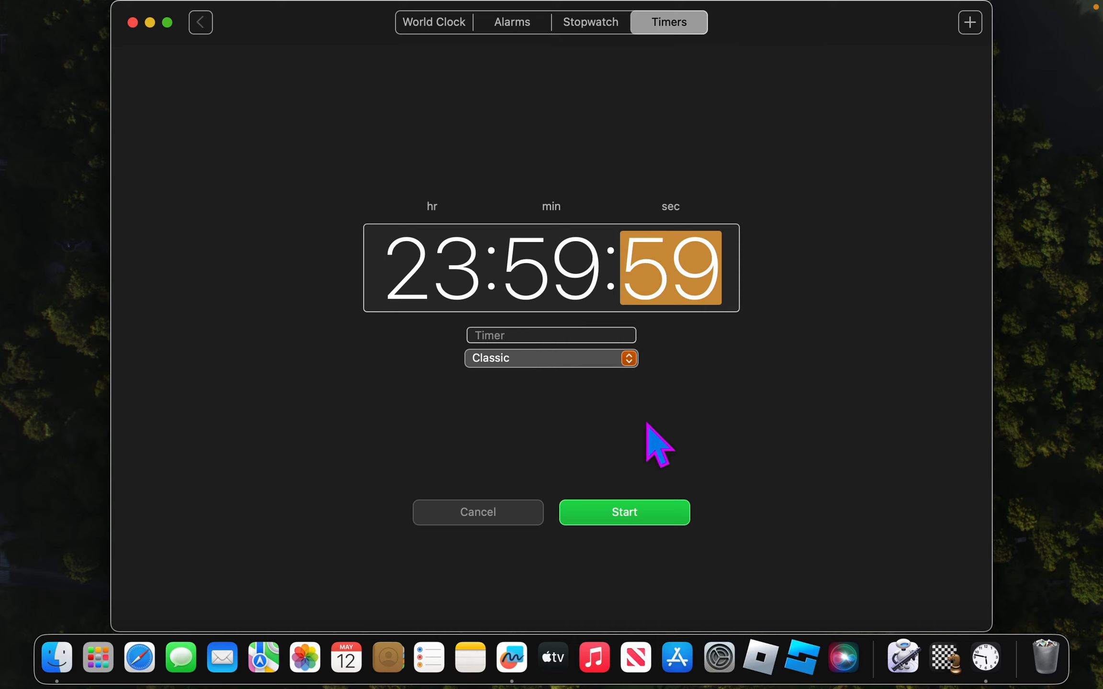
click(625, 513)
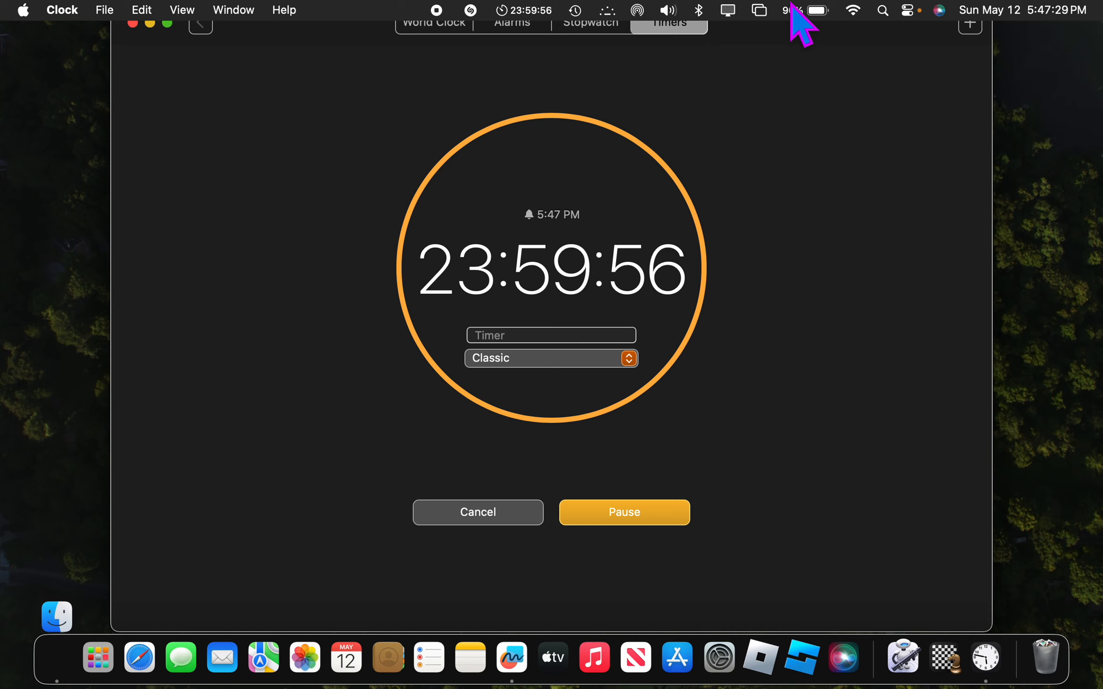
mouse_move(787, 52)
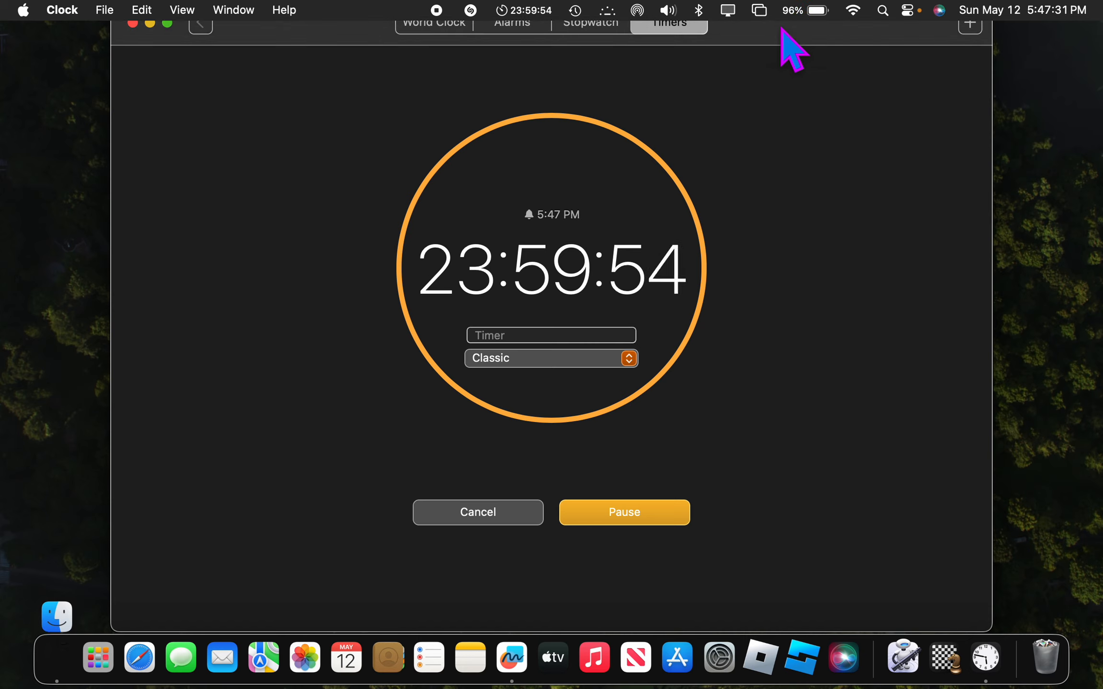
mouse_move(451, 19)
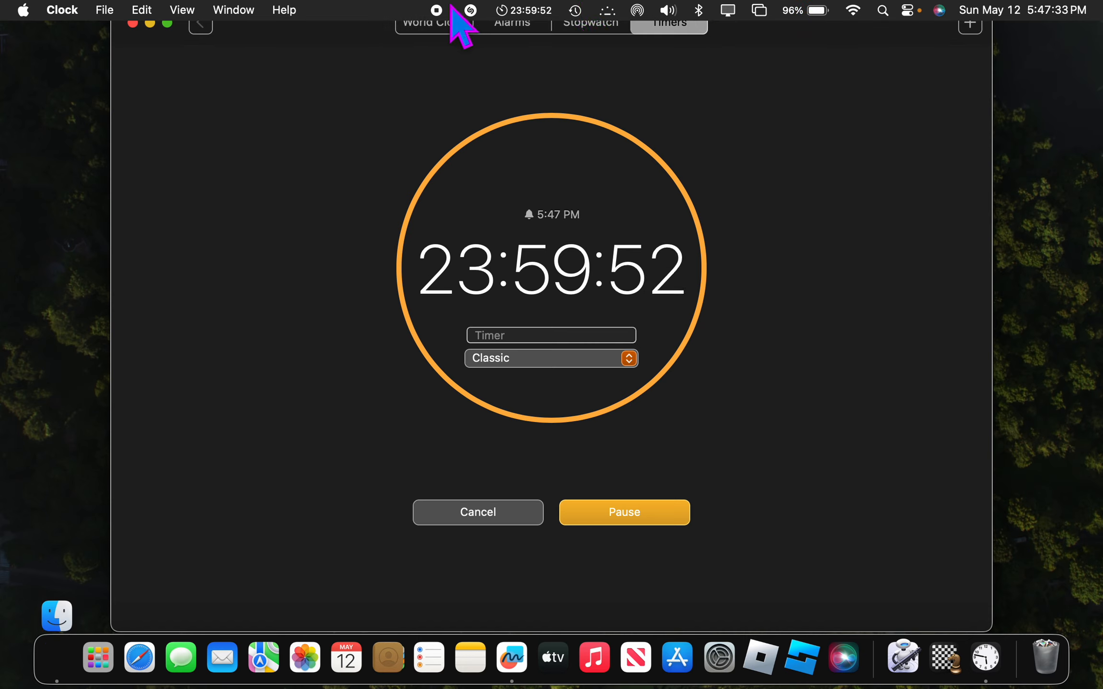